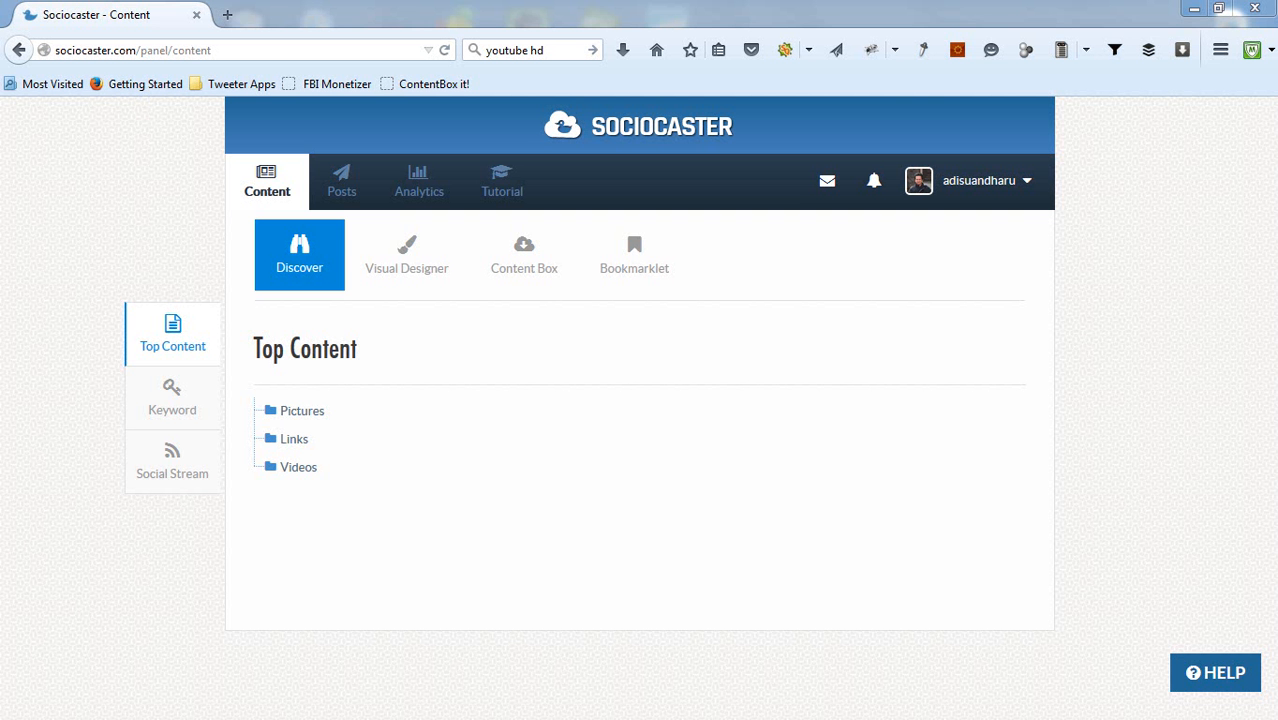
mouse_move(404, 560)
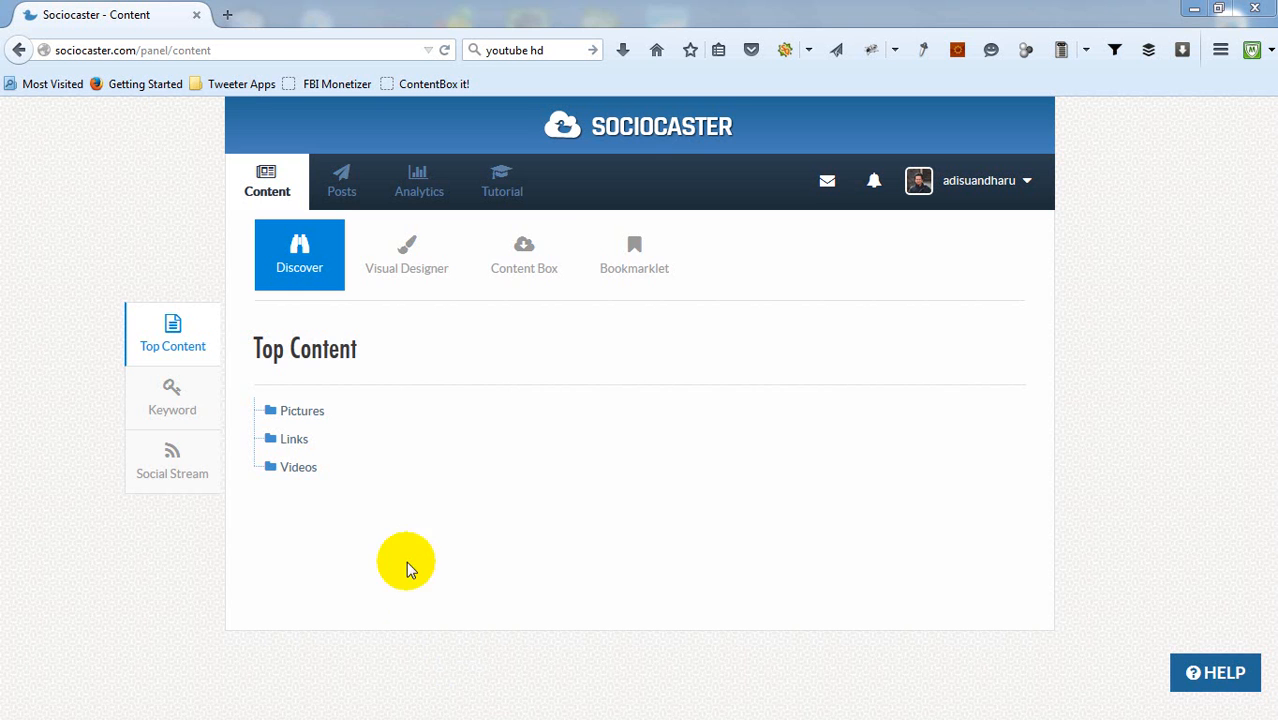
Enter 'my cool content' as the name for a new box on the Content Box page
click(524, 256)
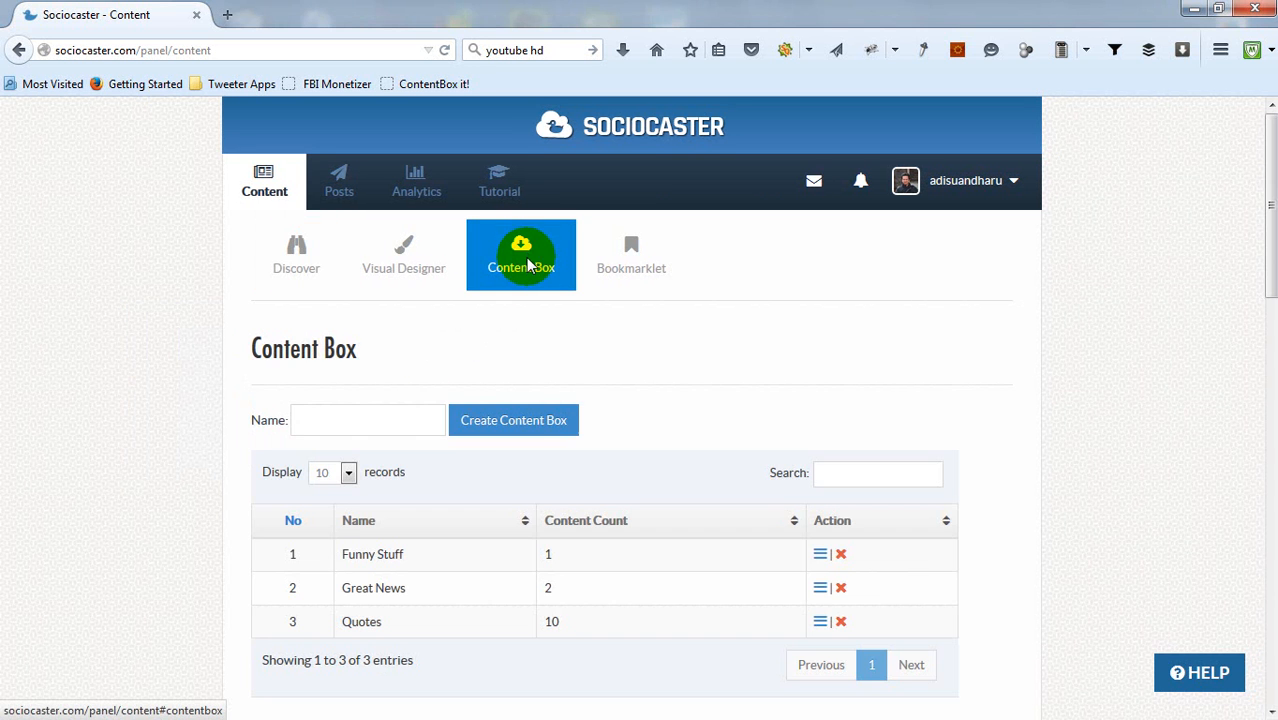
text(m)
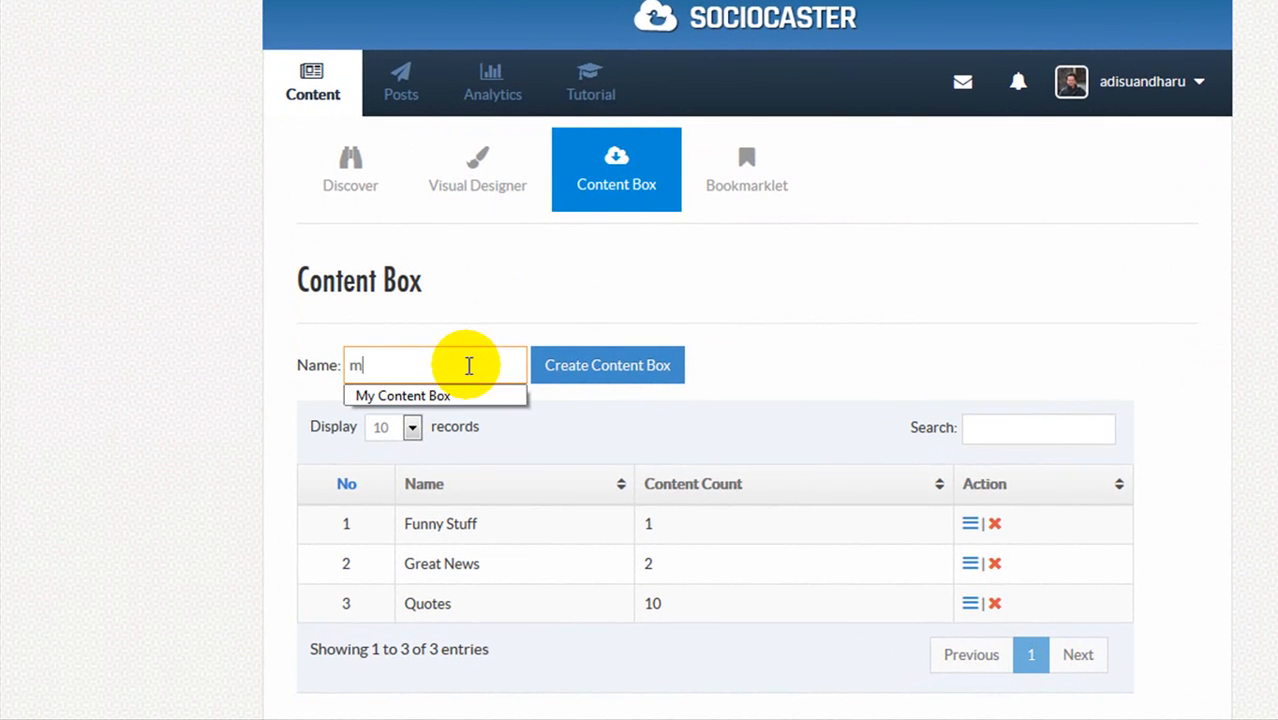
text(y cool content)
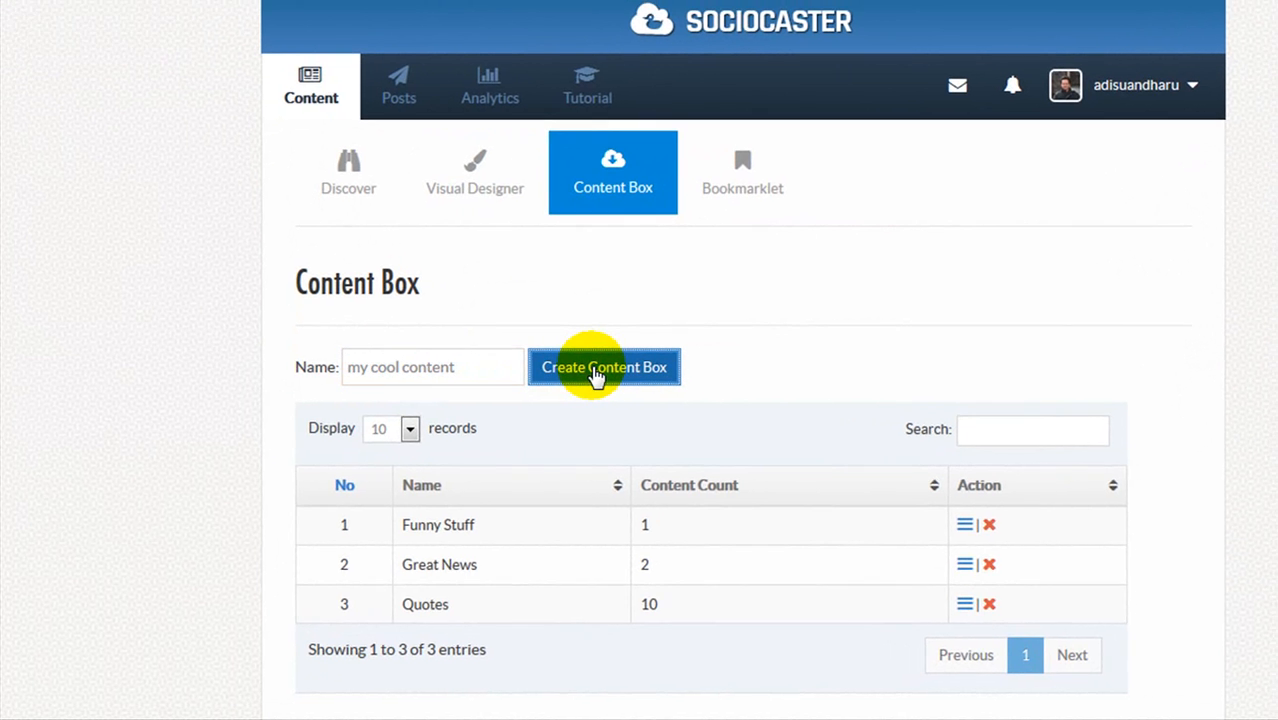
Create the 'my cool content' box and view the Quotes box items
click(604, 368)
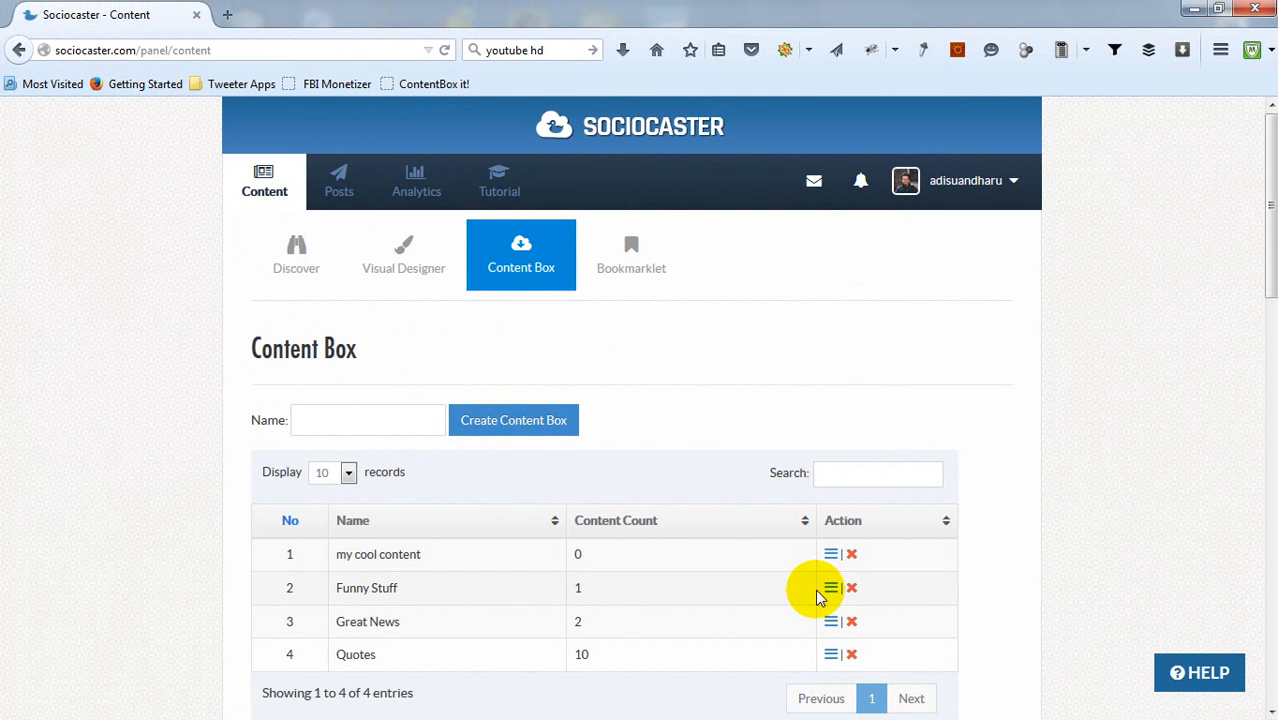
scroll(down, 3)
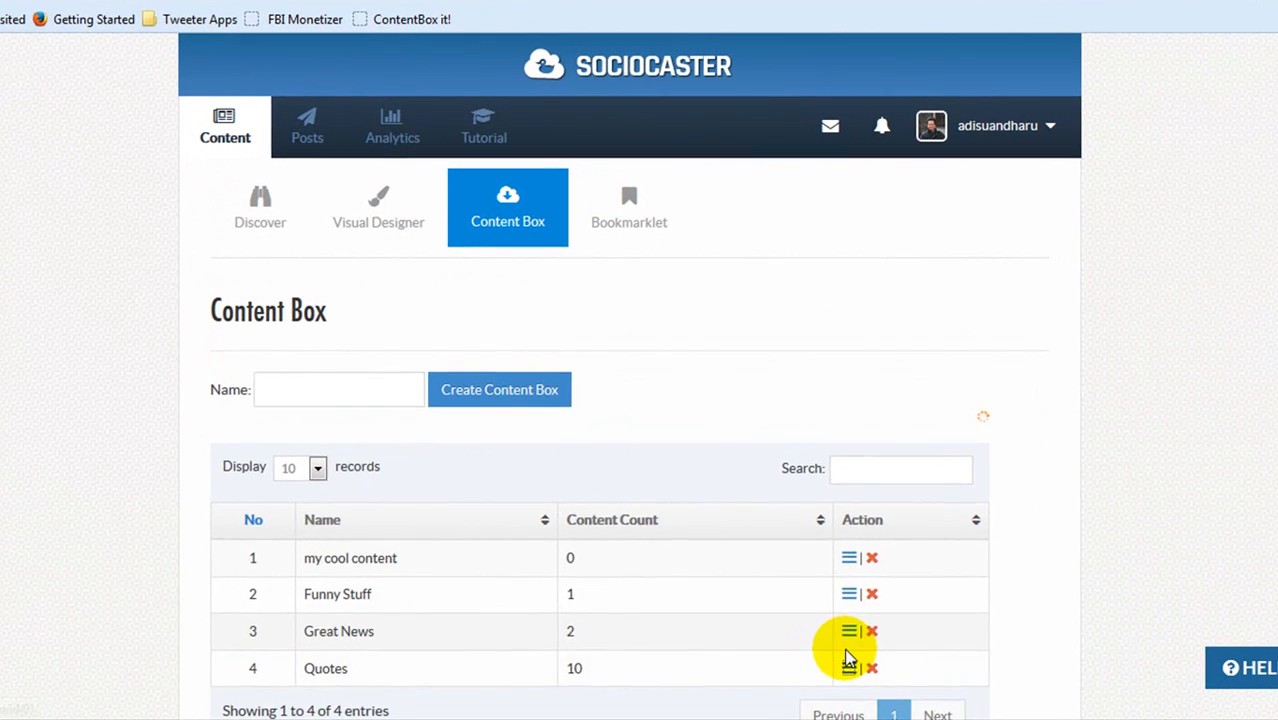
click(848, 662)
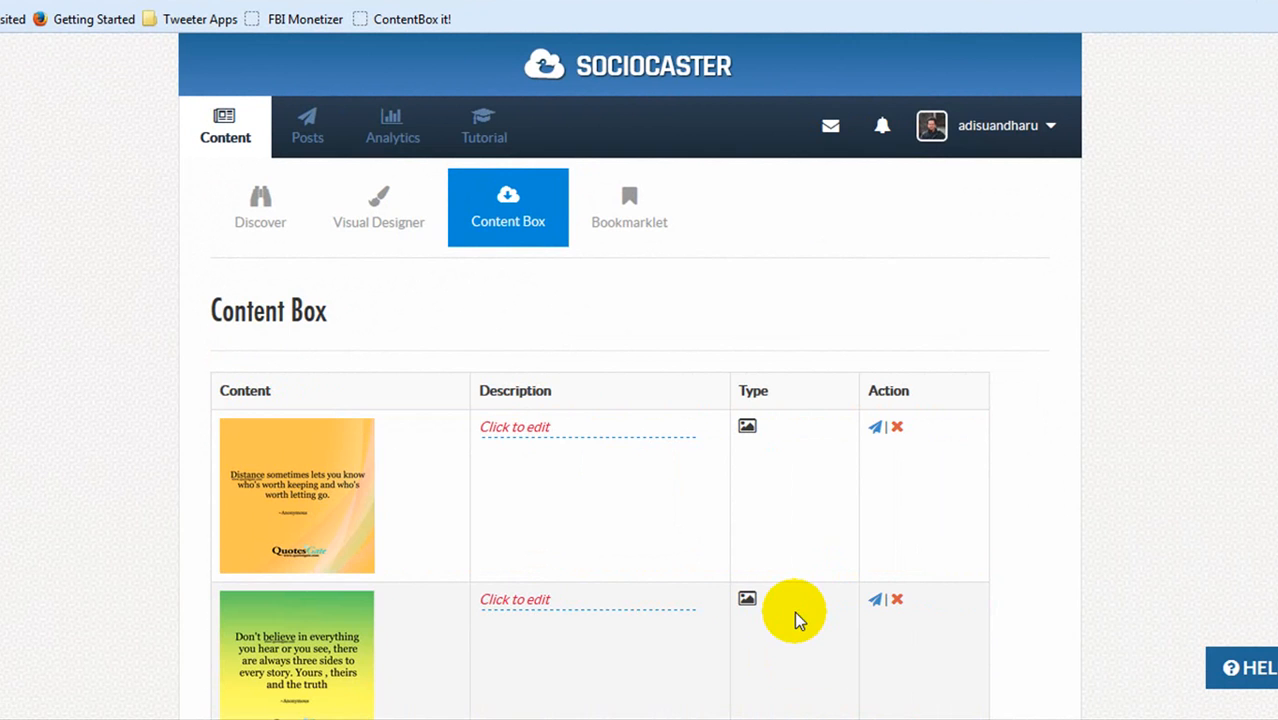
Edit and confirm the description of the third quote image
scroll(down, 3)
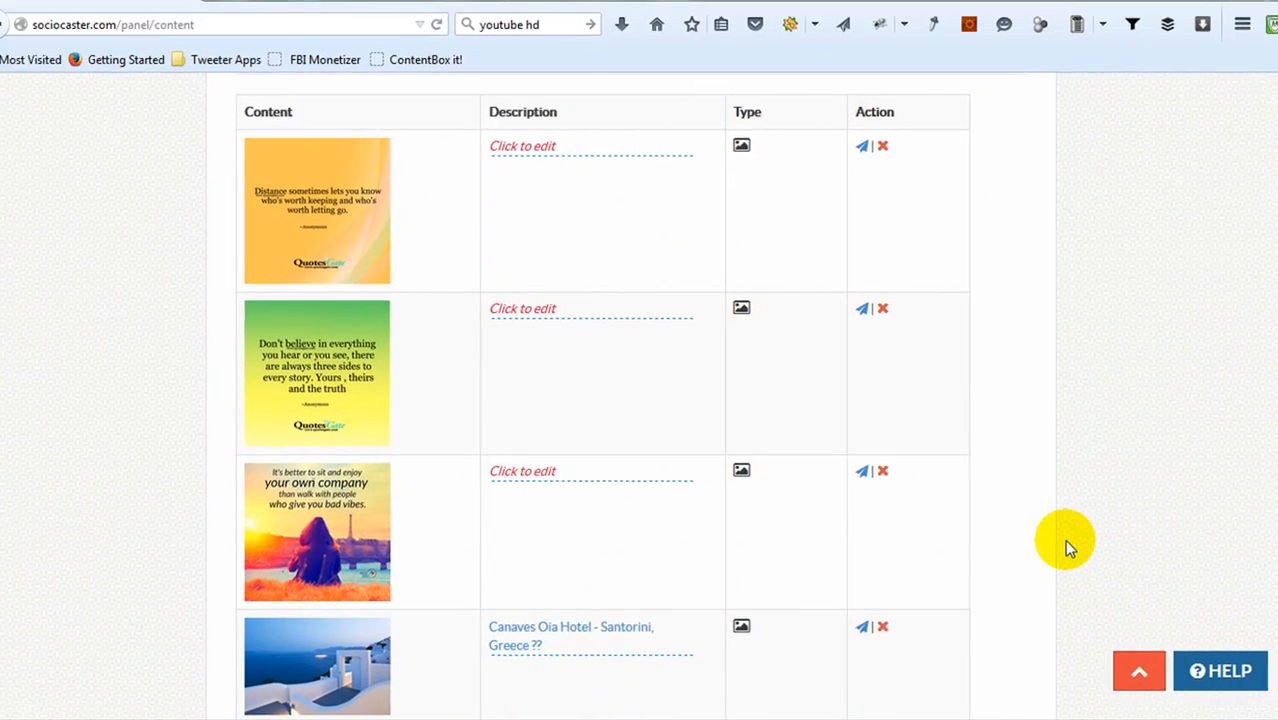
click(522, 472)
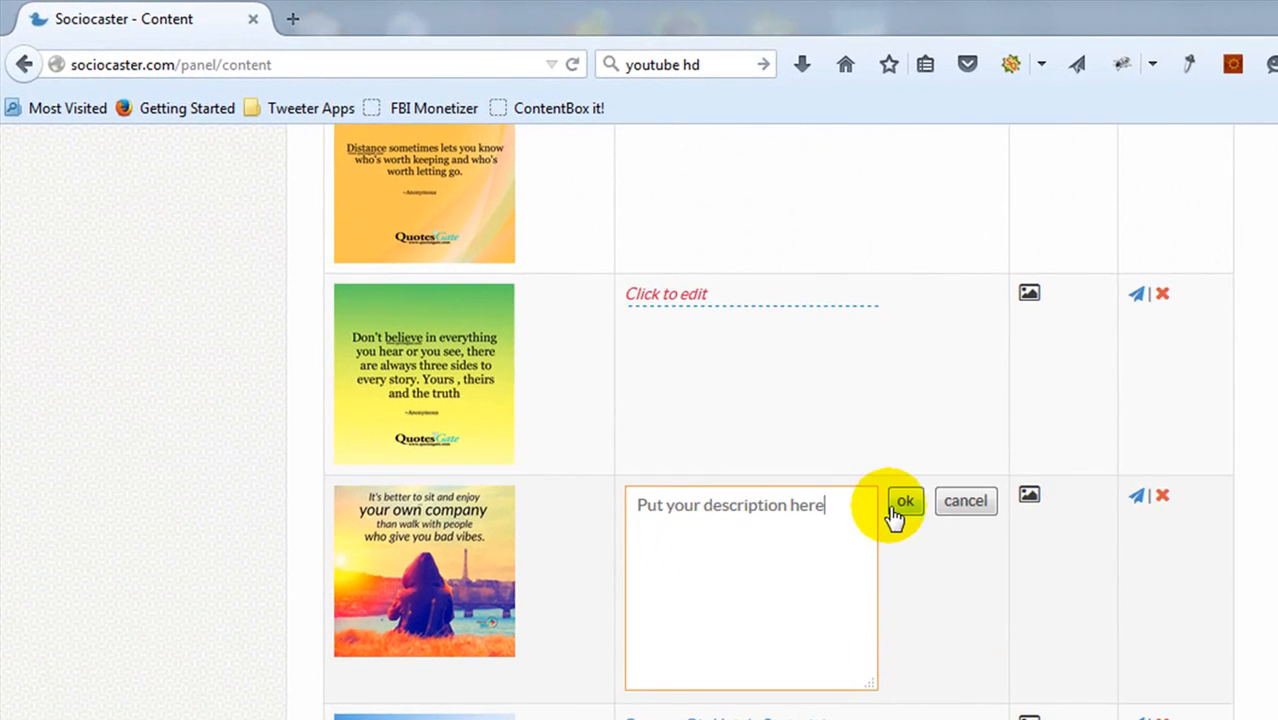
click(904, 500)
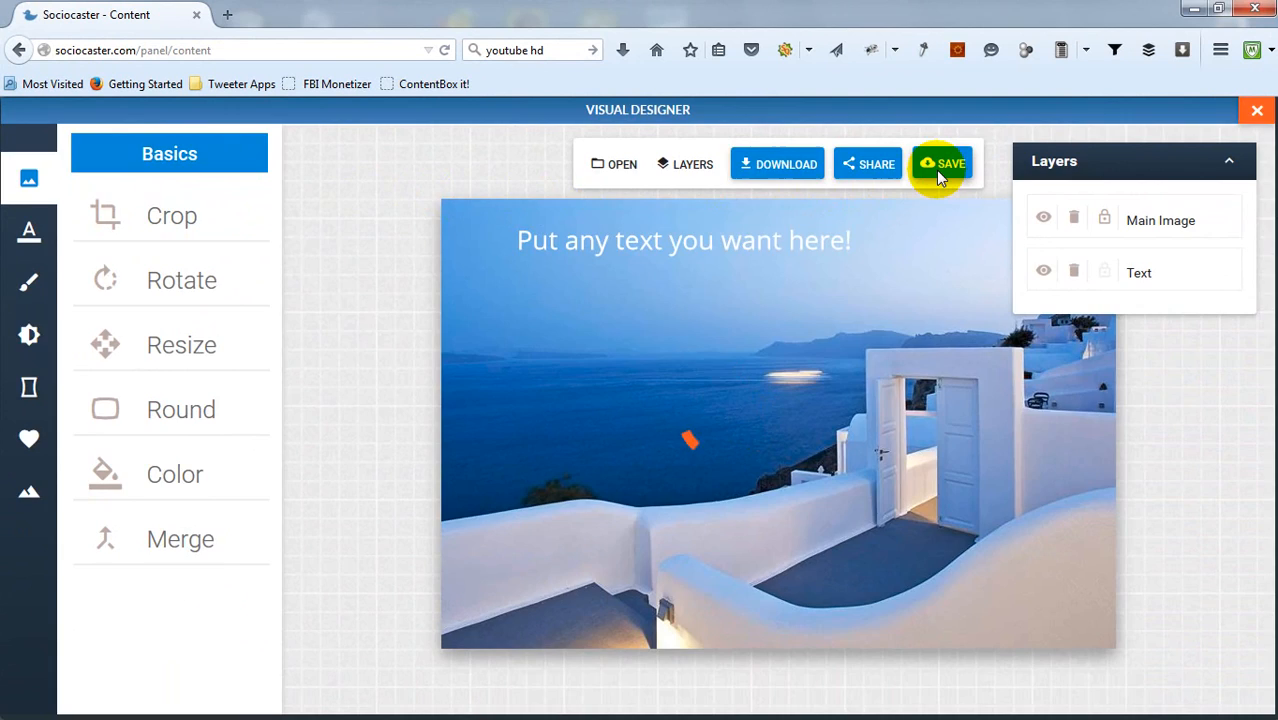
Save the image with the share description 'A very cool quote of the day!'
click(868, 164)
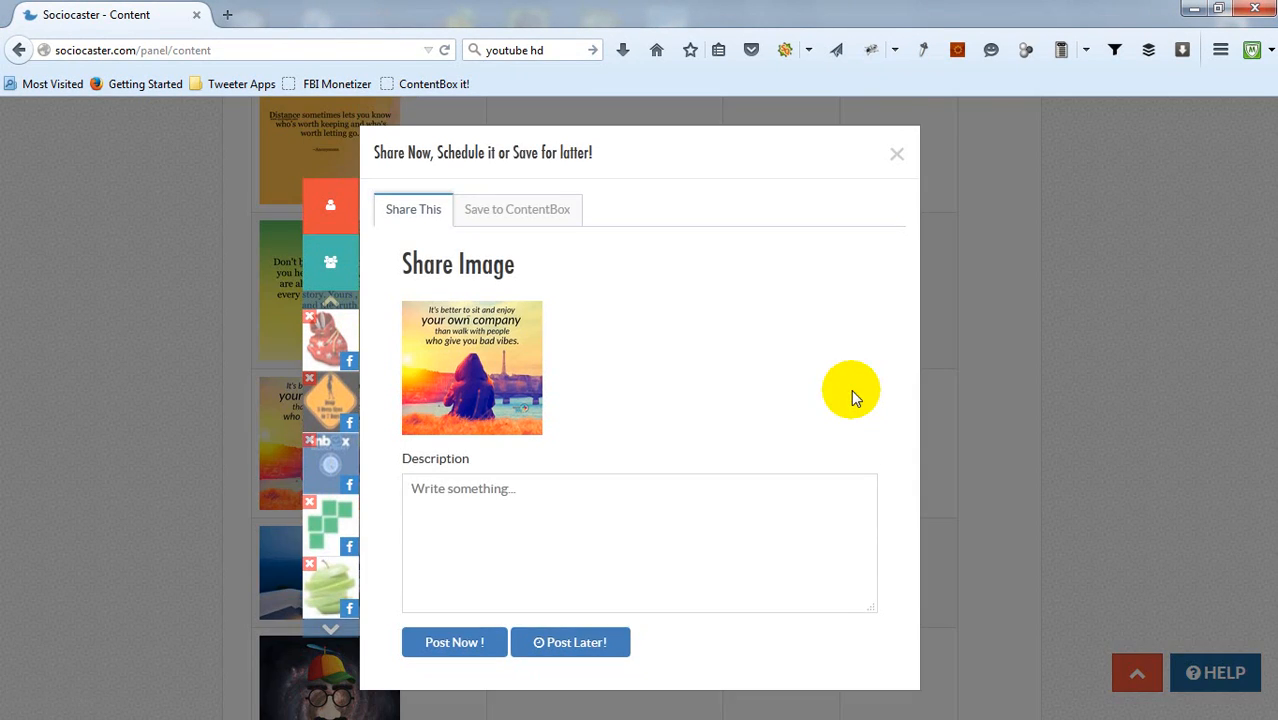
click(640, 544)
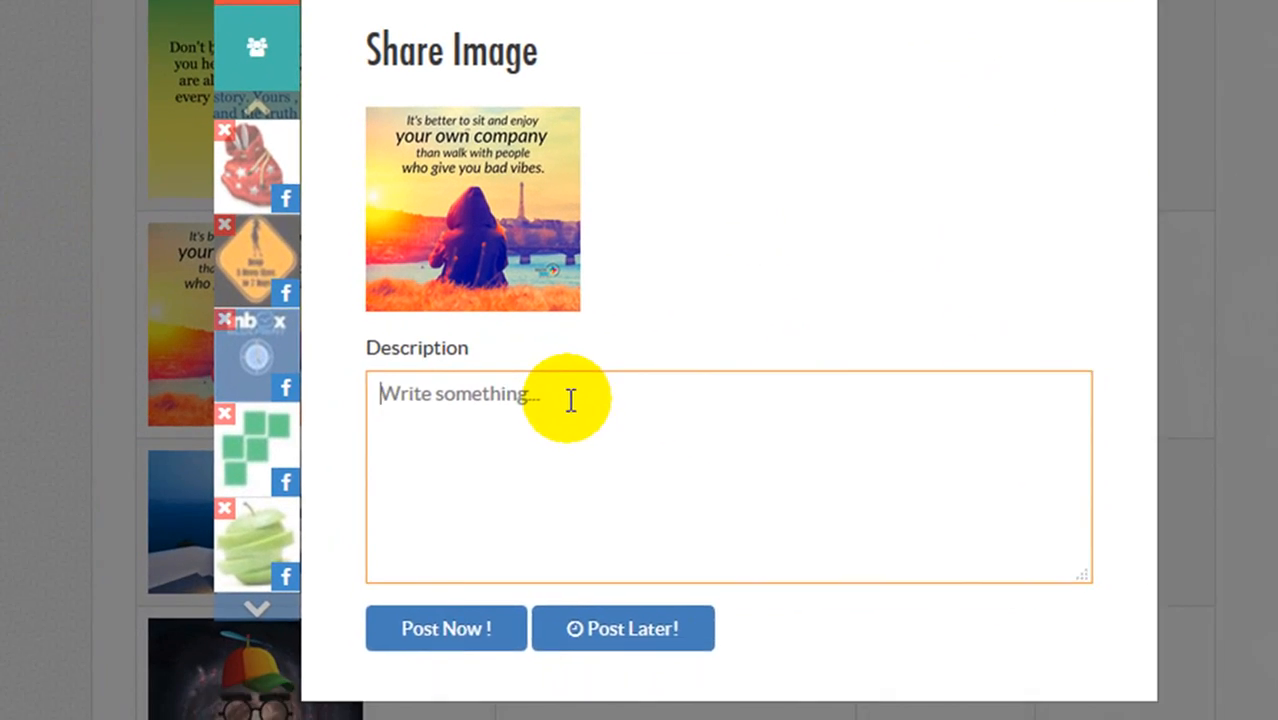
text(A very cool quote of the day!)
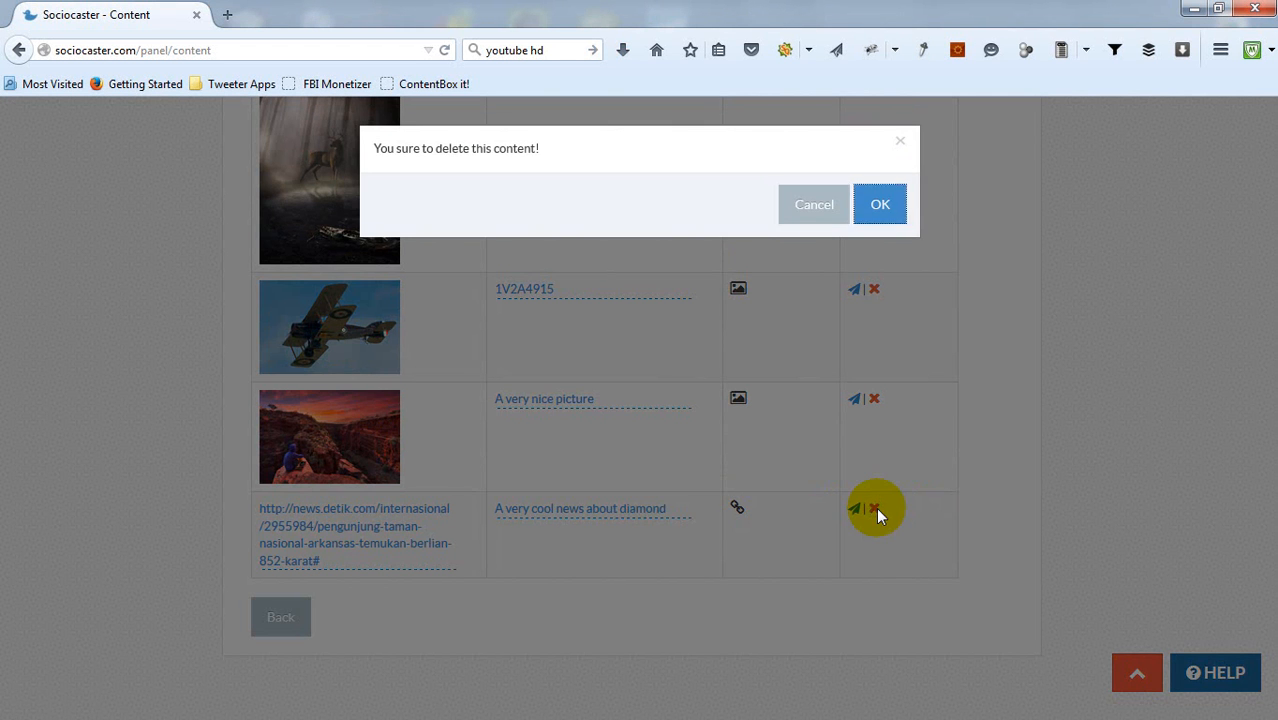
Delete the diamond news link and return to the content box list
click(880, 204)
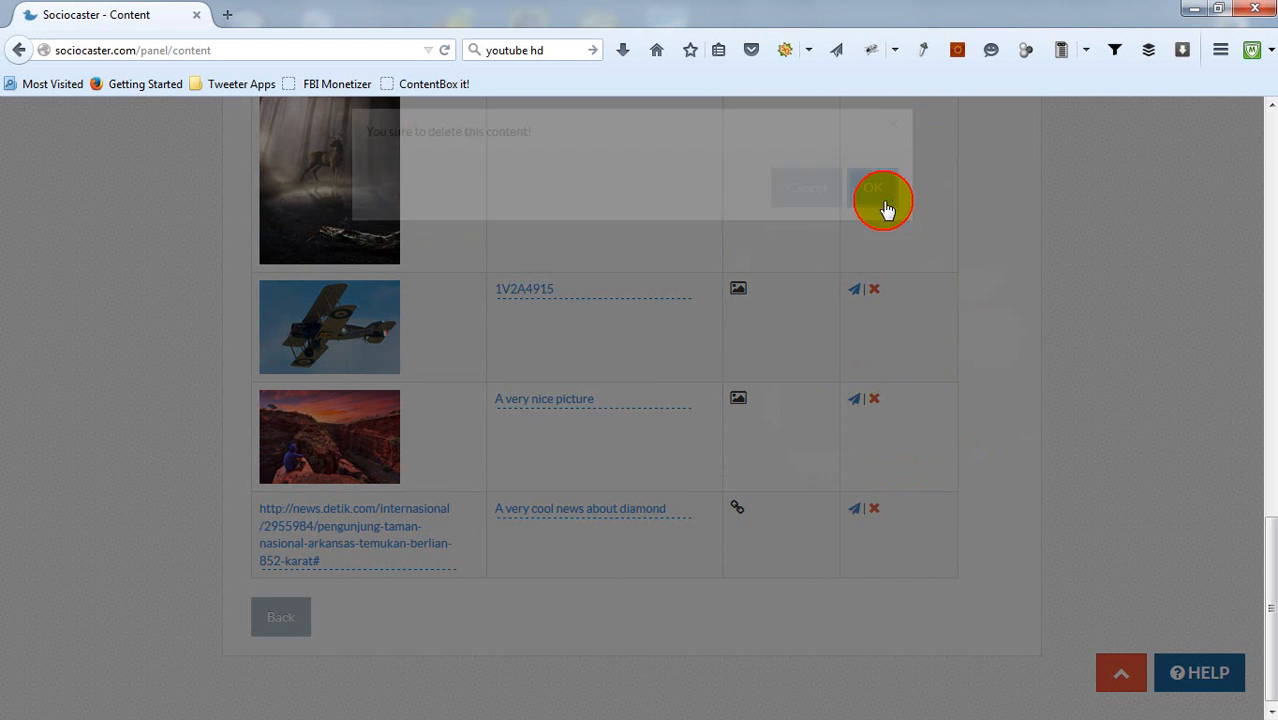
click(872, 188)
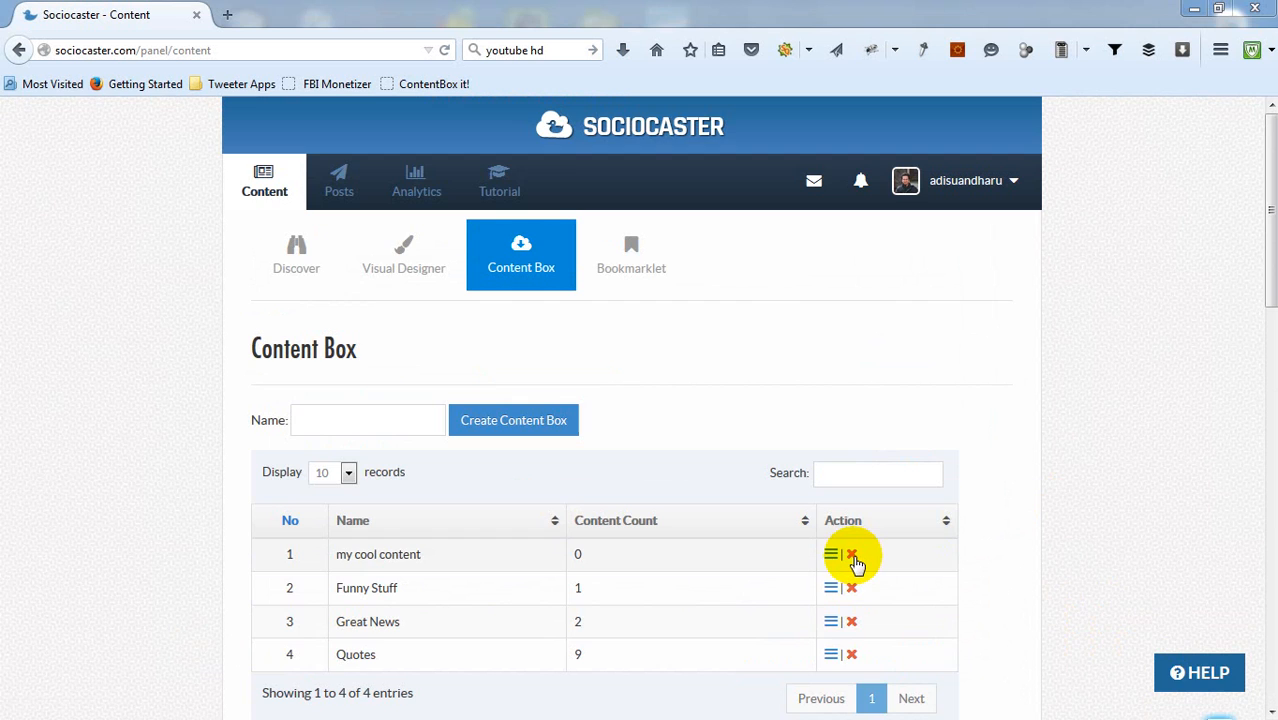
Cancel deletion of the 'my cool content' box and go to the Discover section
click(850, 554)
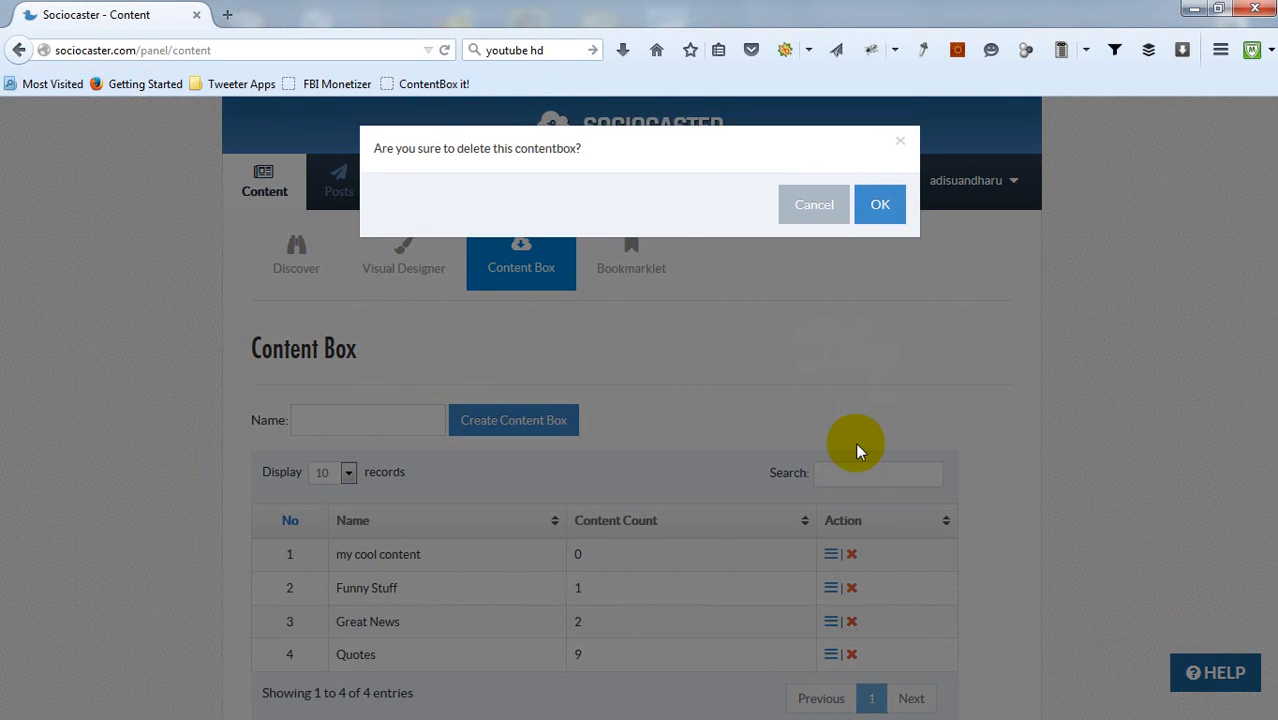
click(812, 204)
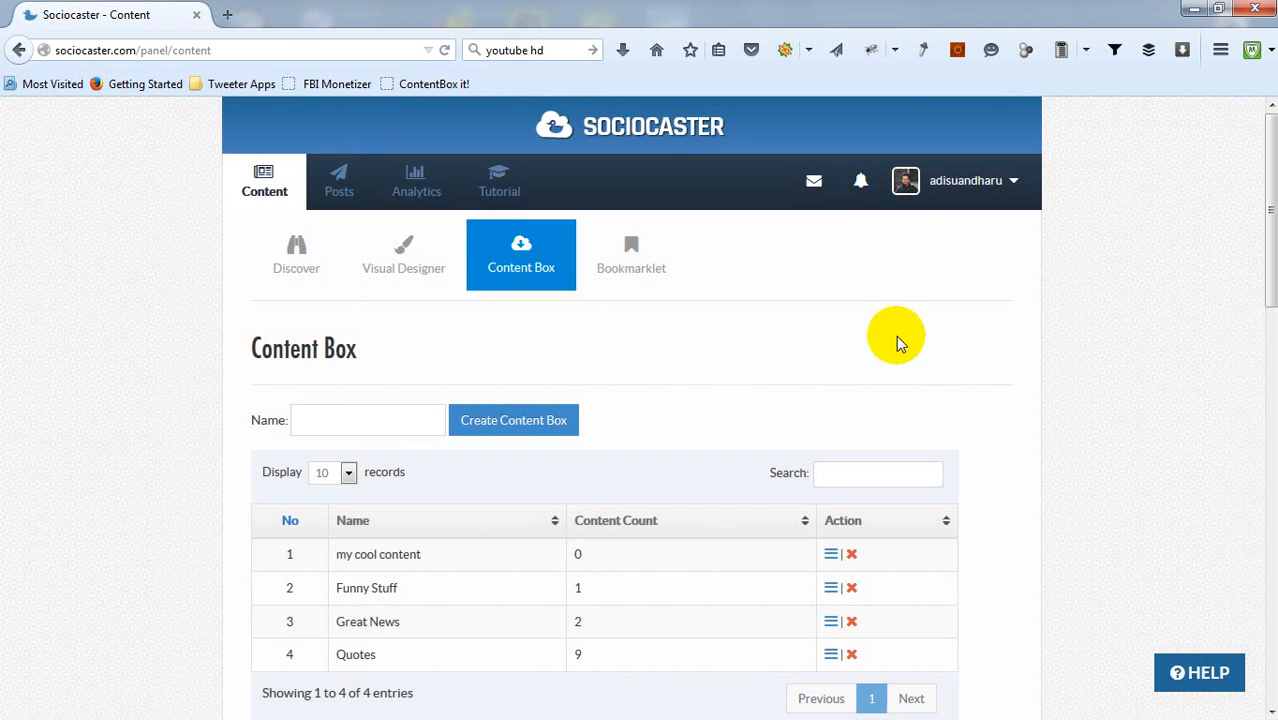
click(296, 256)
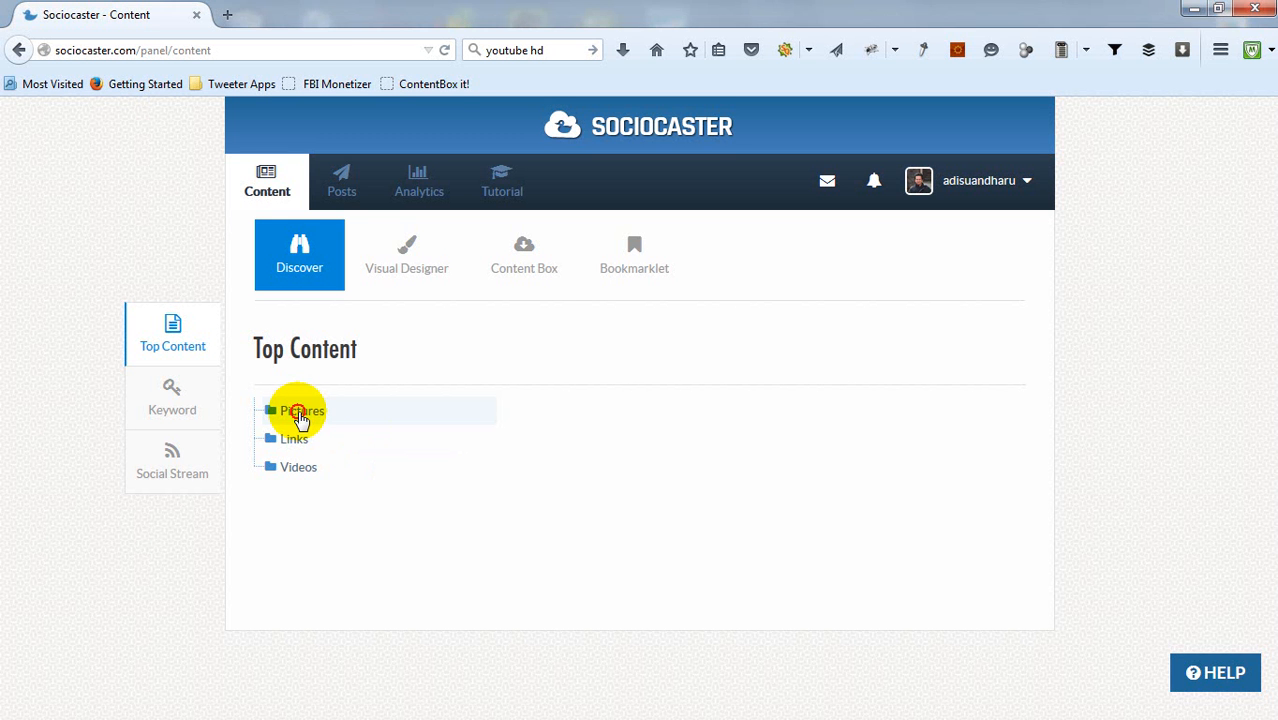
Show picture posts from Foundation for A Better Life under Awesome Quotes
click(300, 412)
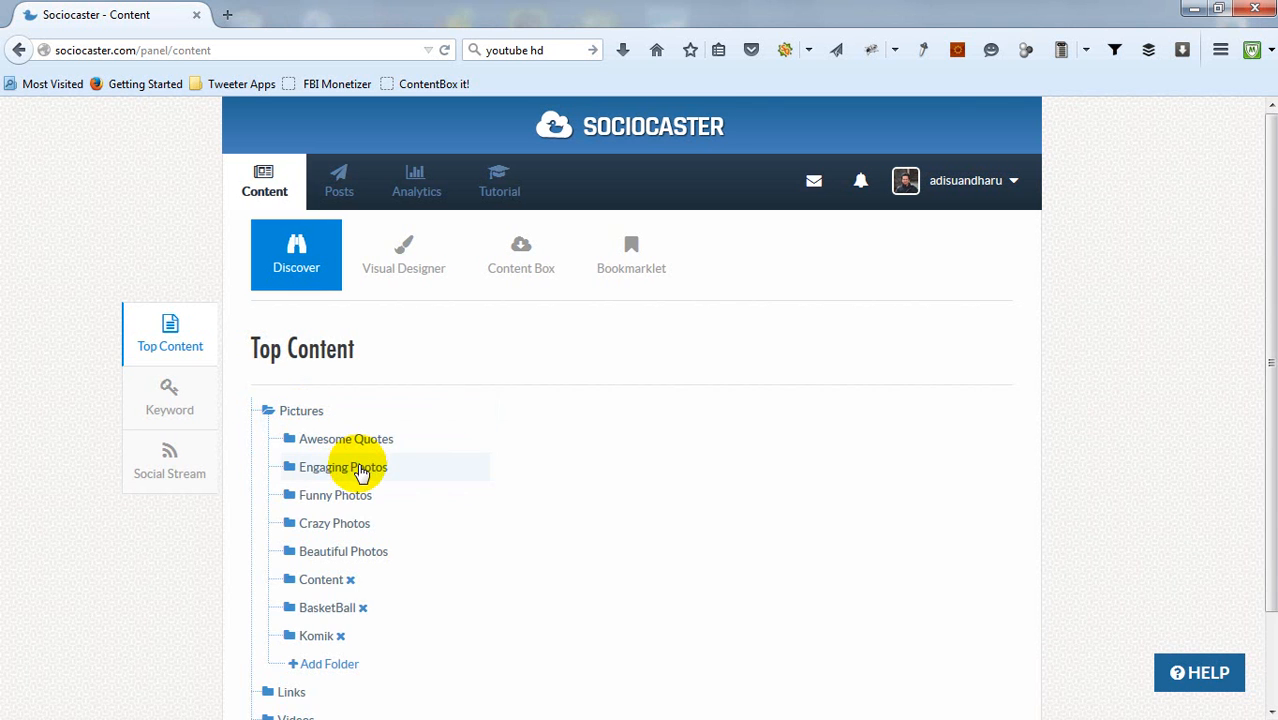
click(346, 440)
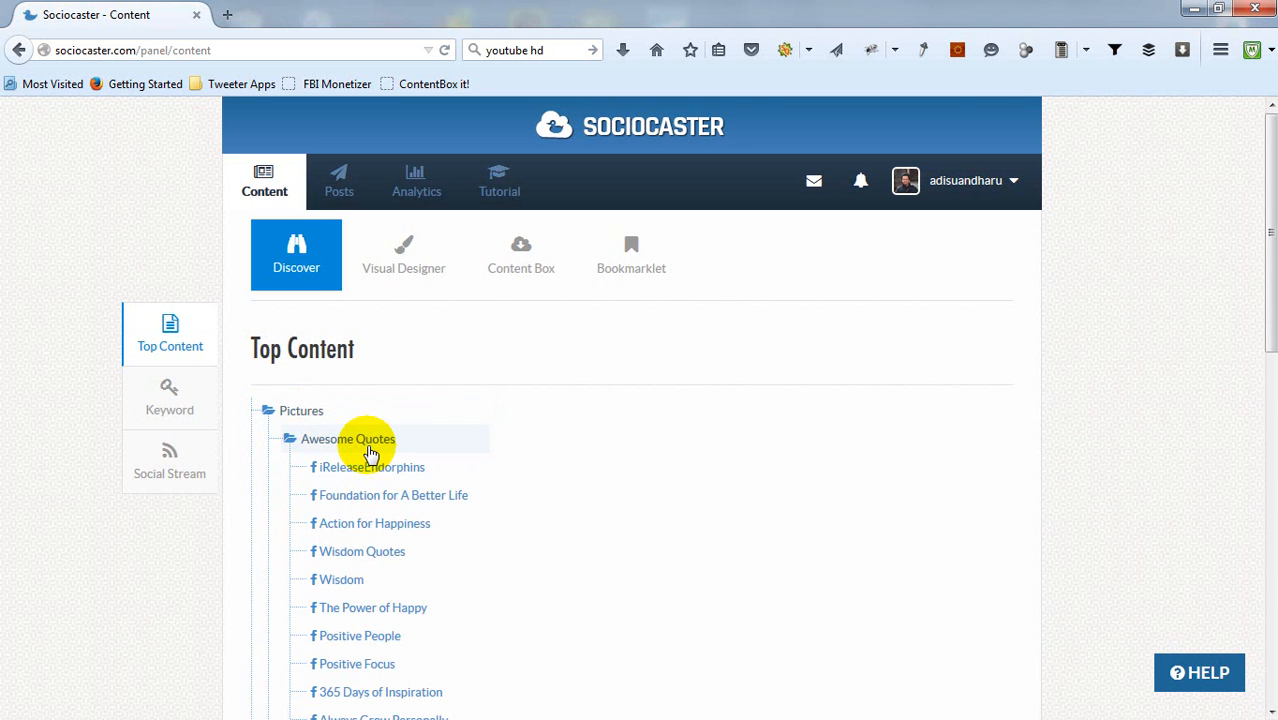
click(392, 496)
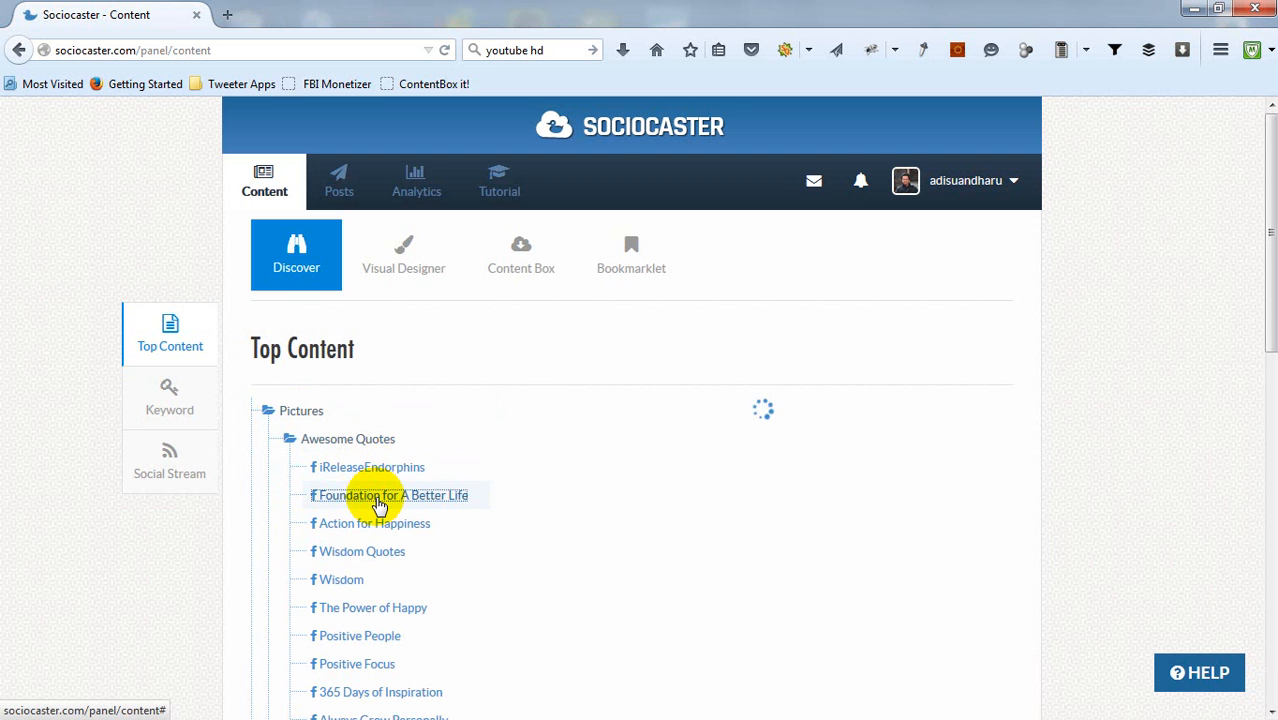
click(388, 496)
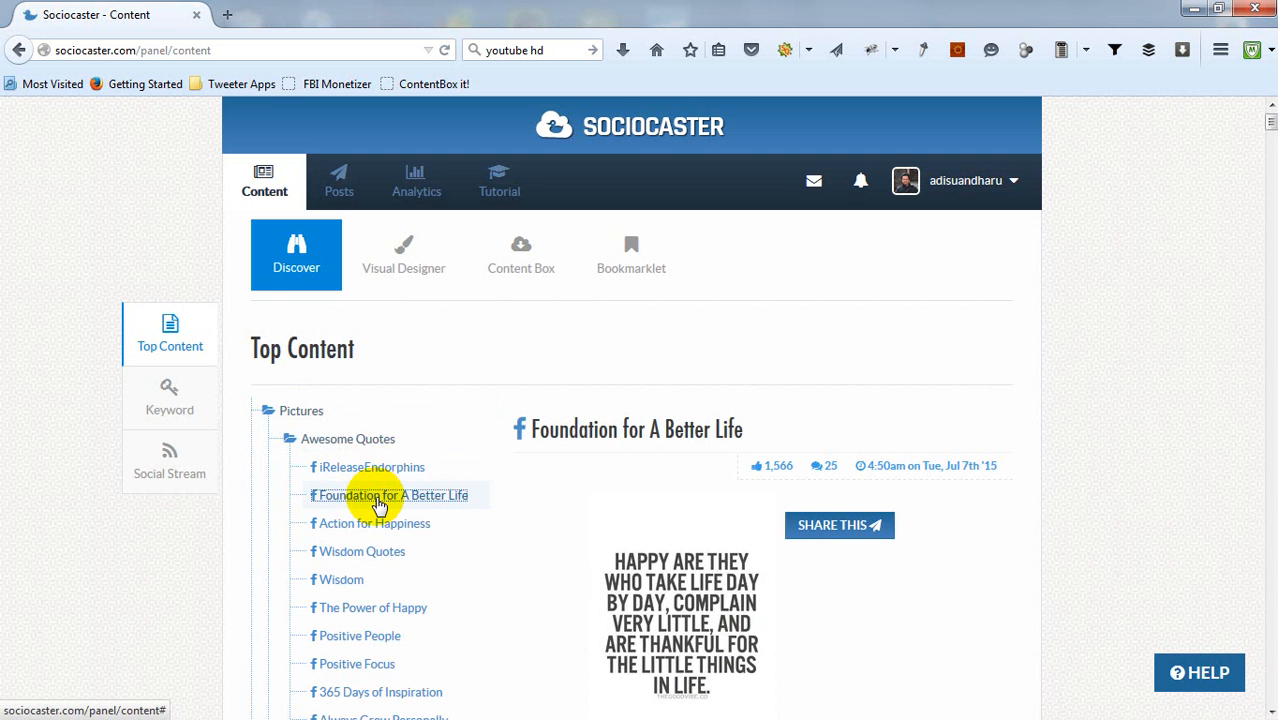
Browse the posts and expand the Engaging Photos folder
scroll(down, 3)
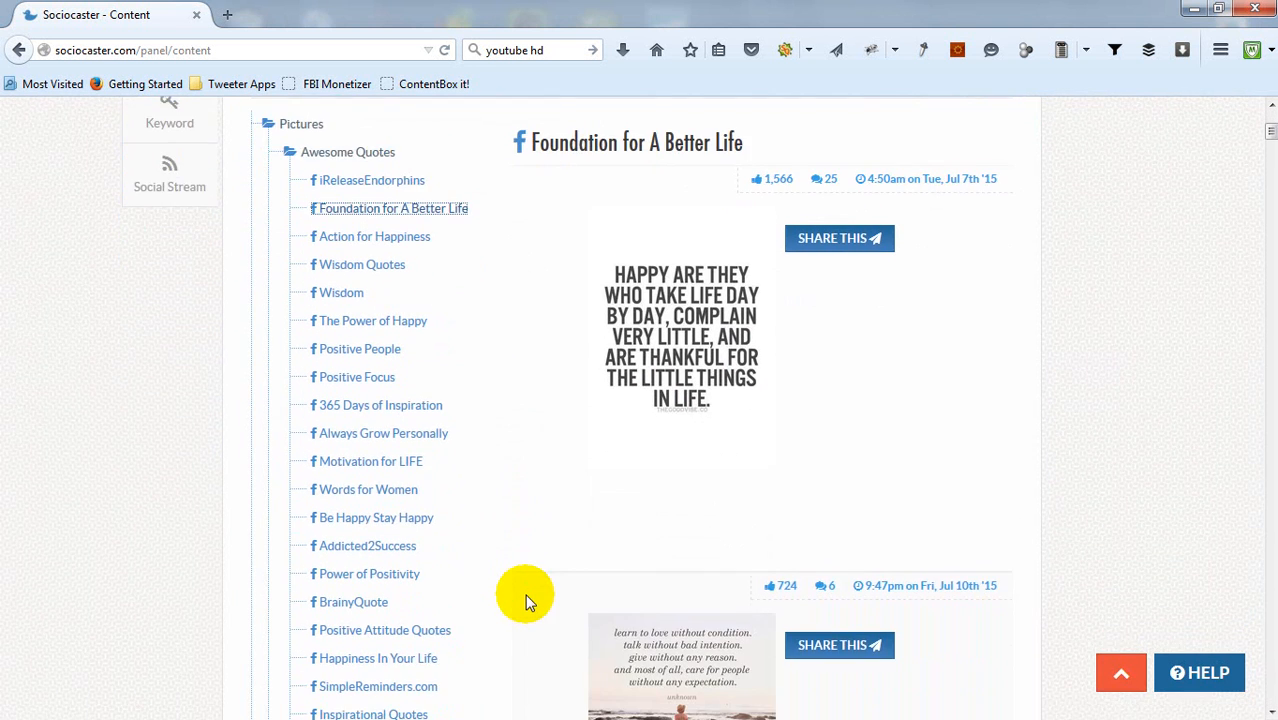
scroll(down, 3)
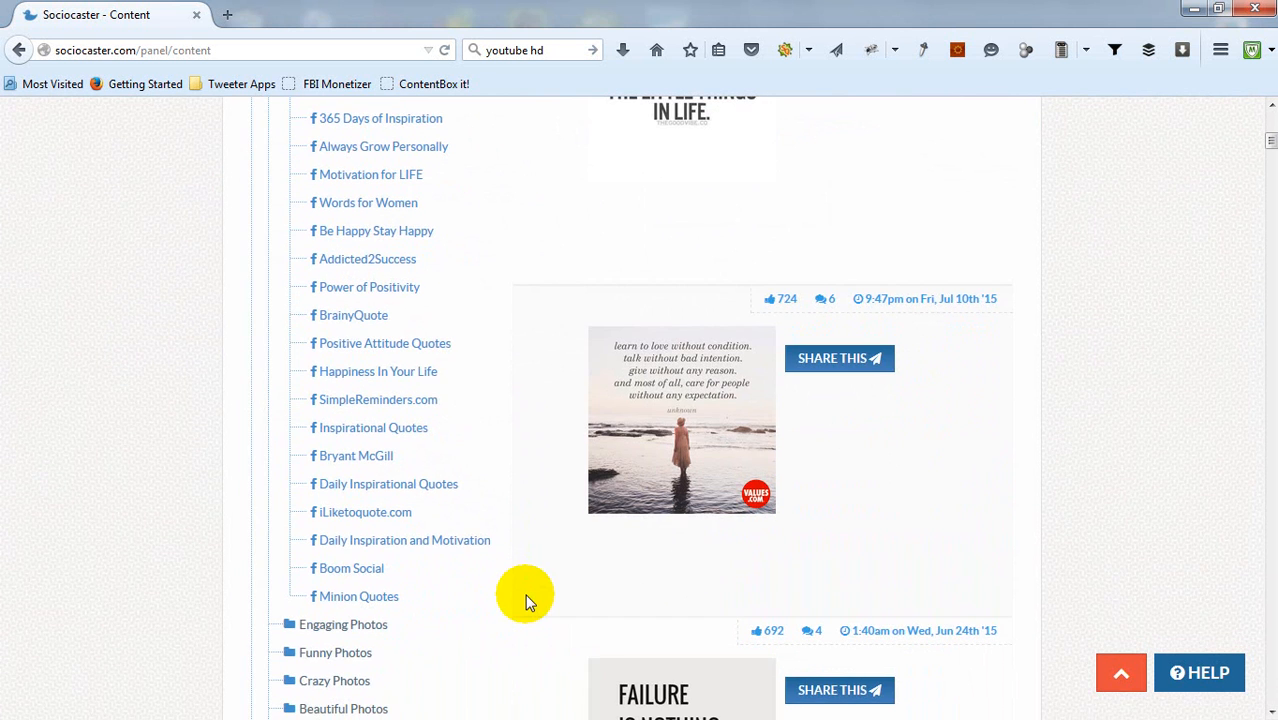
scroll(up, 3)
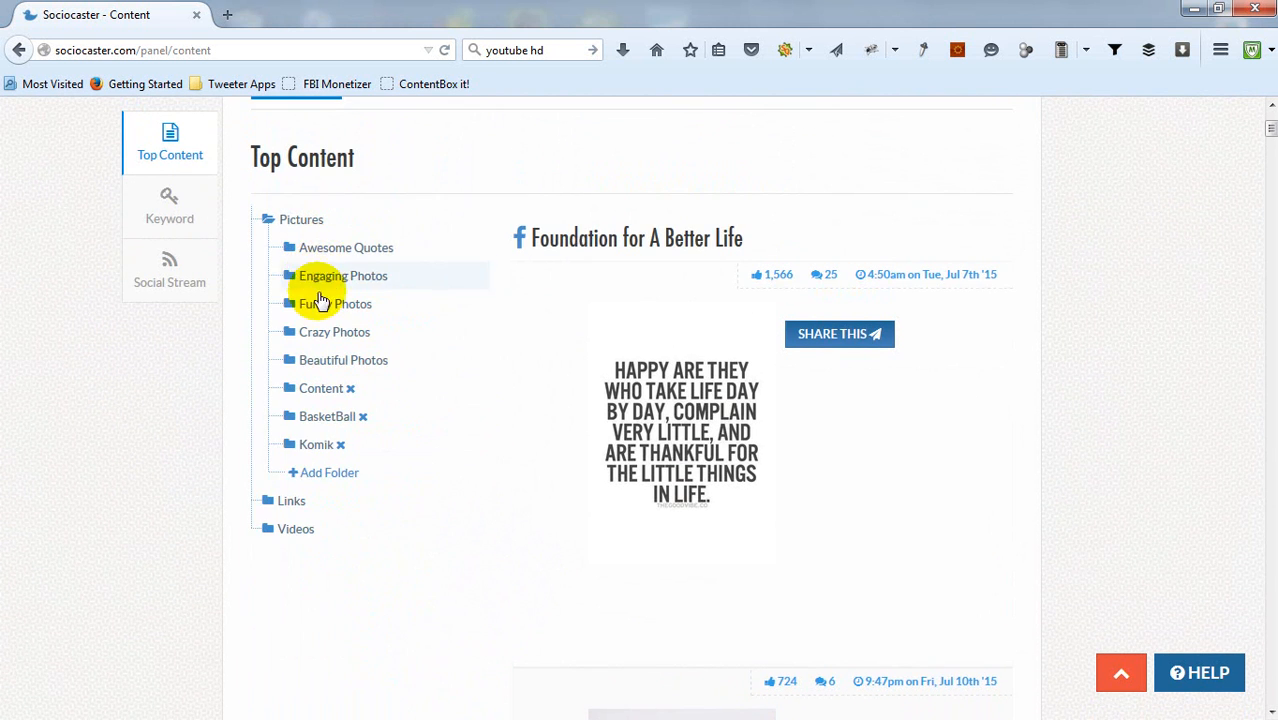
click(344, 276)
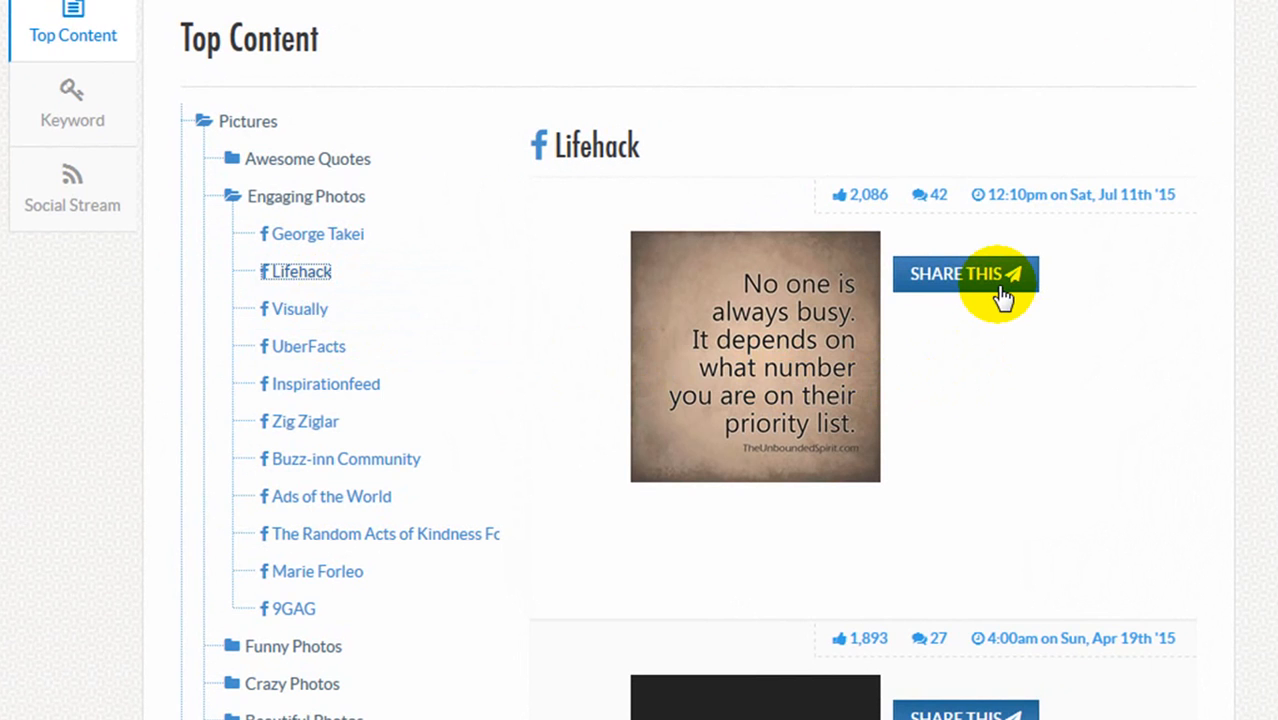
Caption the quote image 'Great quote!' and choose Post Later with a scheduled date
click(964, 272)
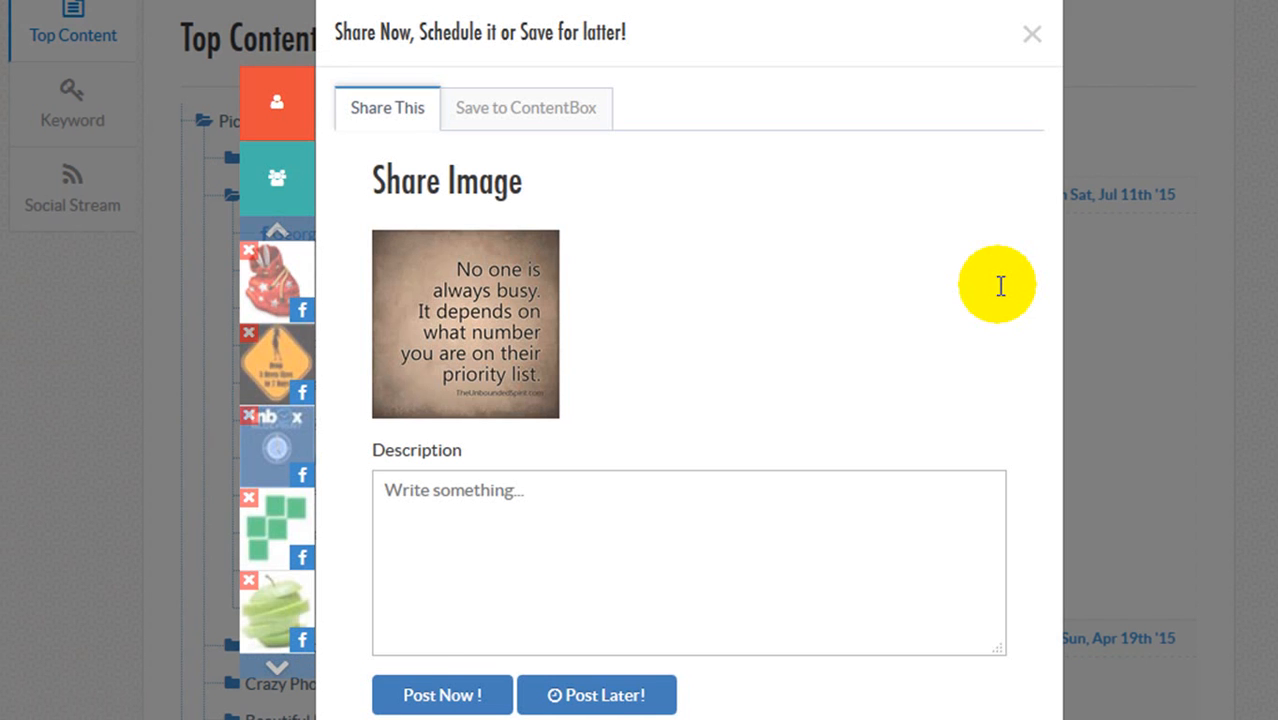
mouse_move(278, 364)
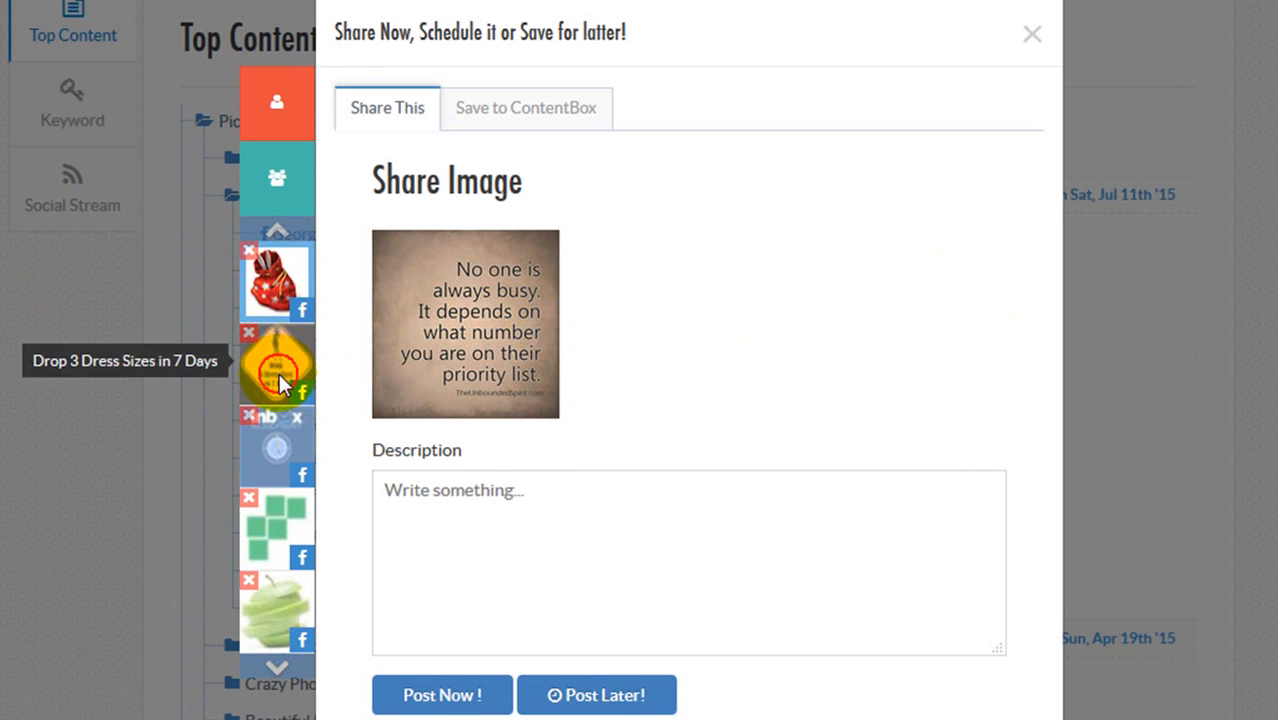
text(Great quote!)
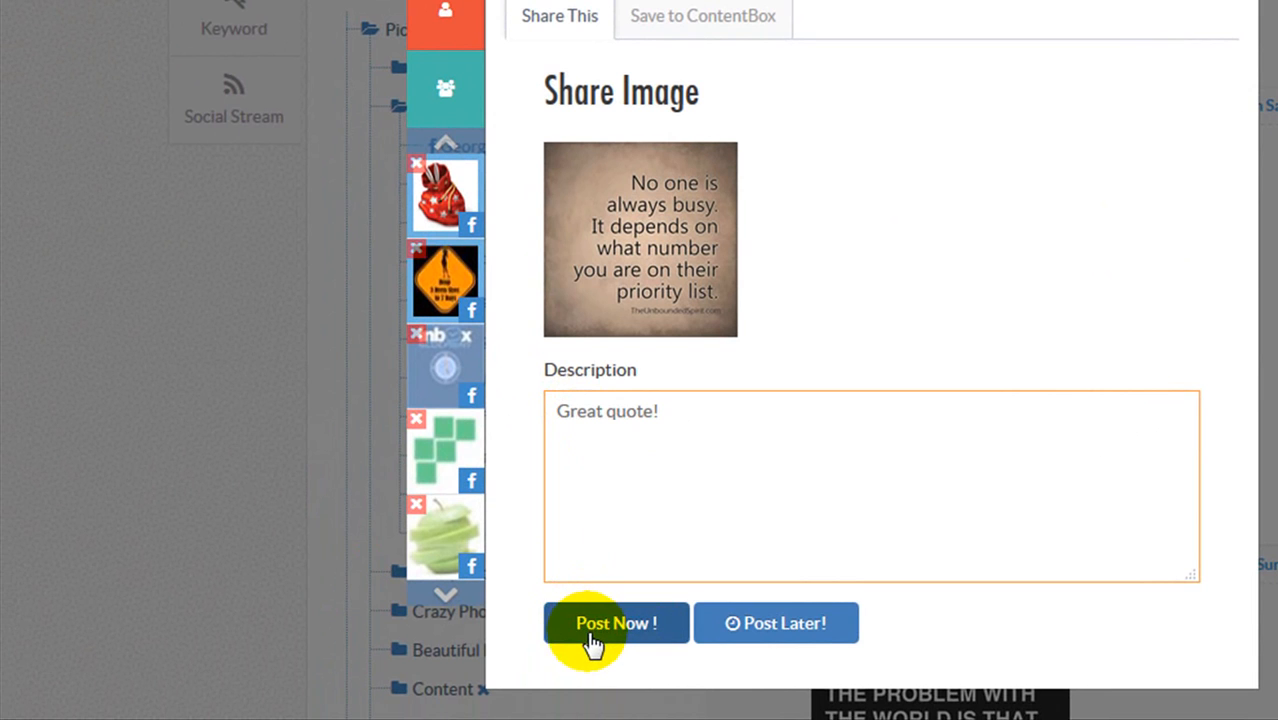
click(776, 622)
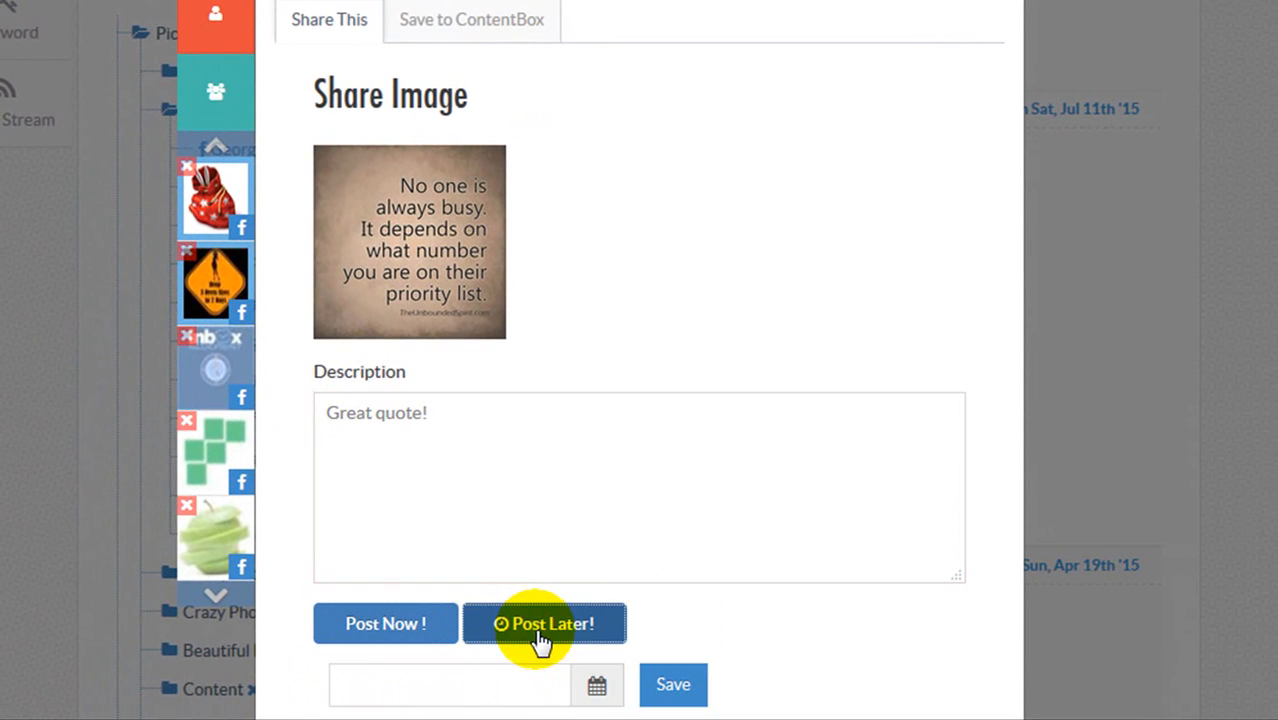
scroll(down, 3)
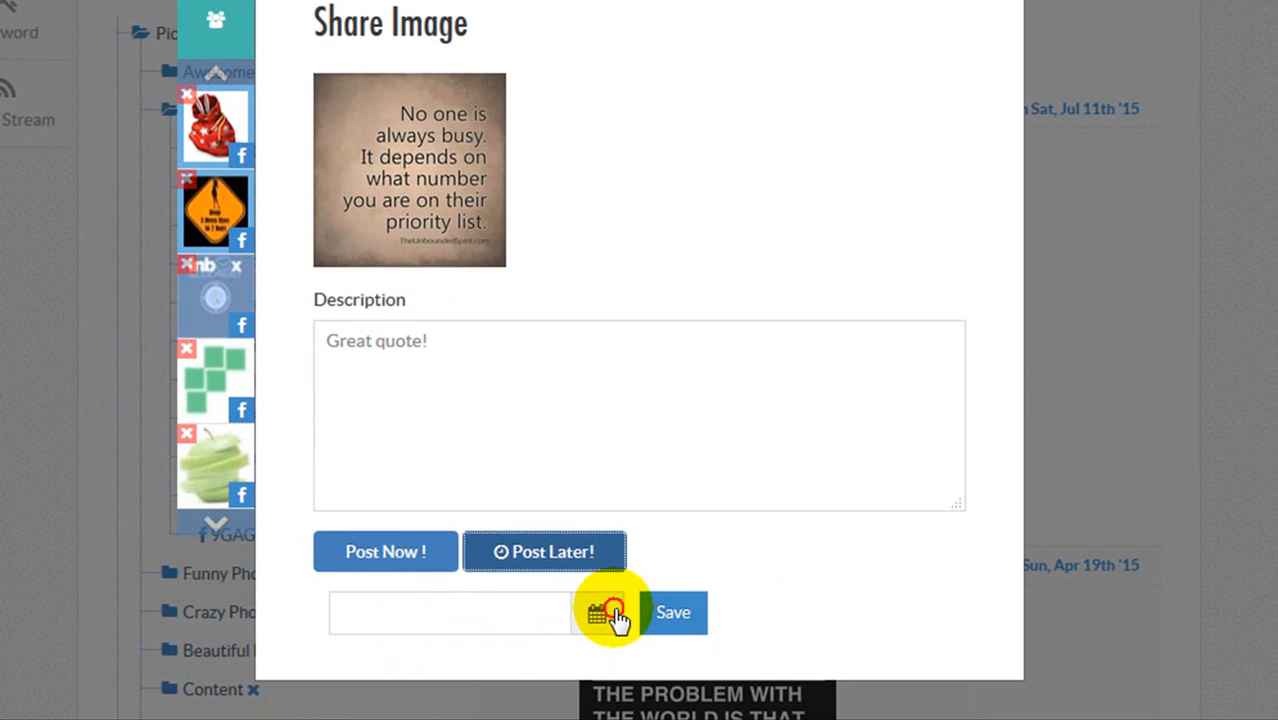
click(614, 612)
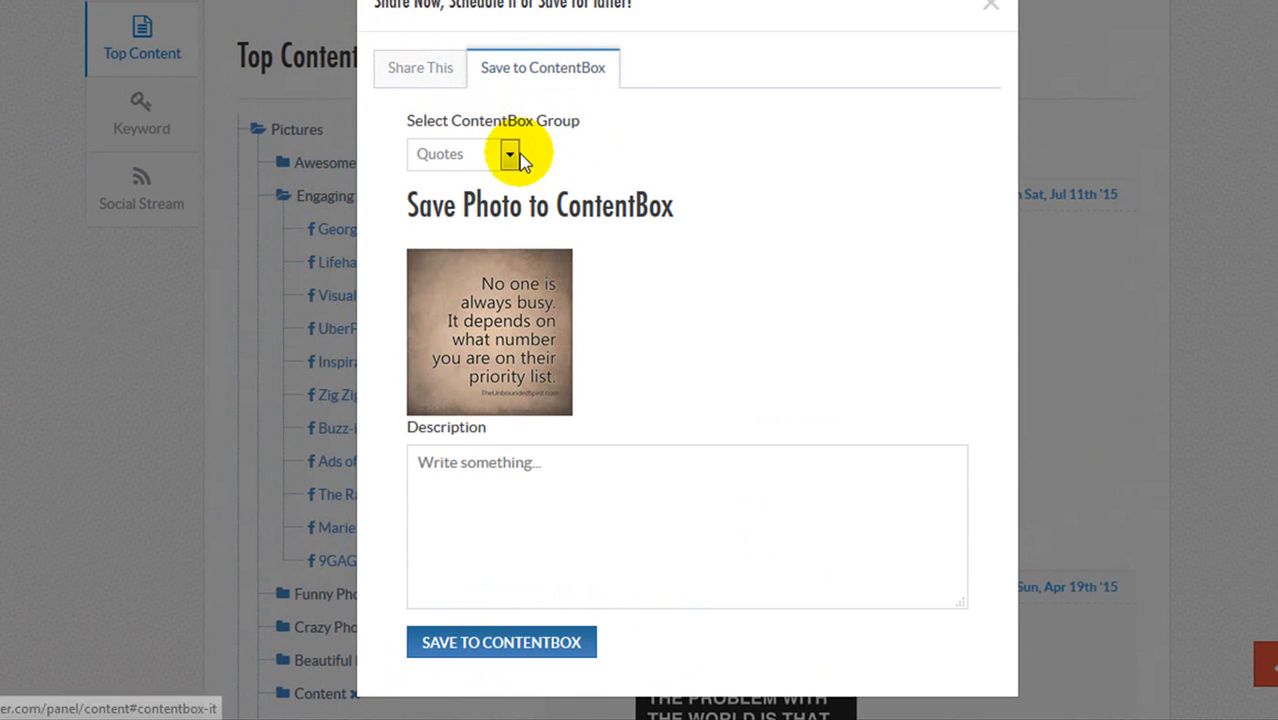
Save the quote photo to the Funny Stuff ContentBox group
click(508, 154)
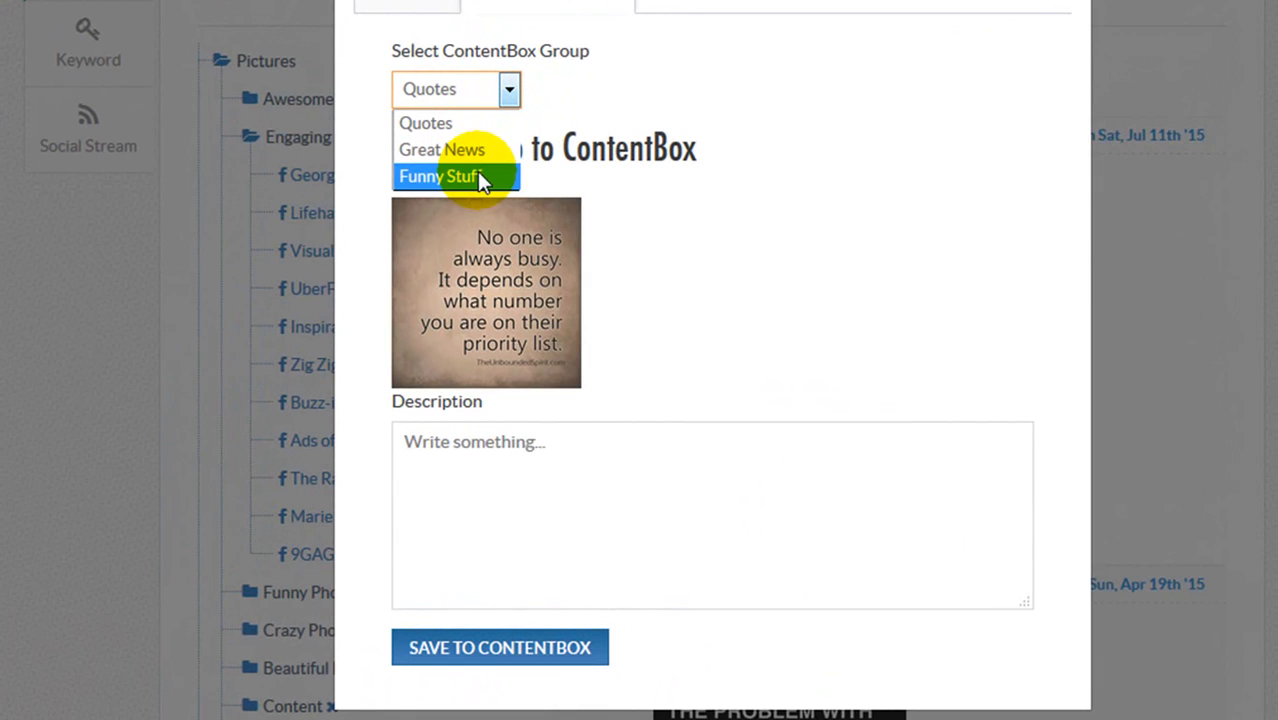
click(440, 176)
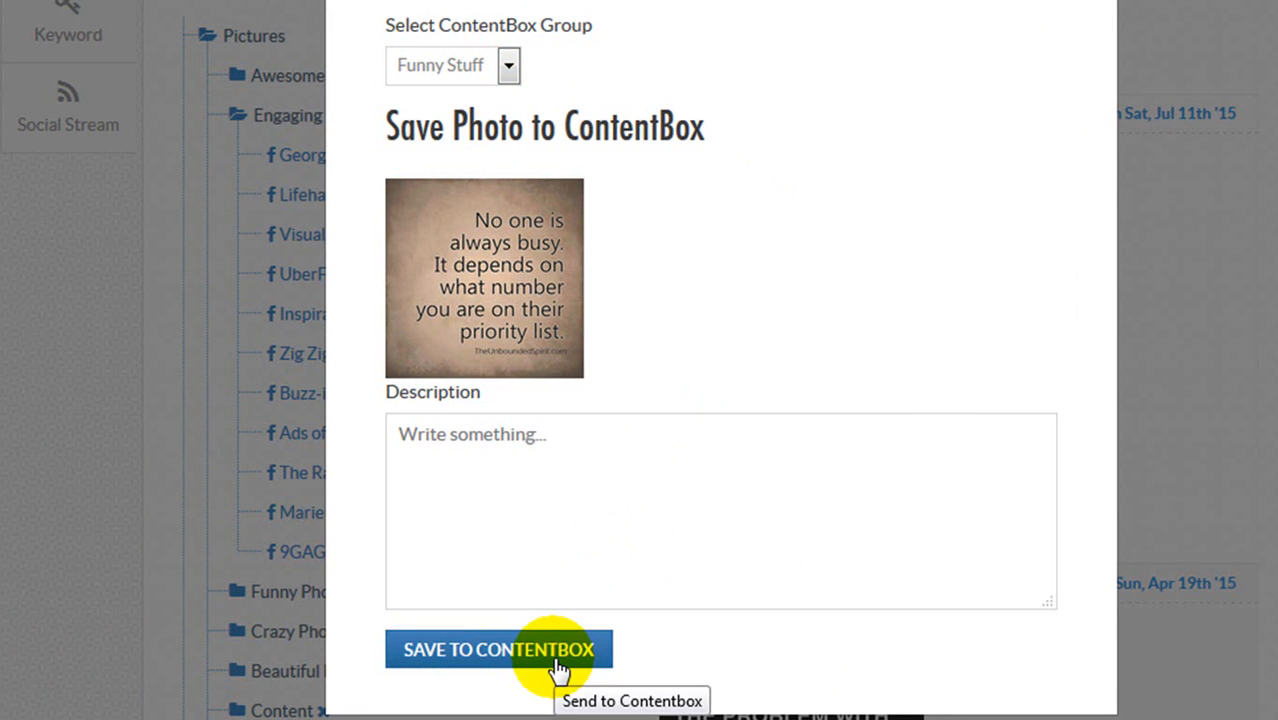
click(498, 648)
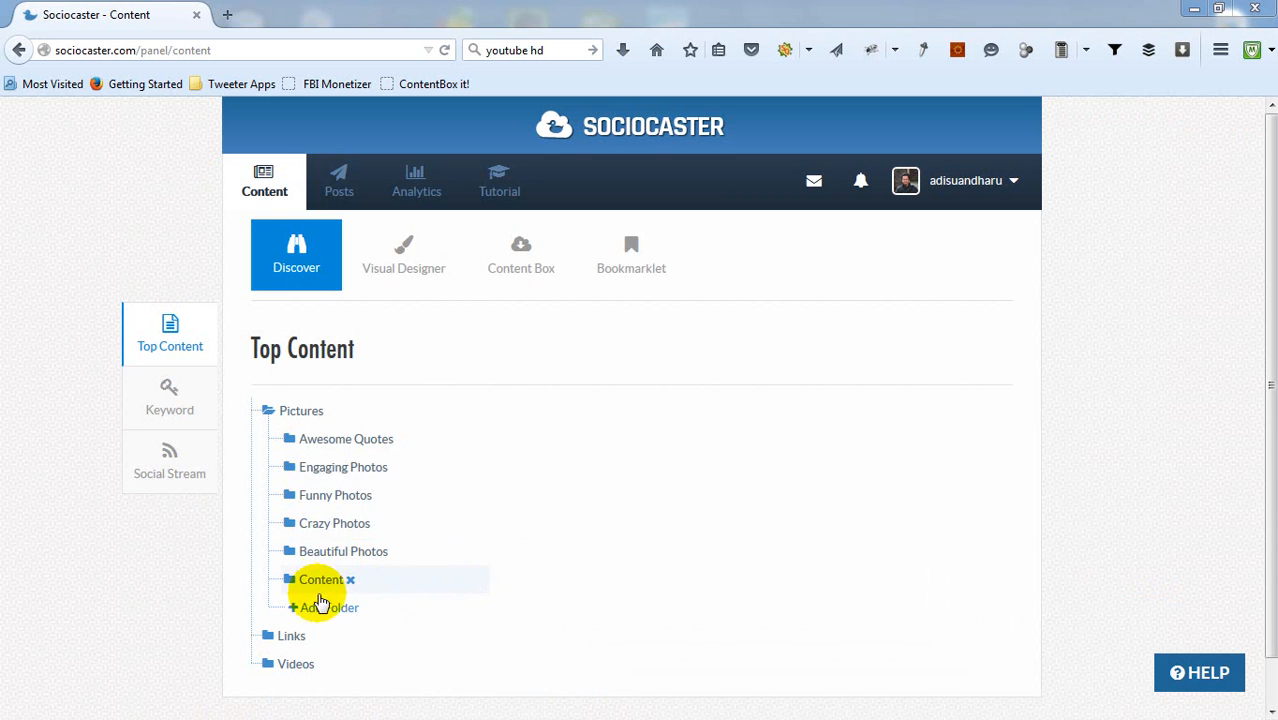
Add a new Top Content folder named 'Basket ball'
click(328, 608)
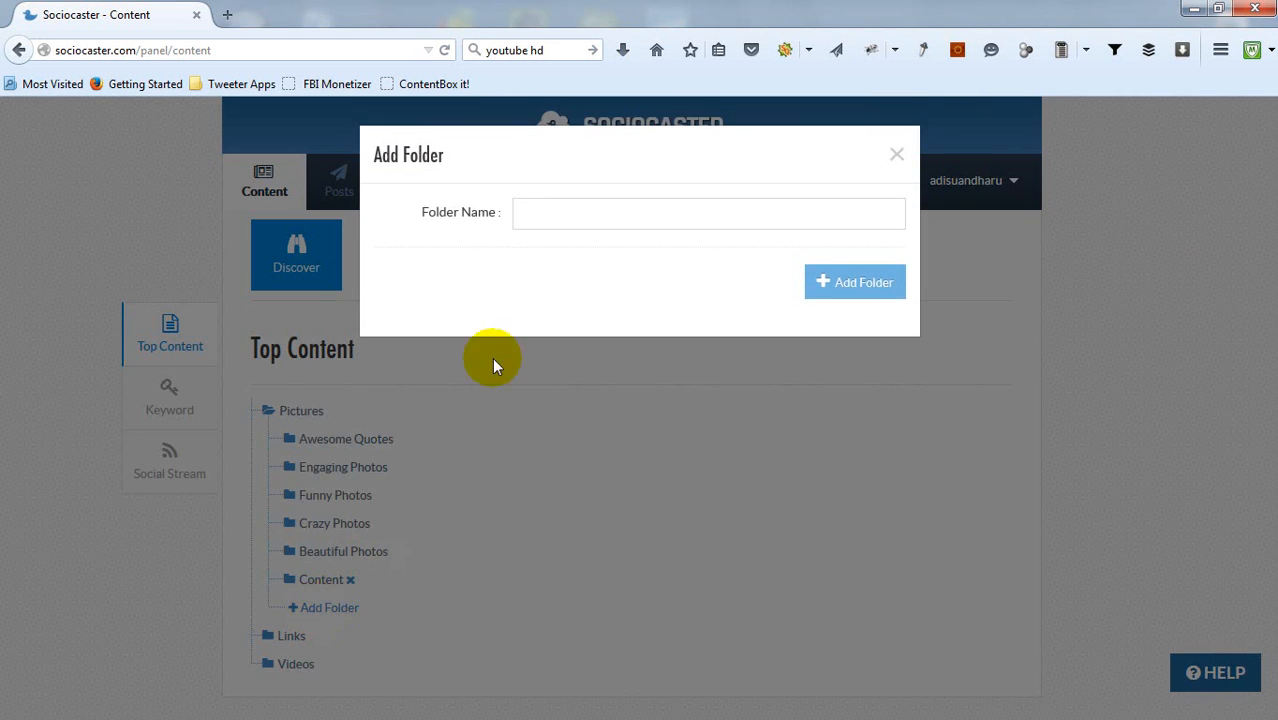
text(Basket ball)
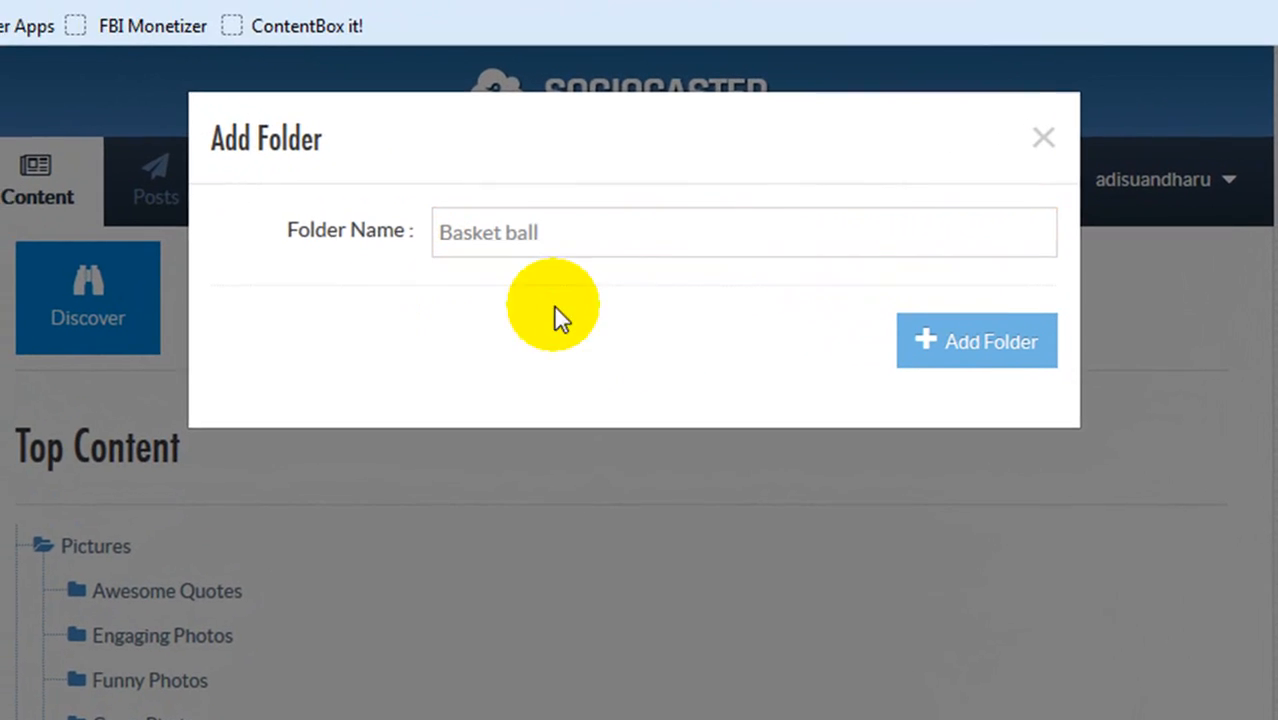
click(976, 340)
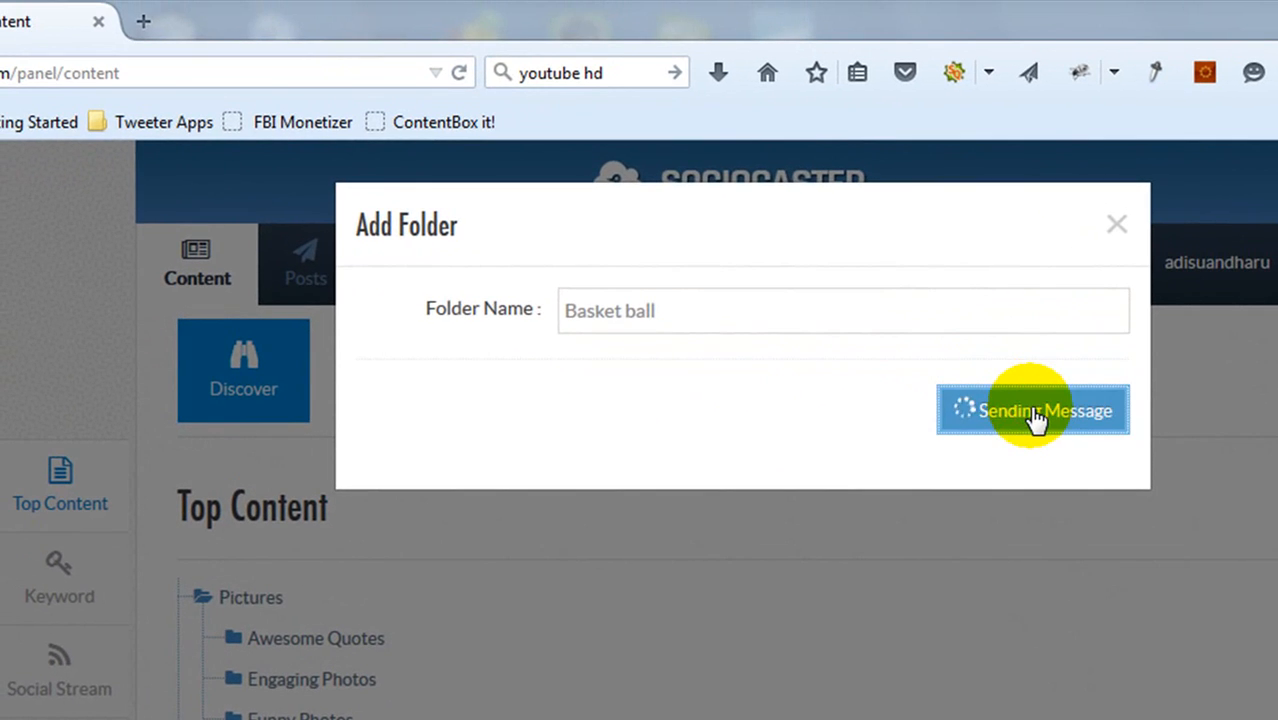
click(1032, 408)
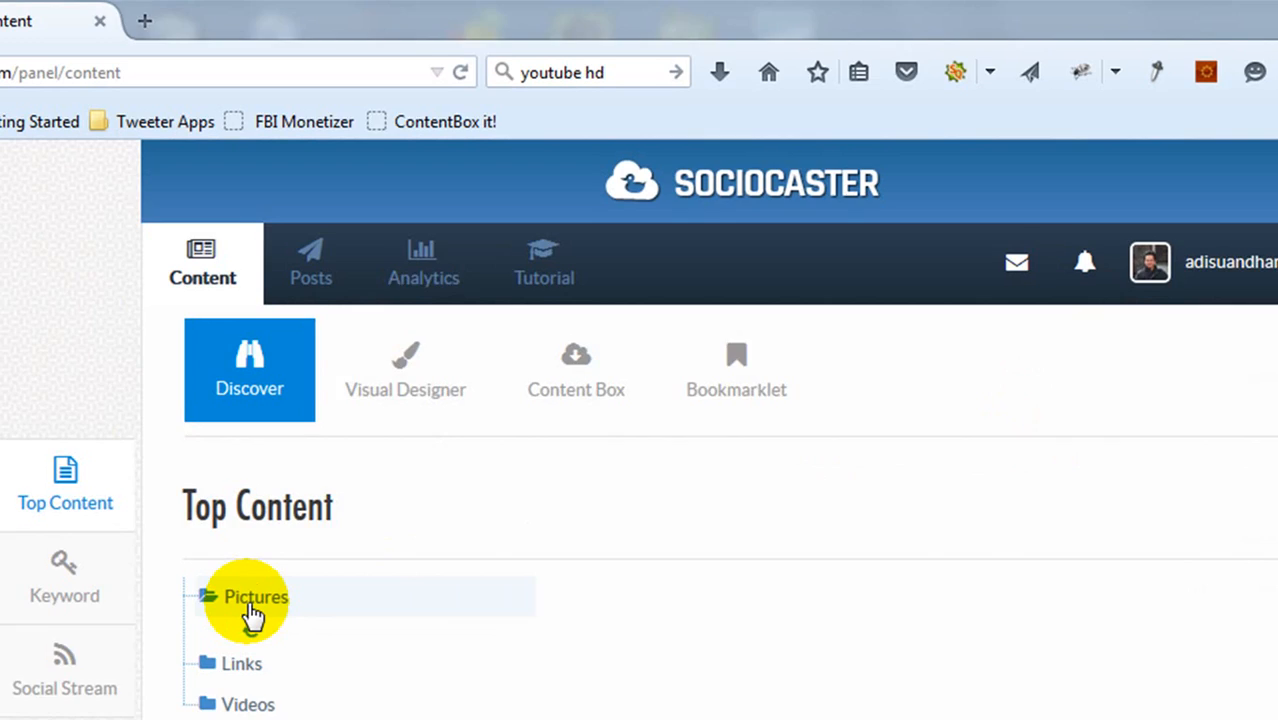
Search Facebook pages for 'NBA' to add items to the Basket ball folder
click(256, 596)
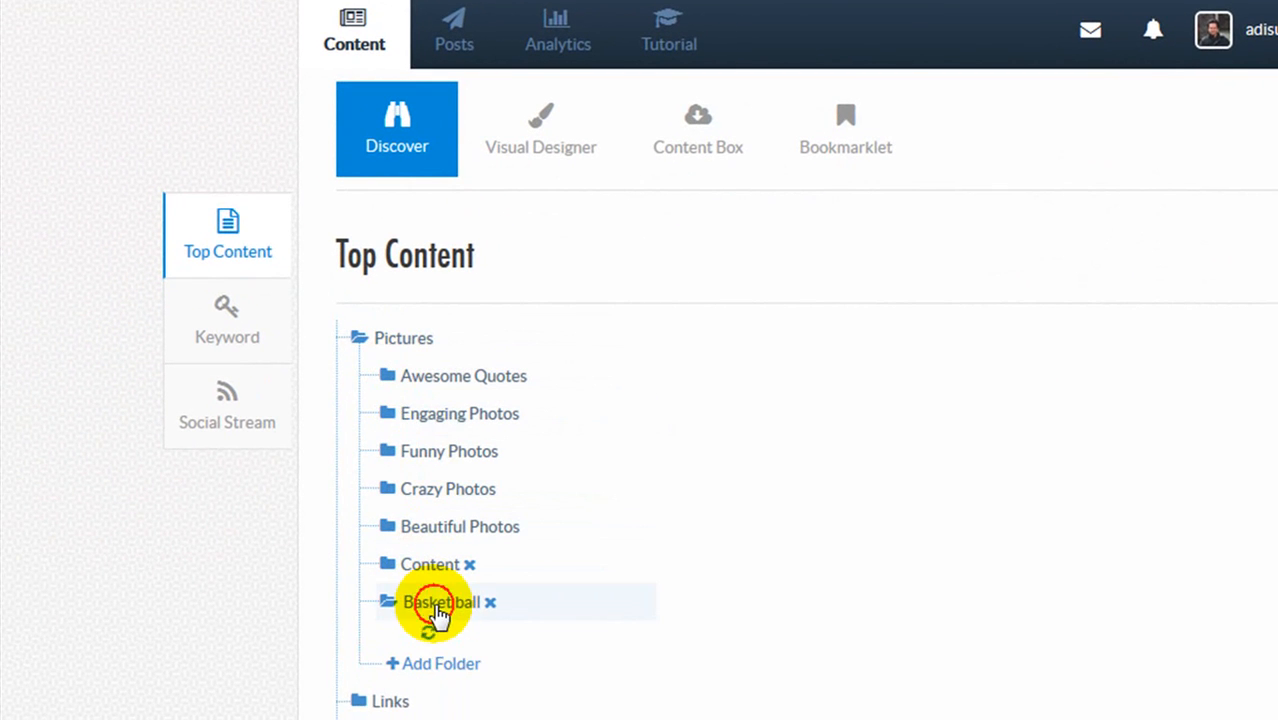
click(440, 600)
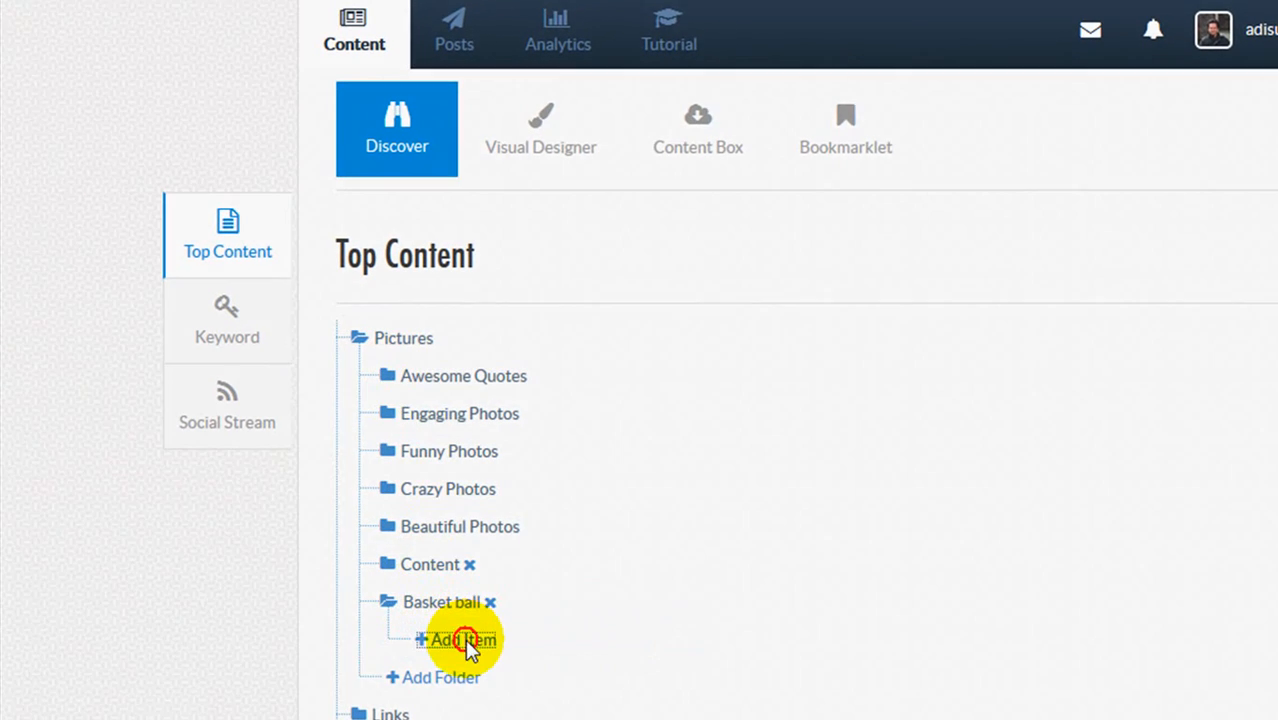
click(456, 640)
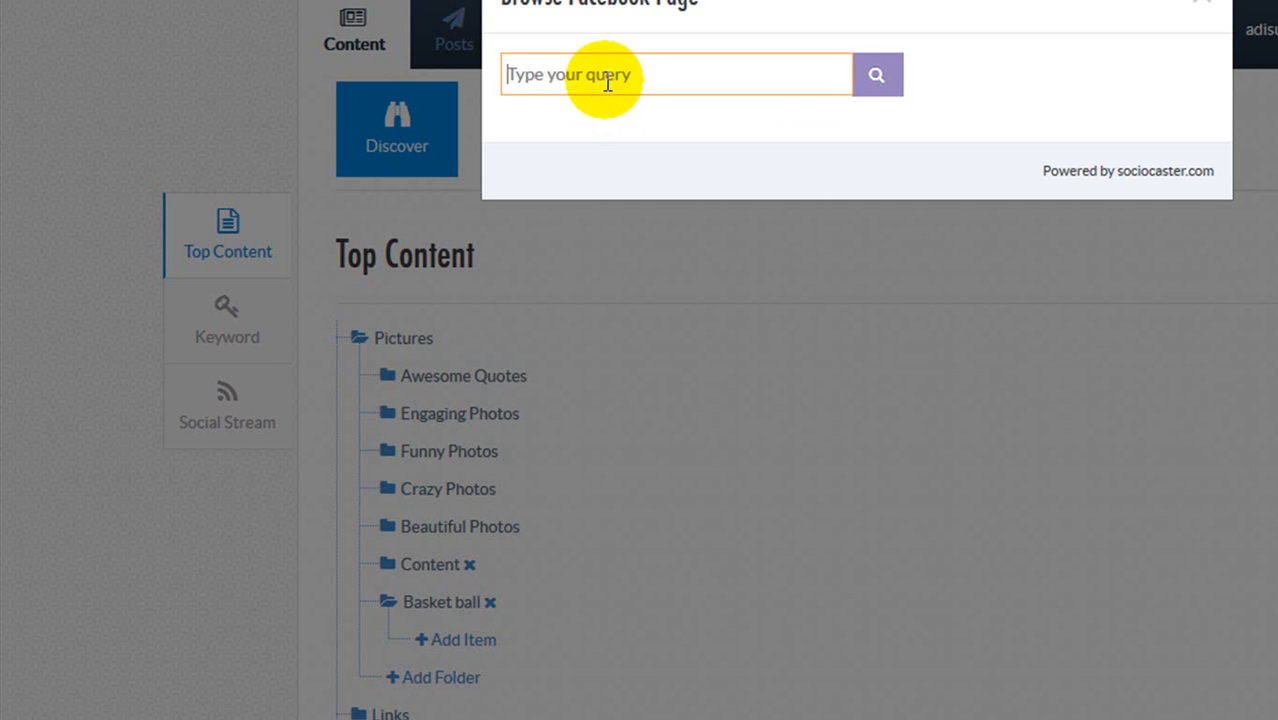
text(NBA)
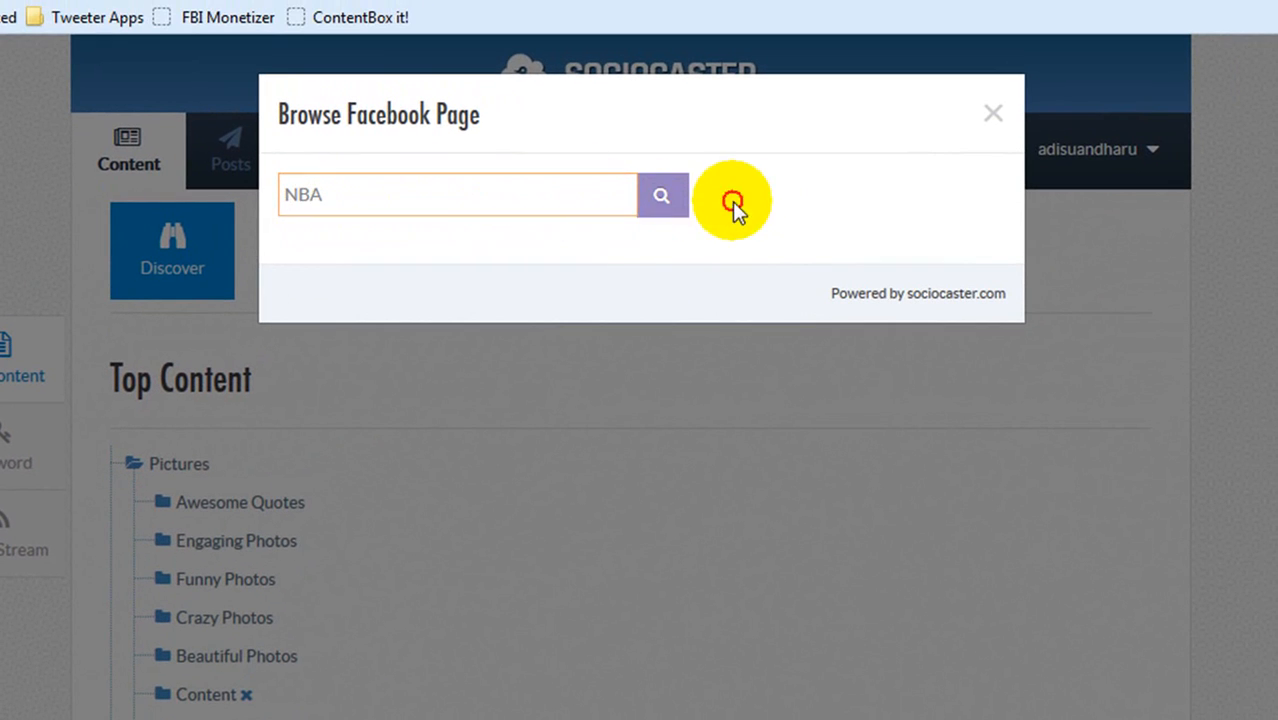
click(662, 196)
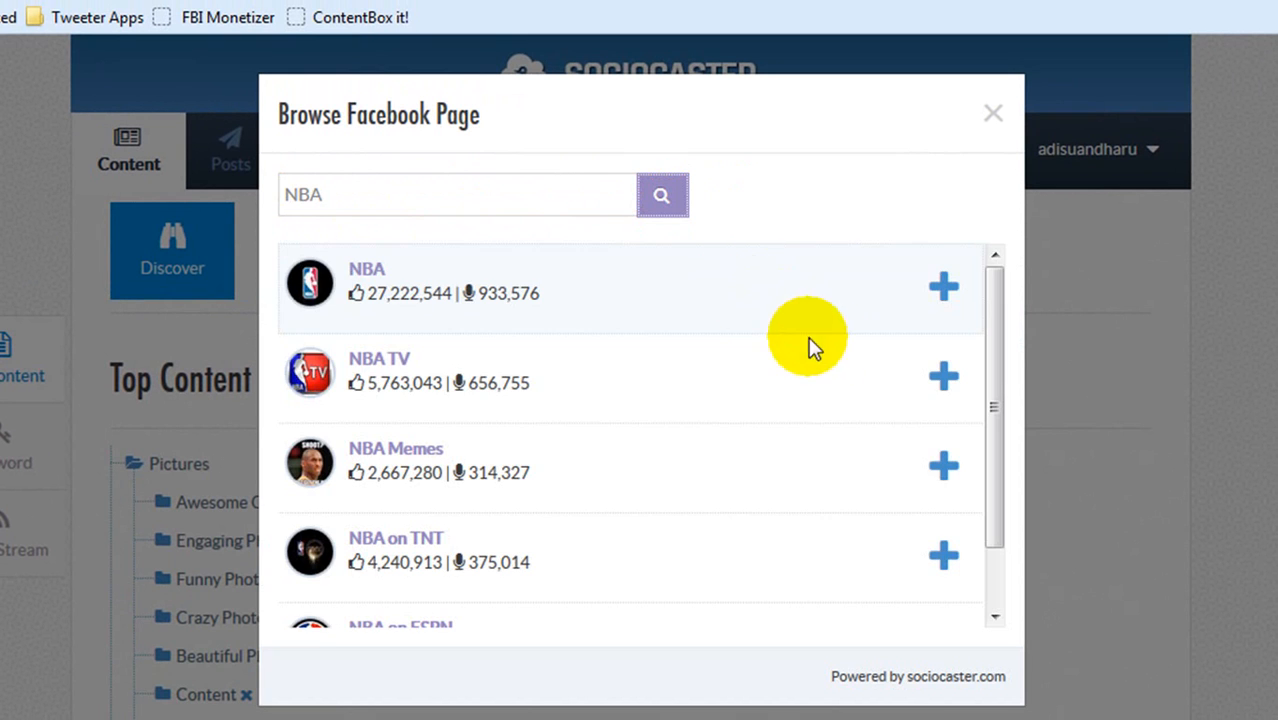
Scroll through the NBA page search results
scroll(down, 3)
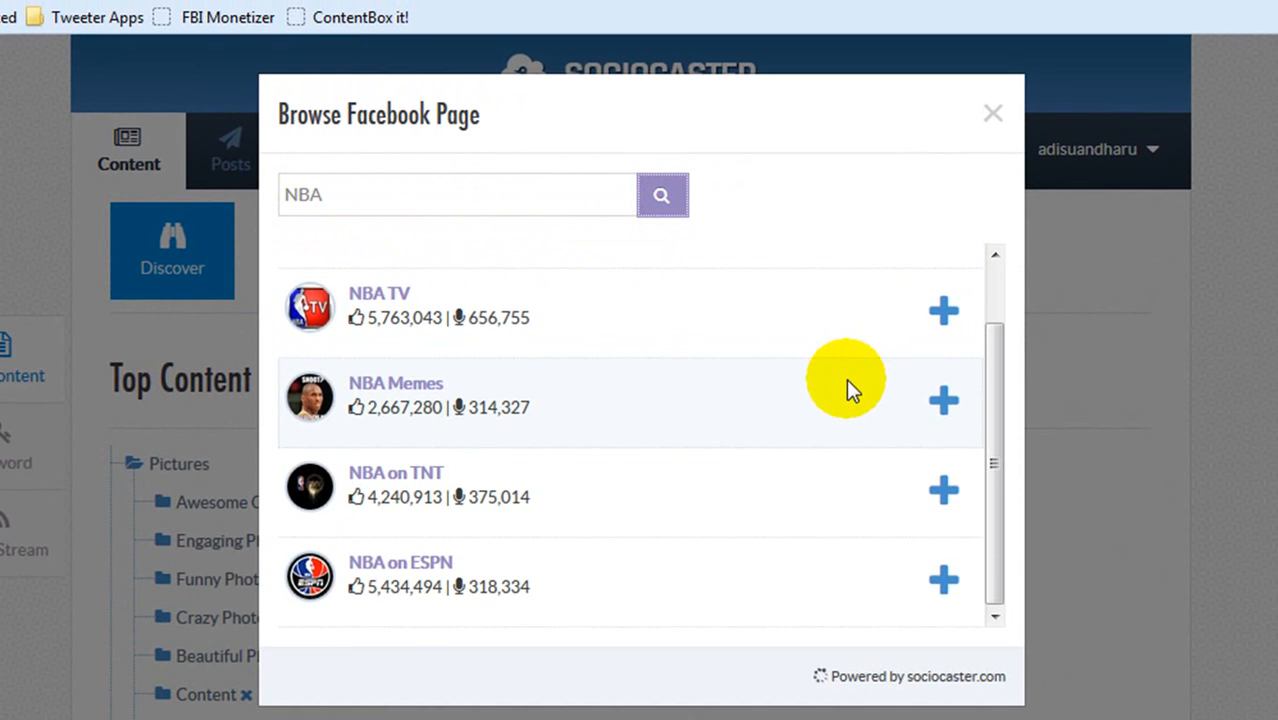
scroll(down, 3)
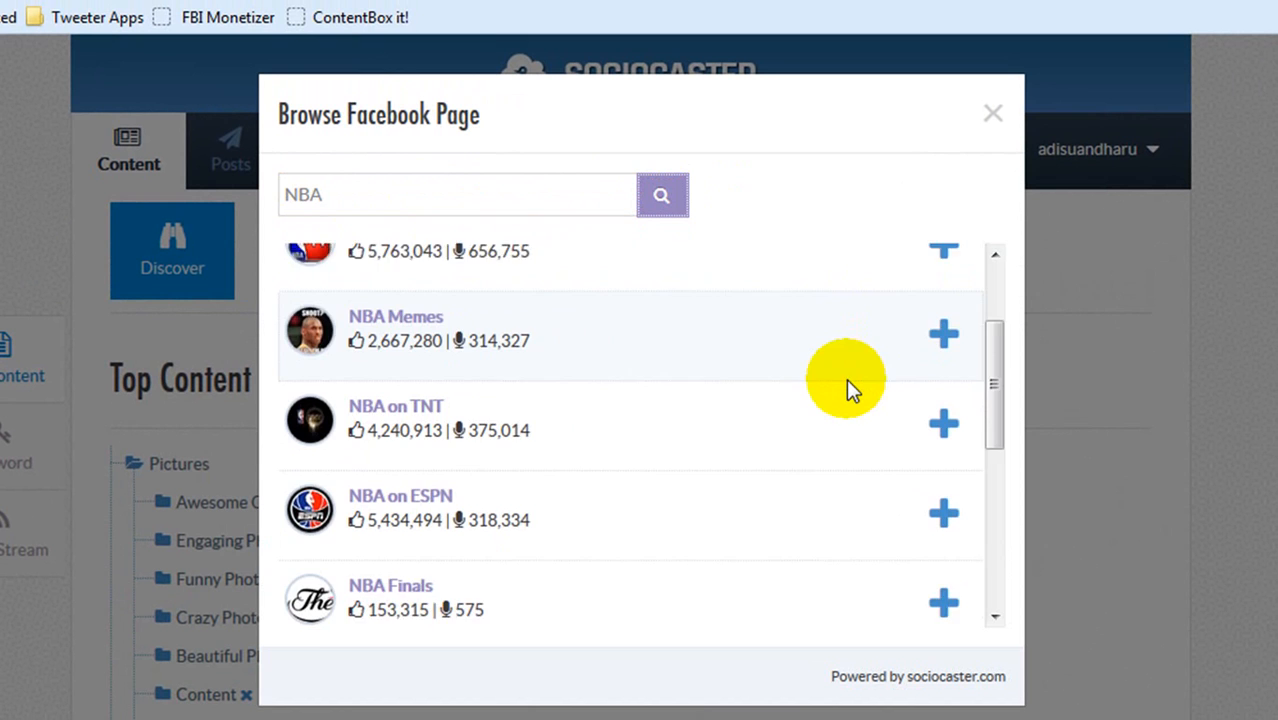
scroll(down, 3)
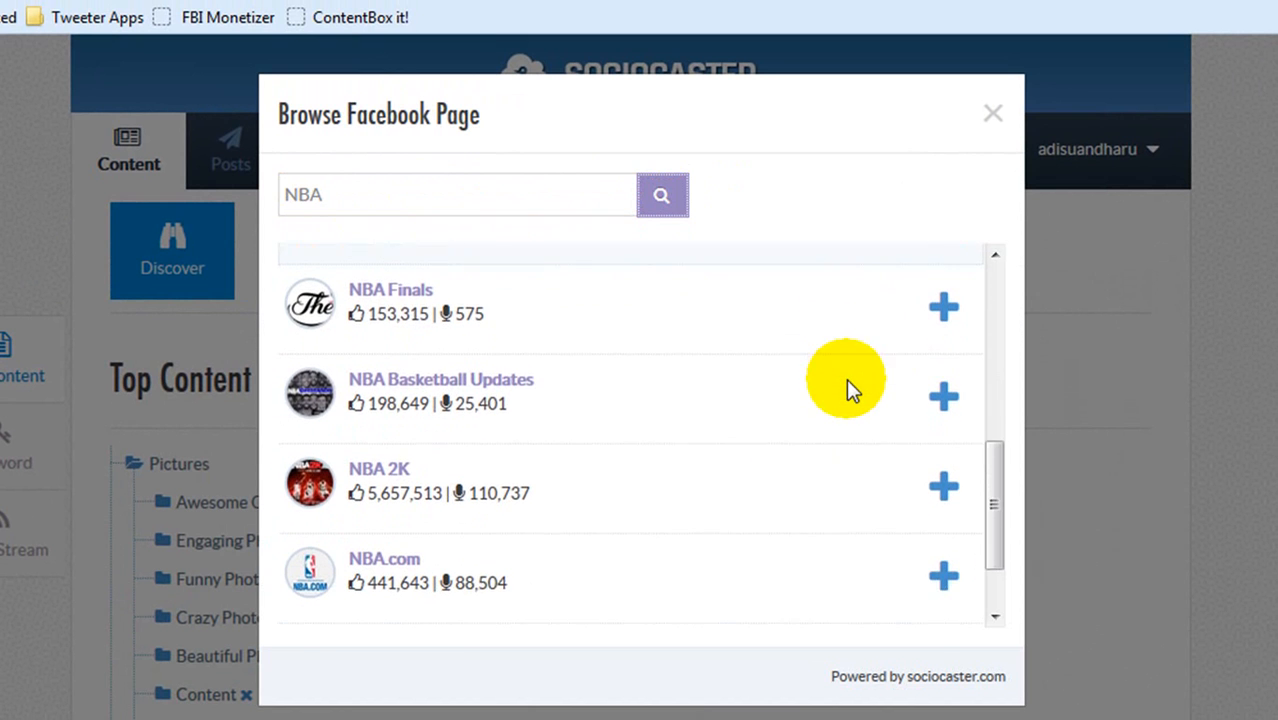
scroll(down, 3)
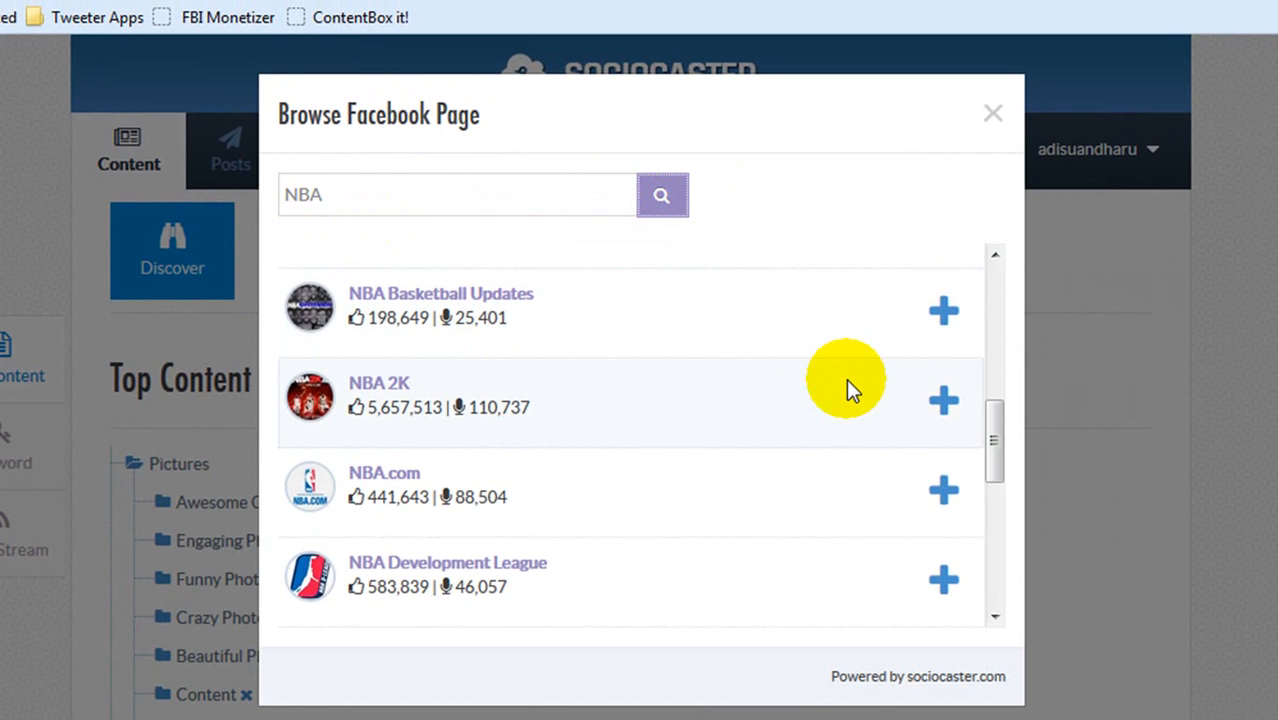
scroll(down, 3)
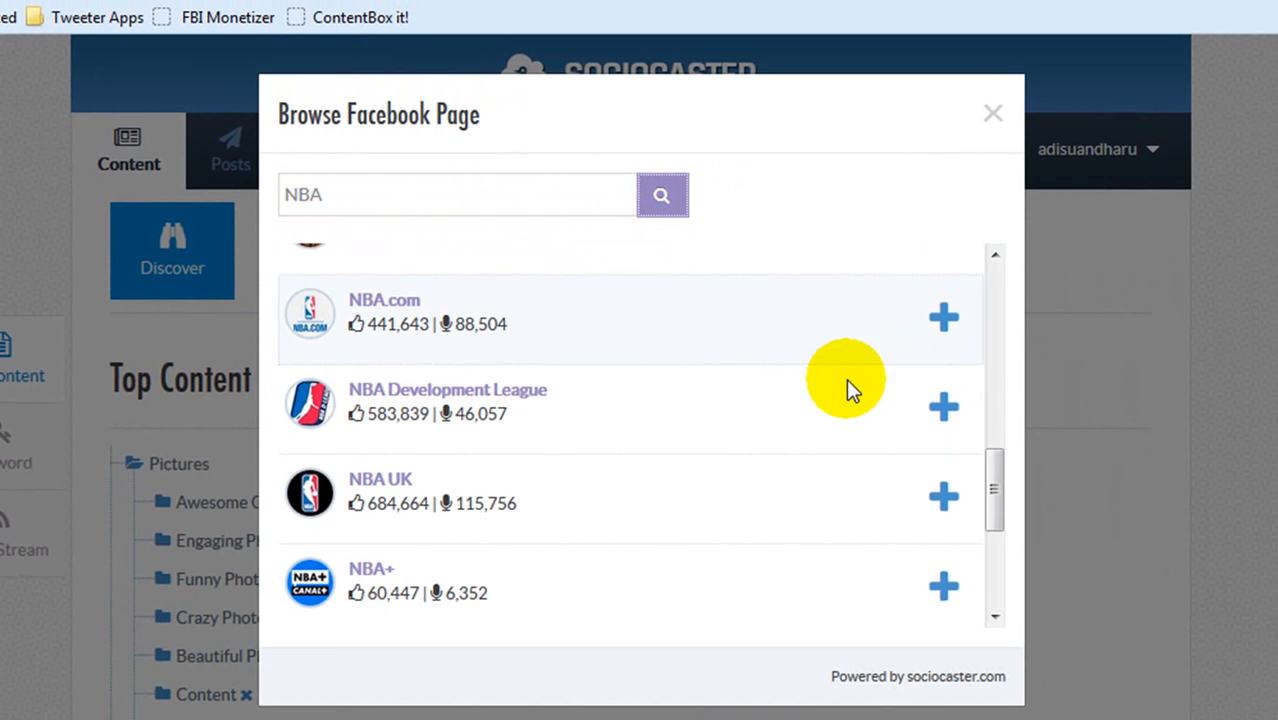
scroll(down, 3)
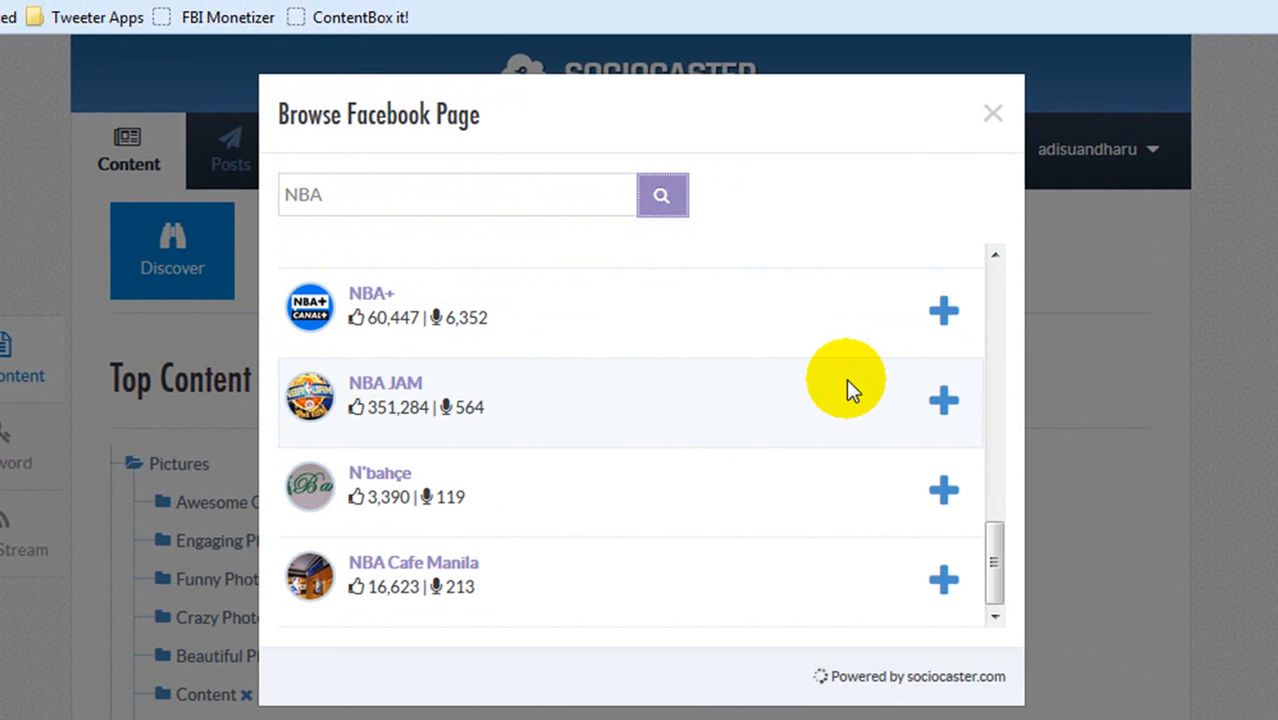
scroll(down, 3)
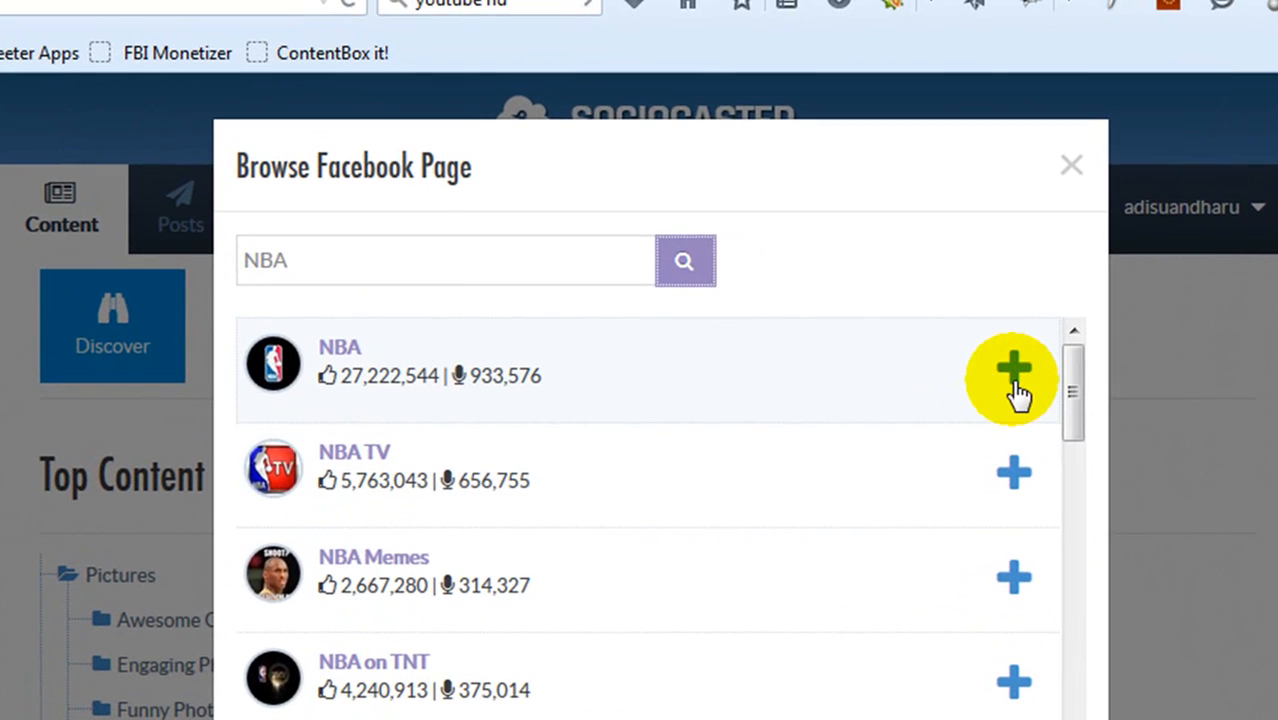
Add the NBA, NBA TV and NBA on TNT pages to the folder and close the browser
click(1012, 378)
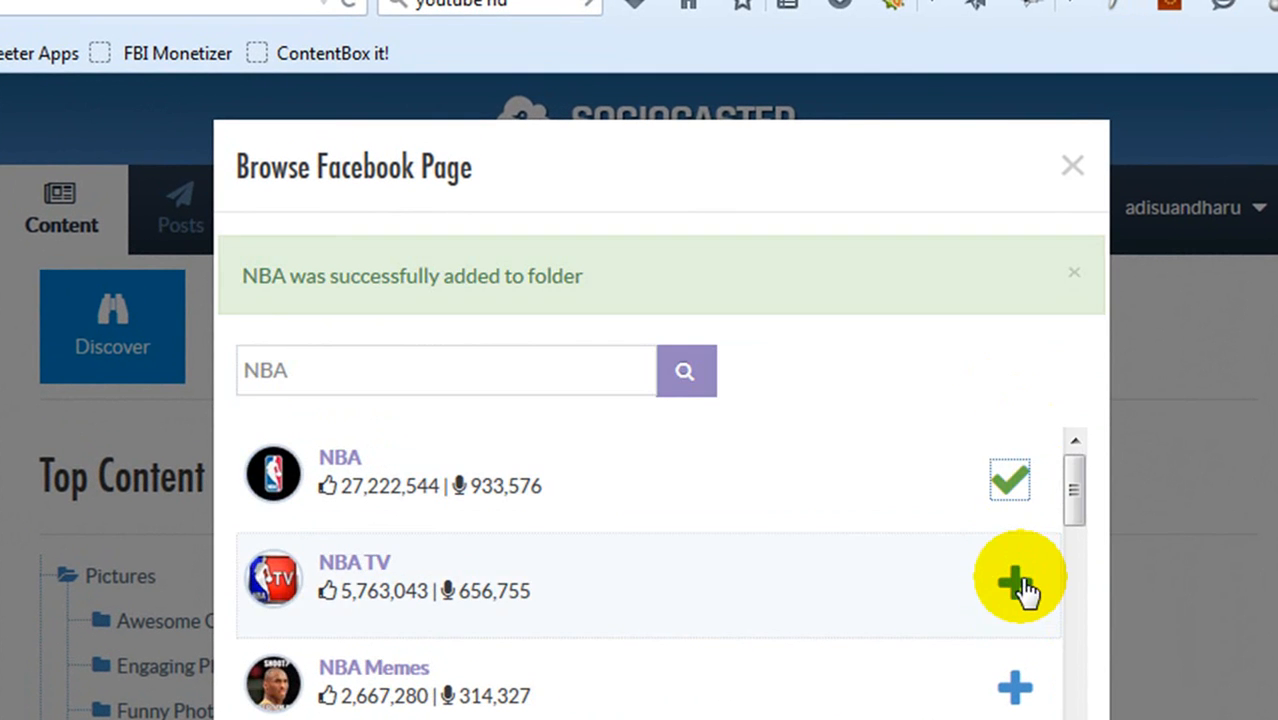
click(1012, 578)
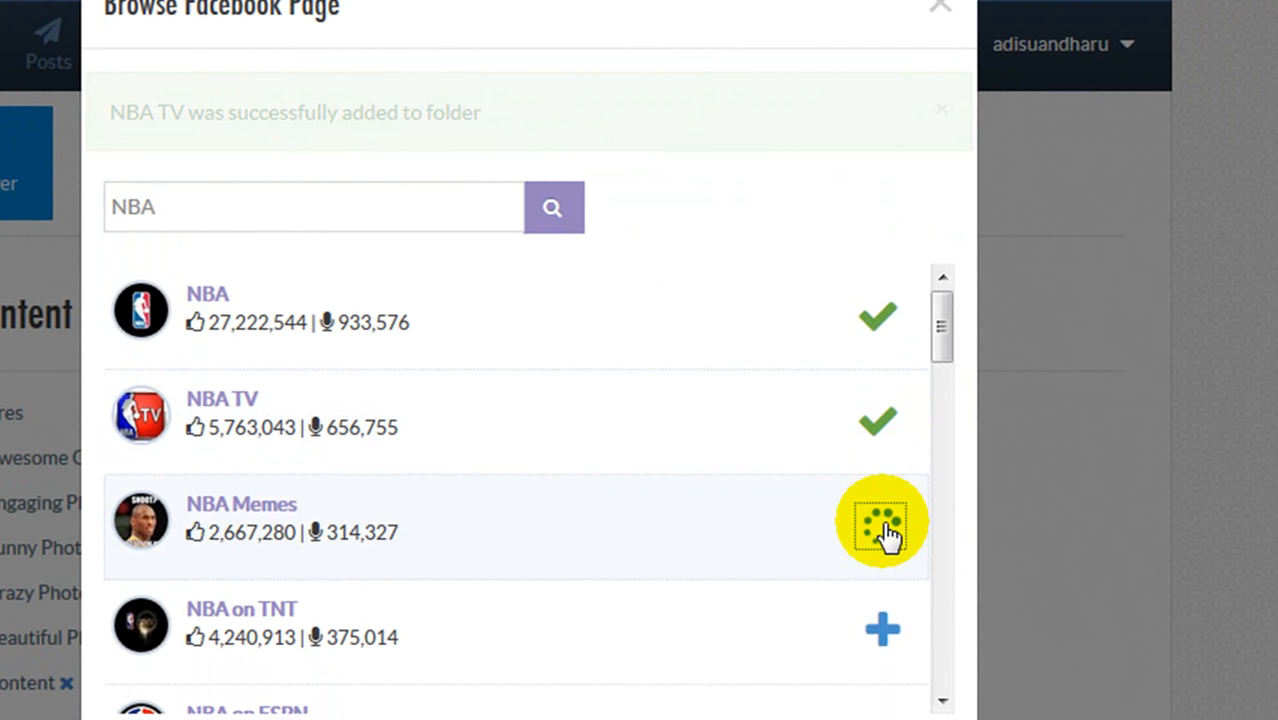
click(880, 520)
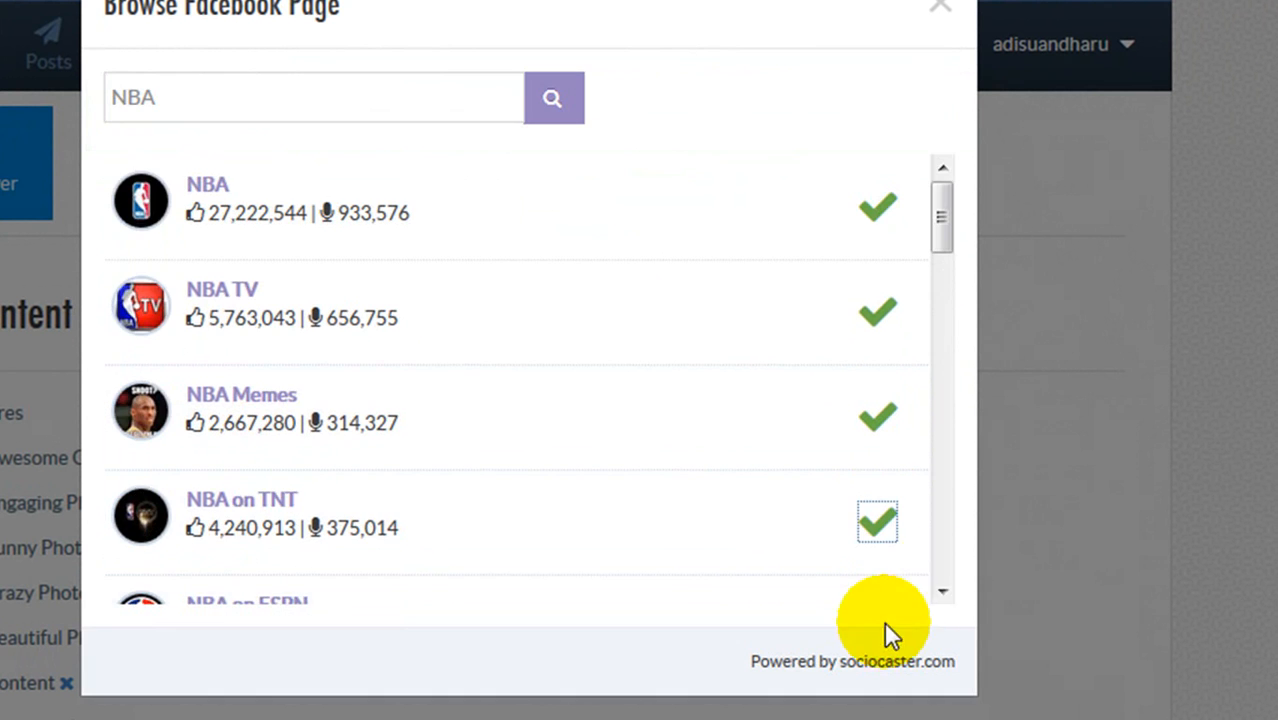
click(938, 8)
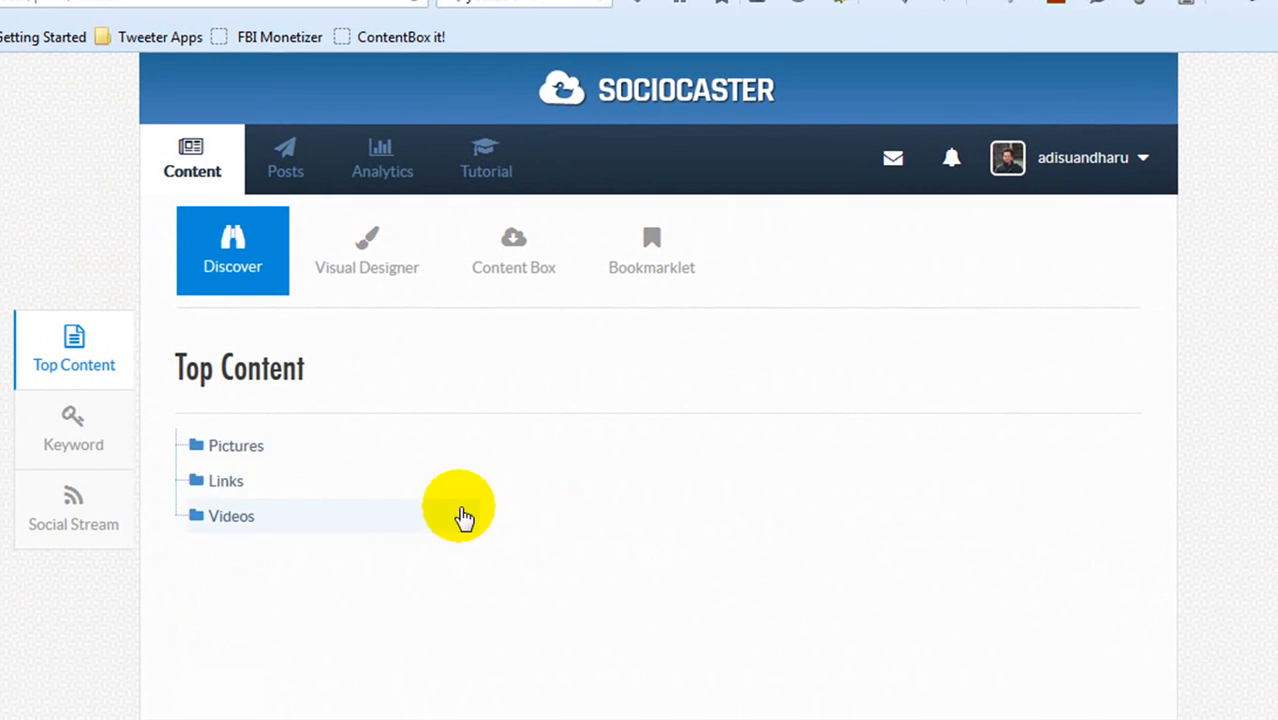
Expand the Pictures folder and view the NBA TV page's basketball picture posts
click(236, 444)
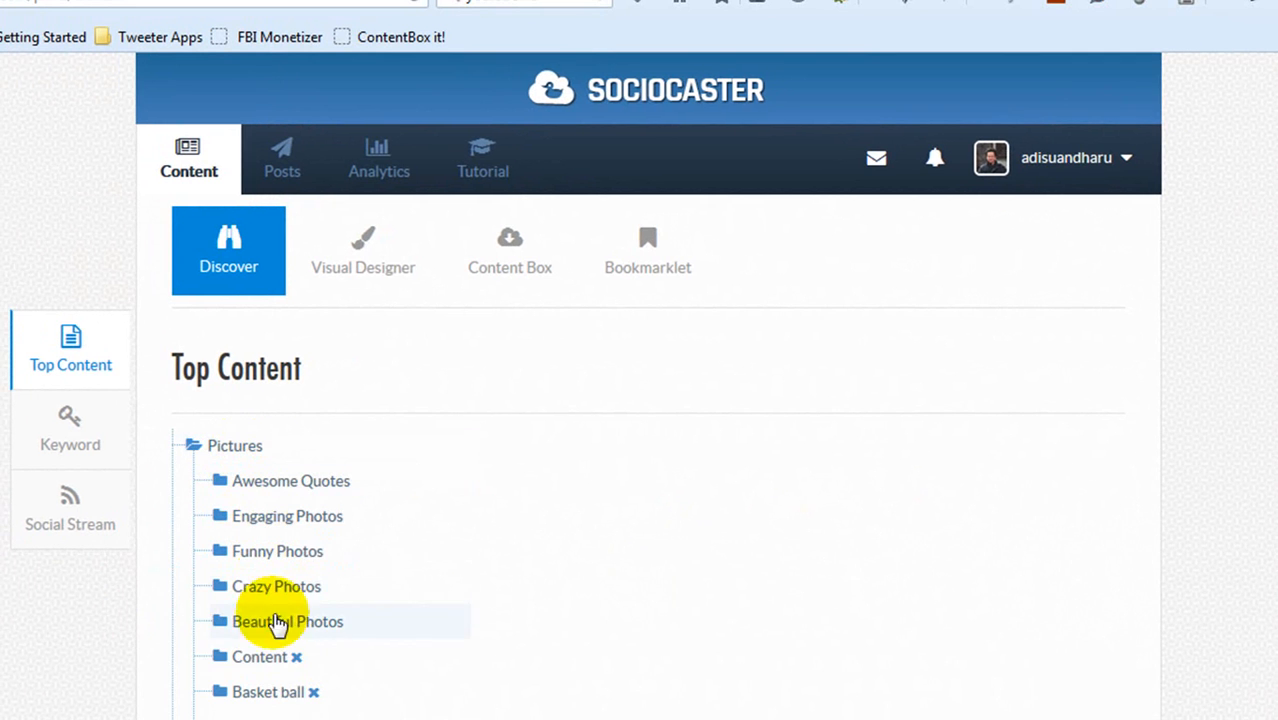
mouse_move(276, 692)
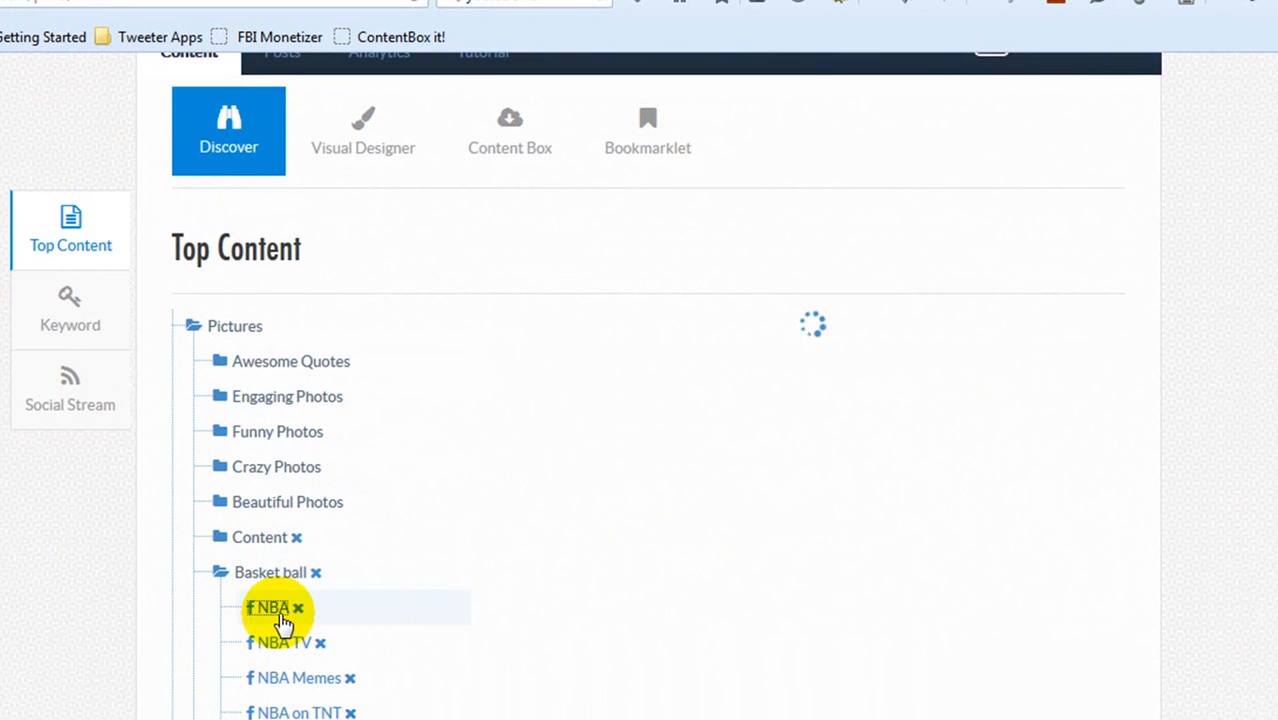
click(280, 644)
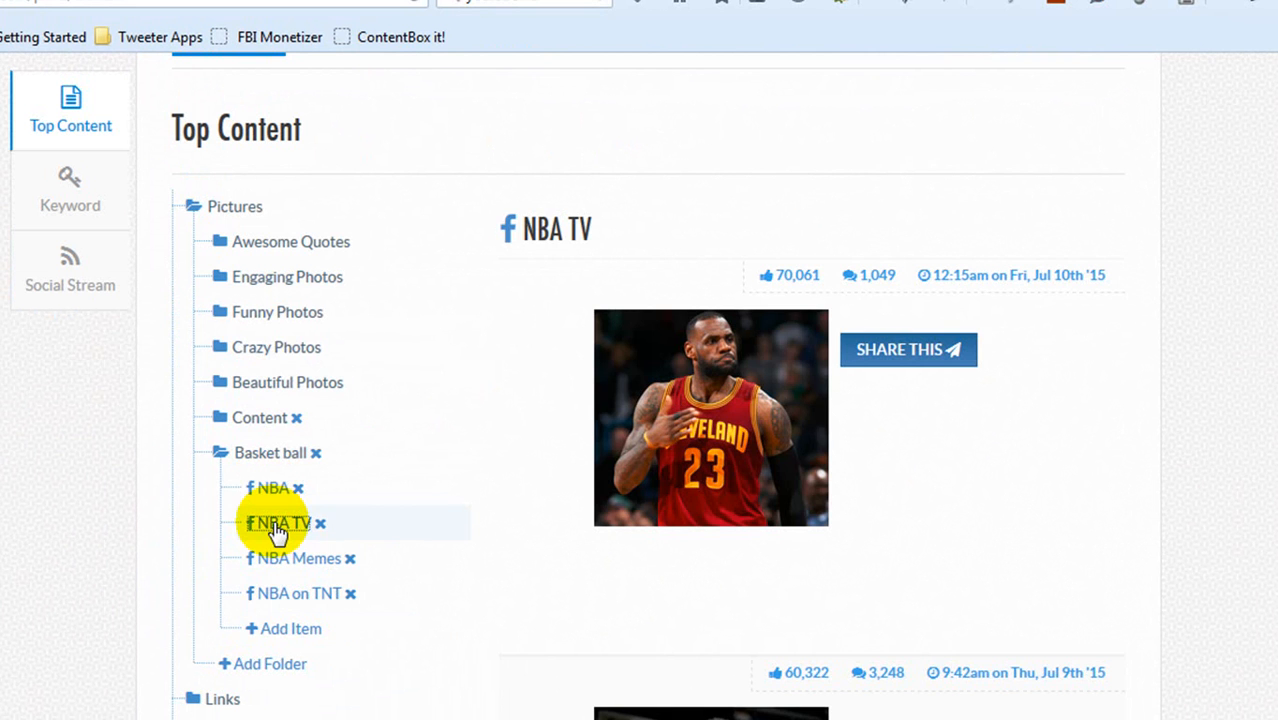
scroll(down, 3)
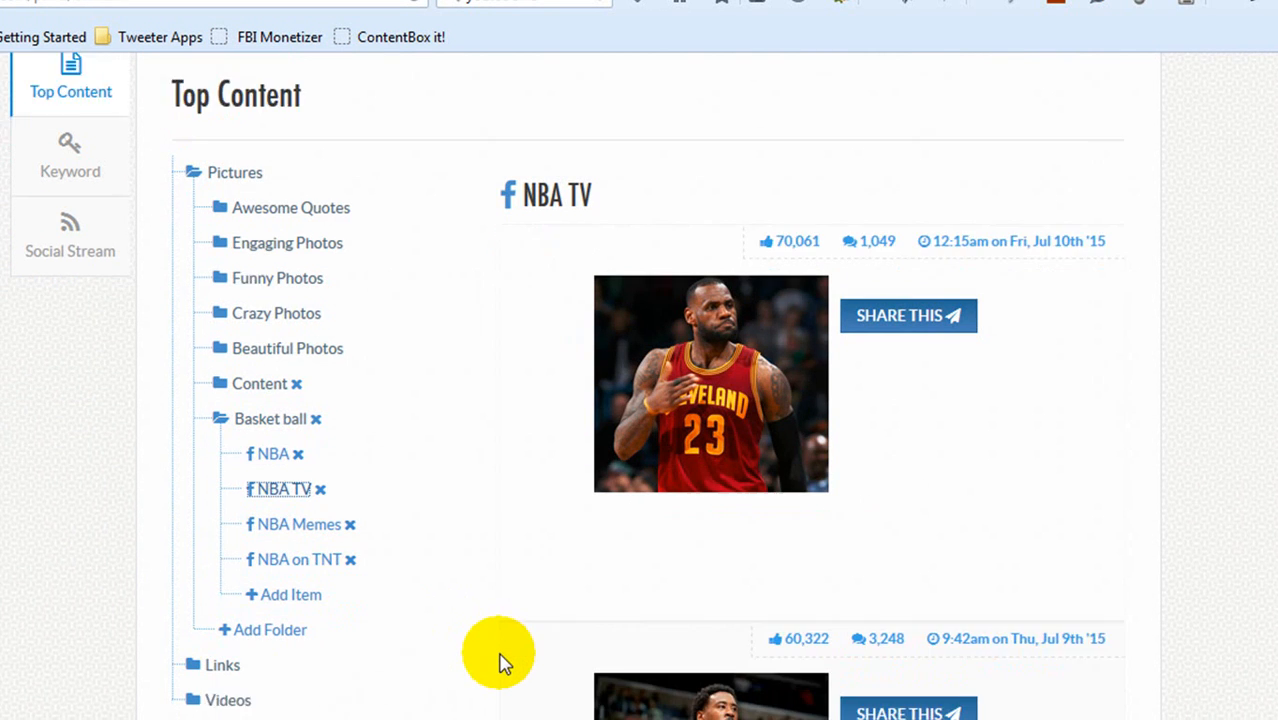
scroll(down, 3)
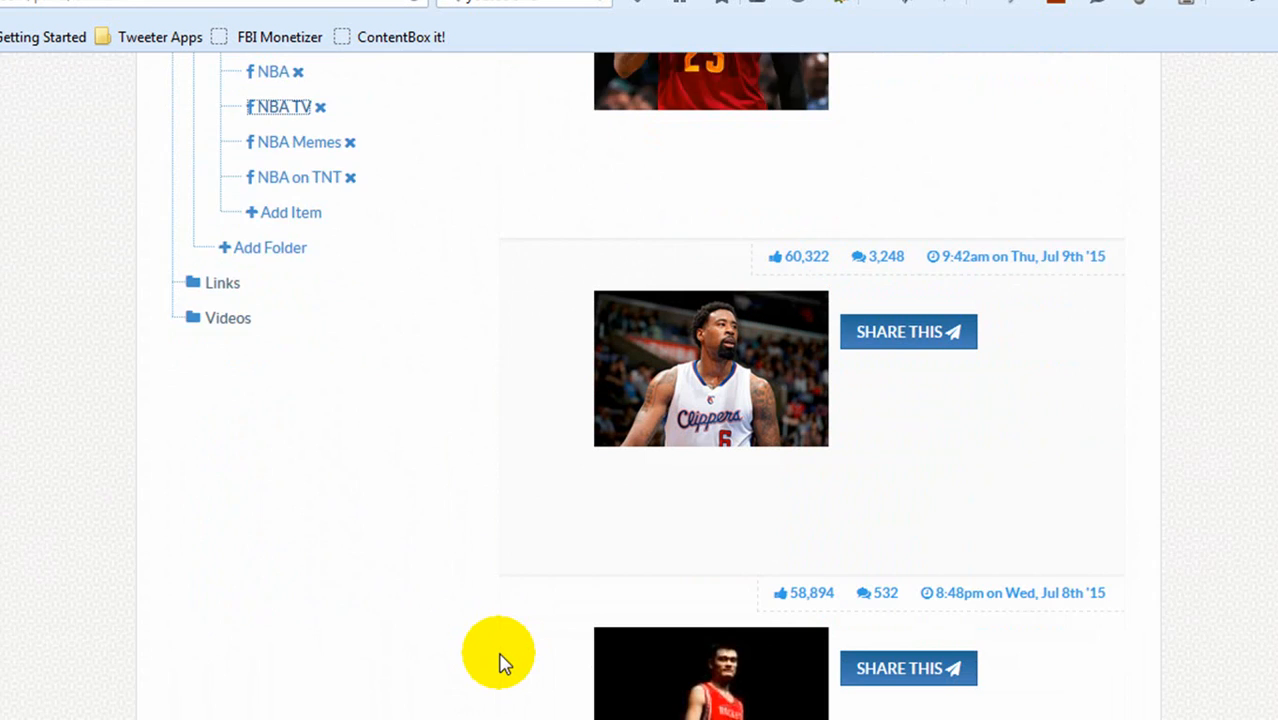
scroll(down, 3)
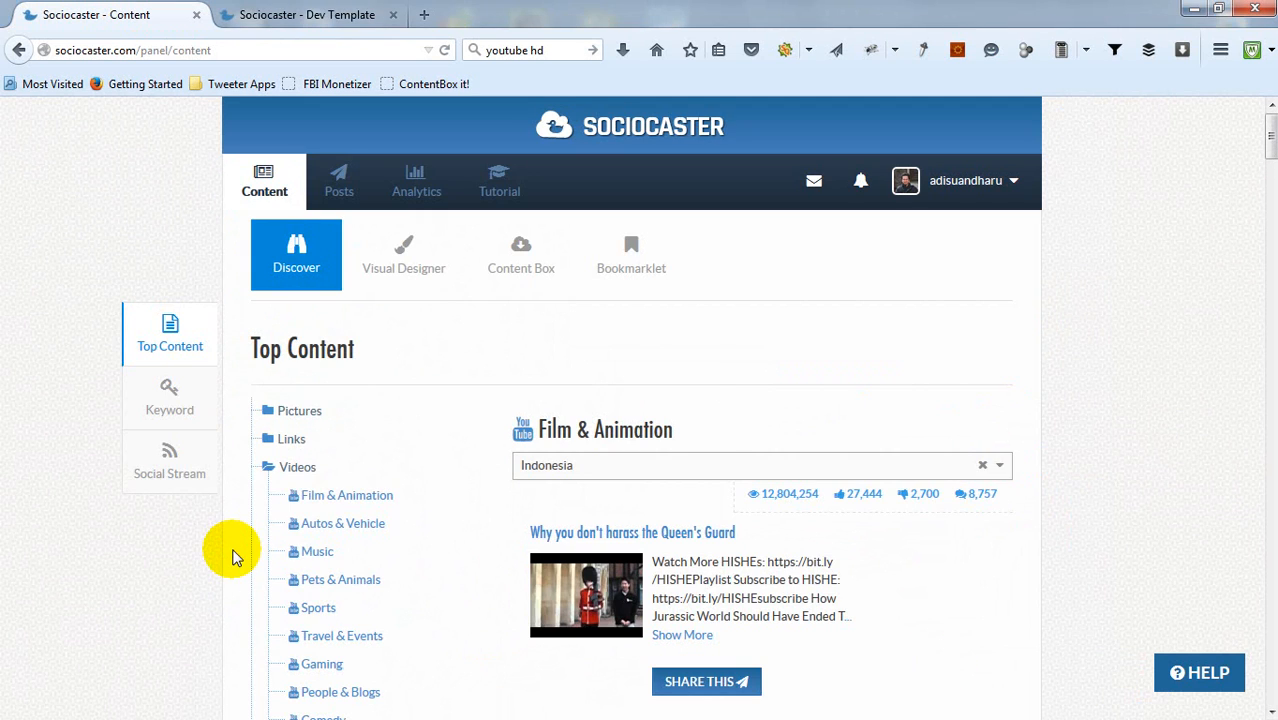
Browse trending Film & Animation, Autos & Vehicle and Pets & Animals videos
scroll(down, 3)
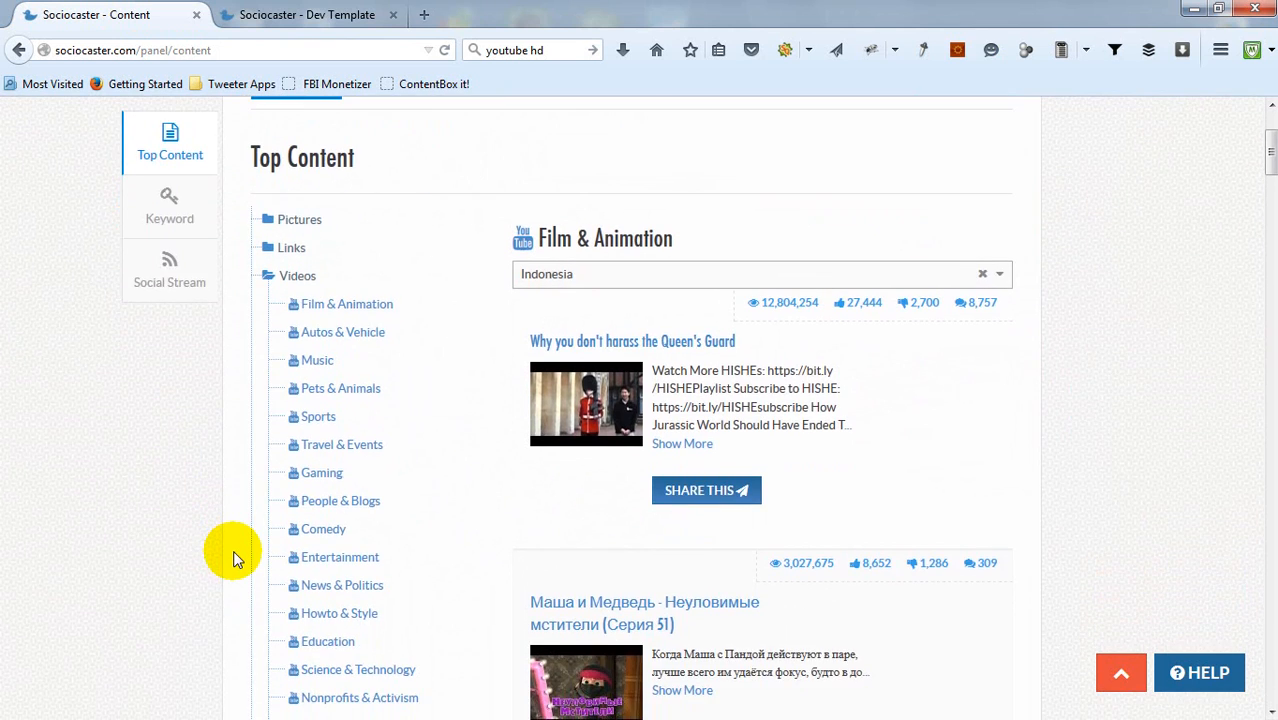
scroll(down, 3)
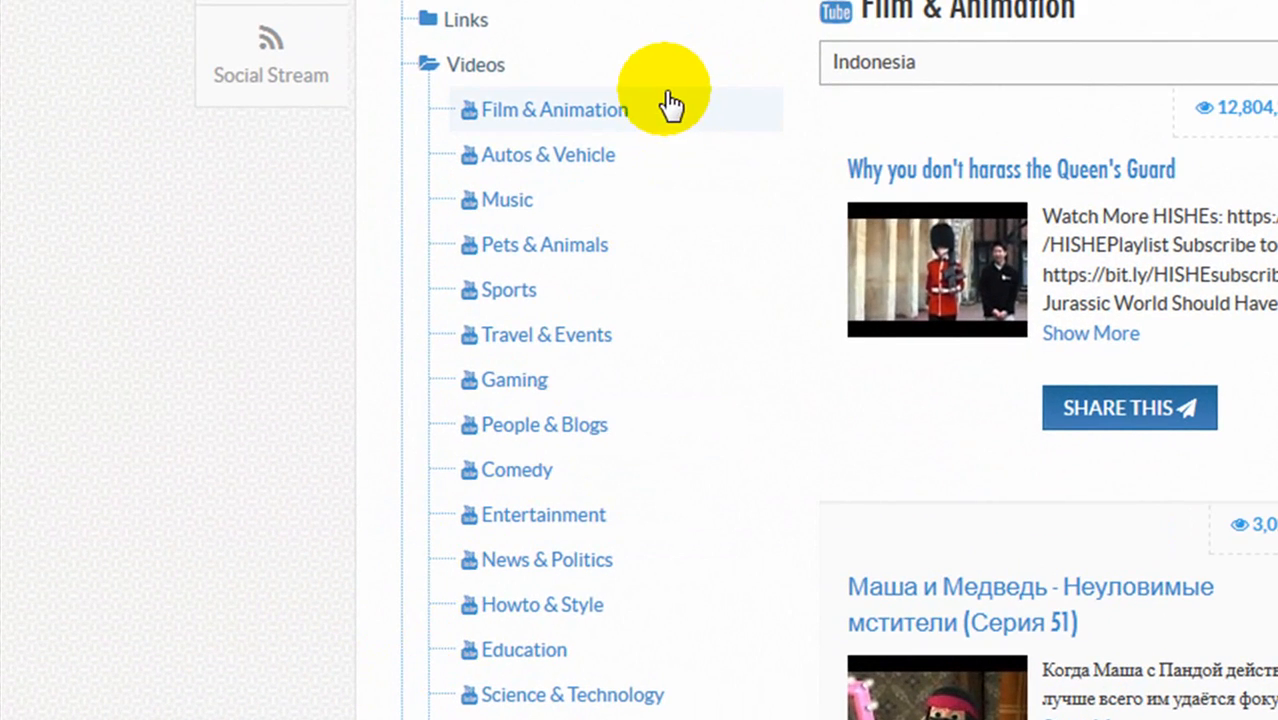
click(556, 110)
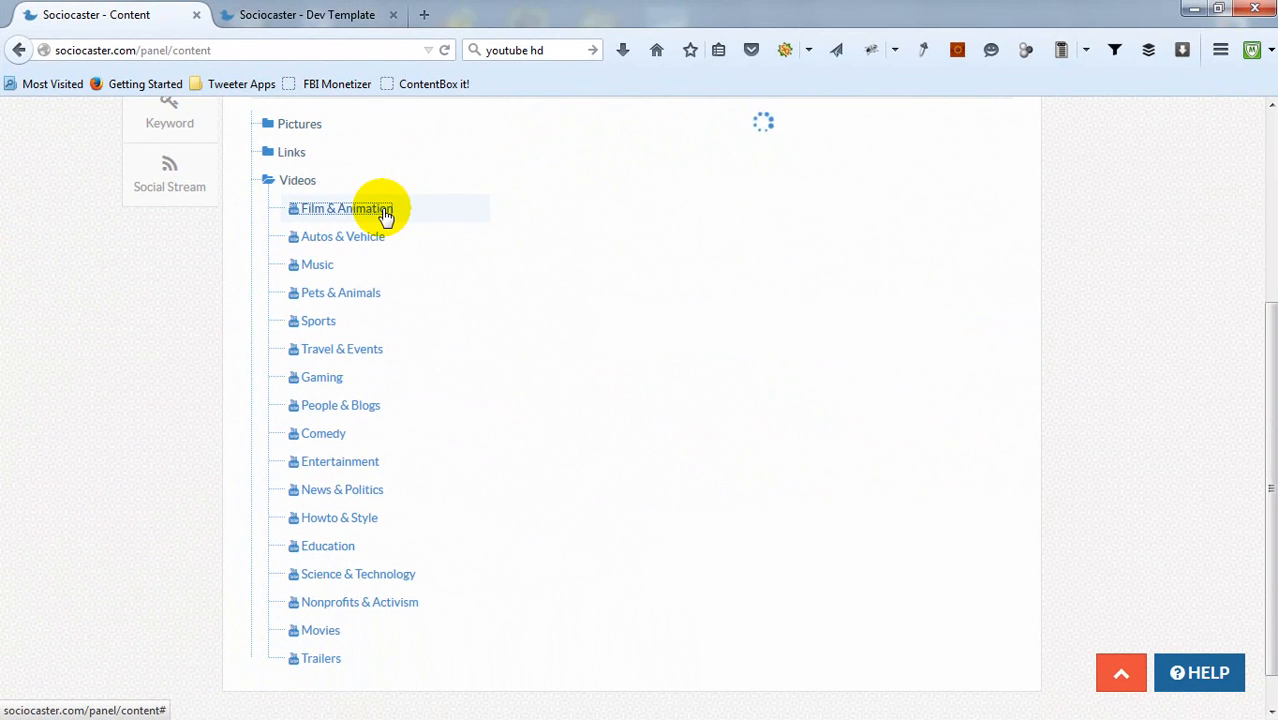
mouse_move(376, 240)
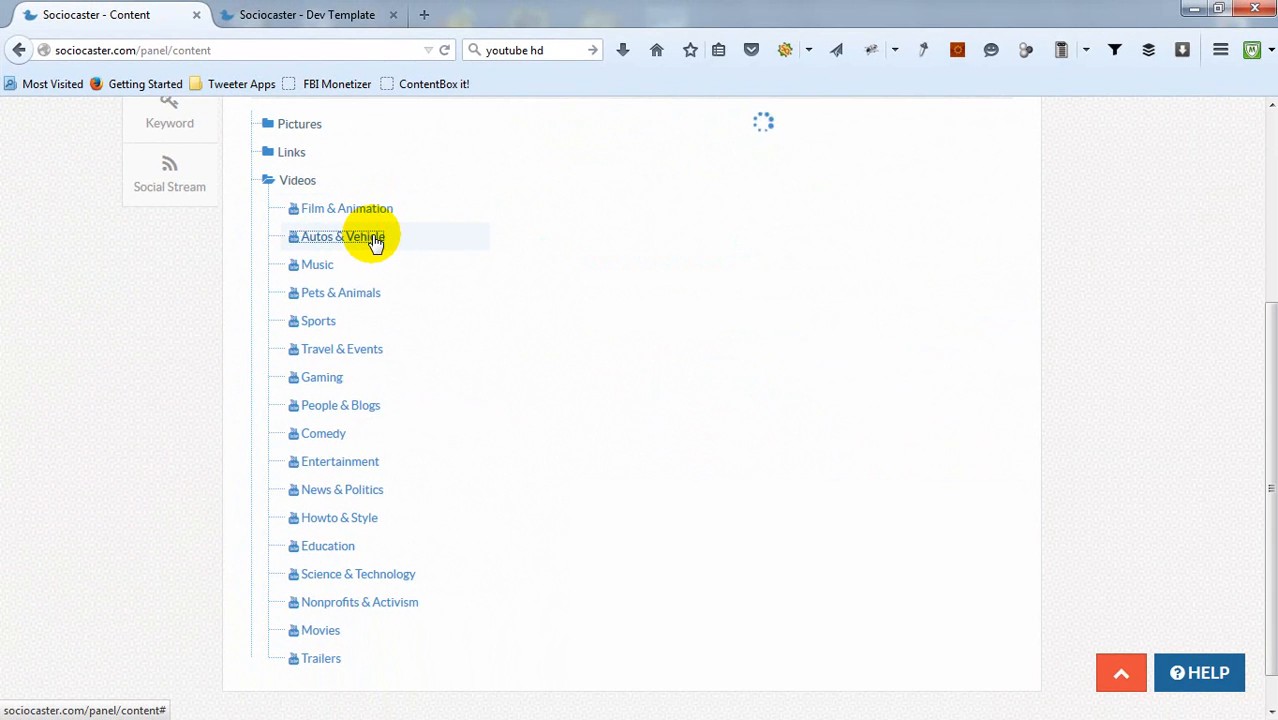
click(340, 236)
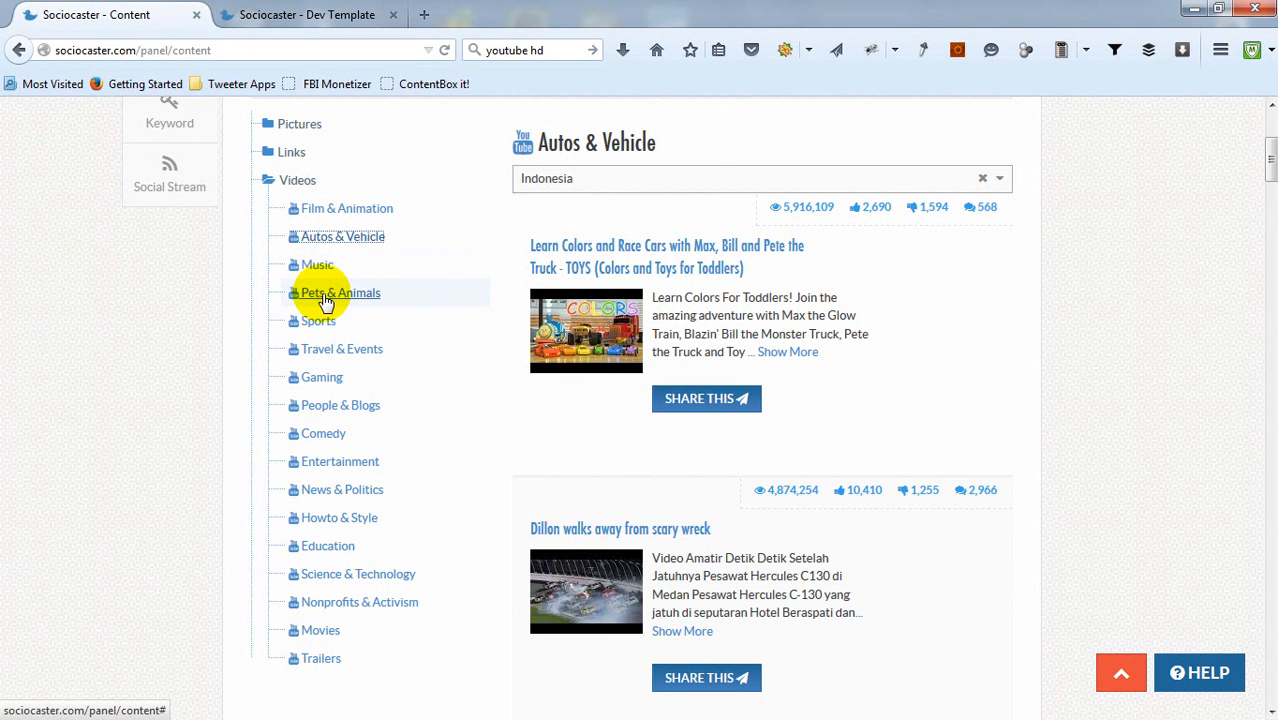
click(340, 292)
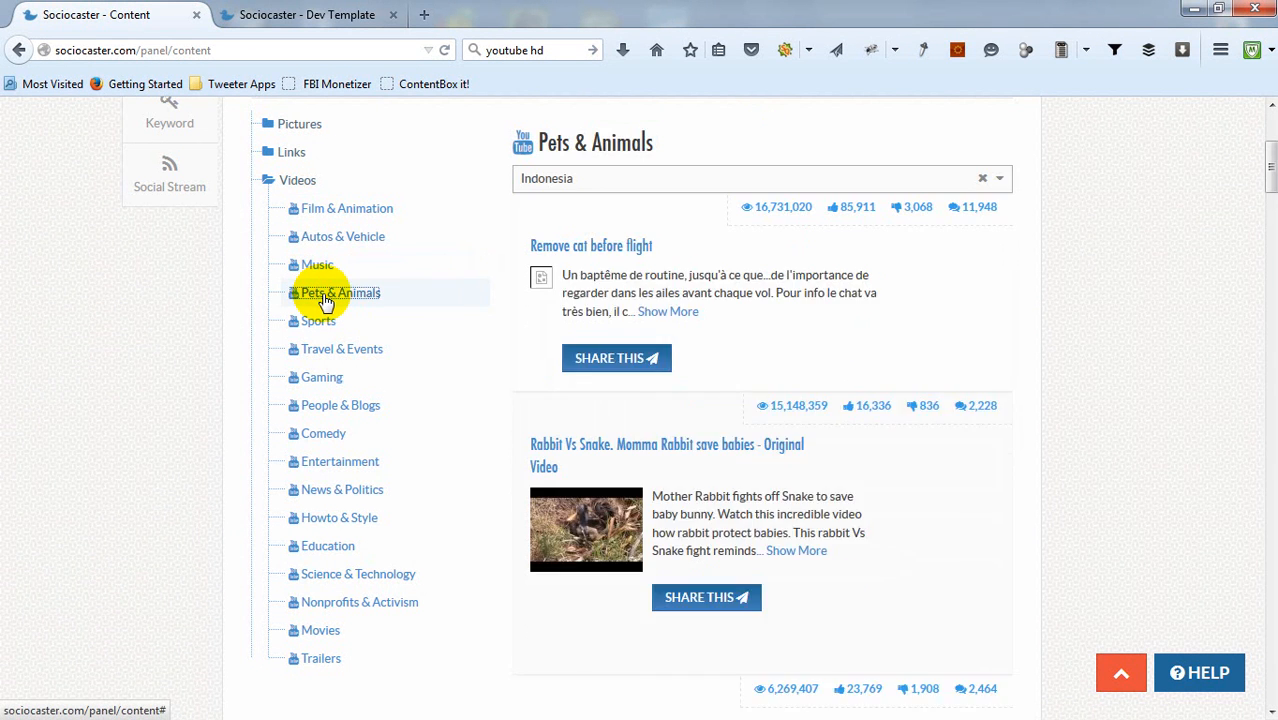
Show trending Sports videos and bring up the country choice
click(318, 320)
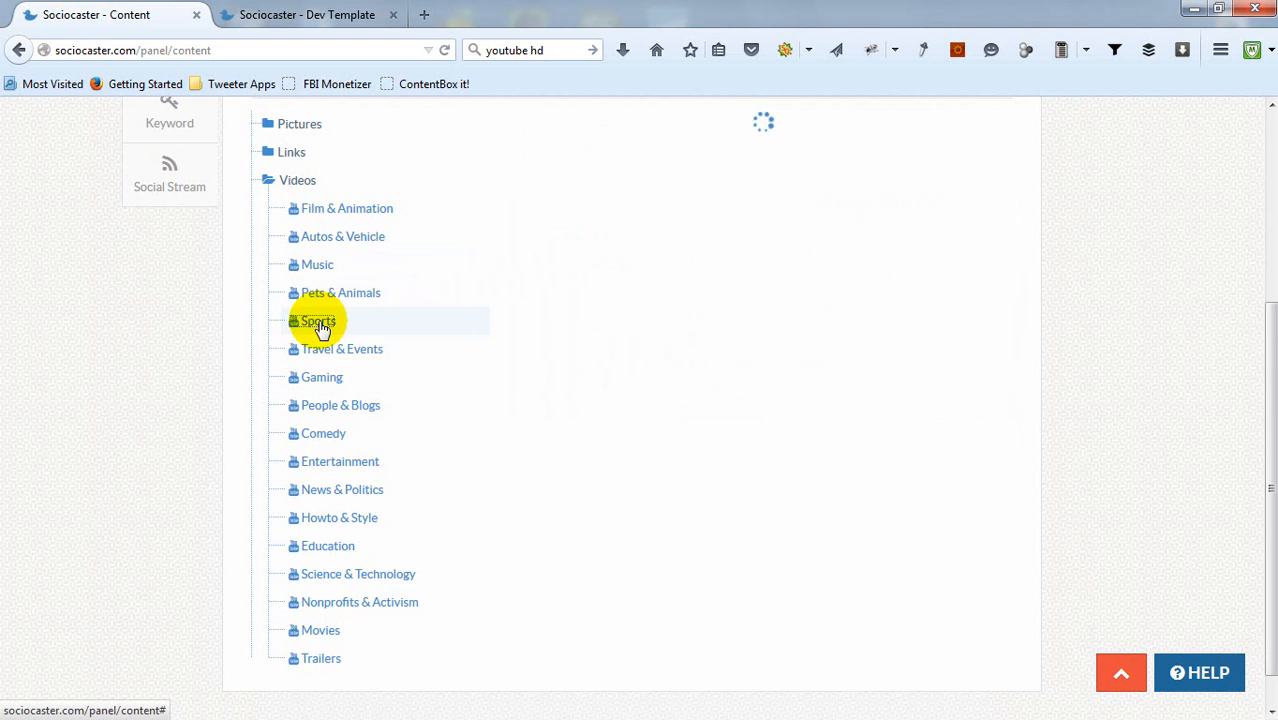
click(316, 320)
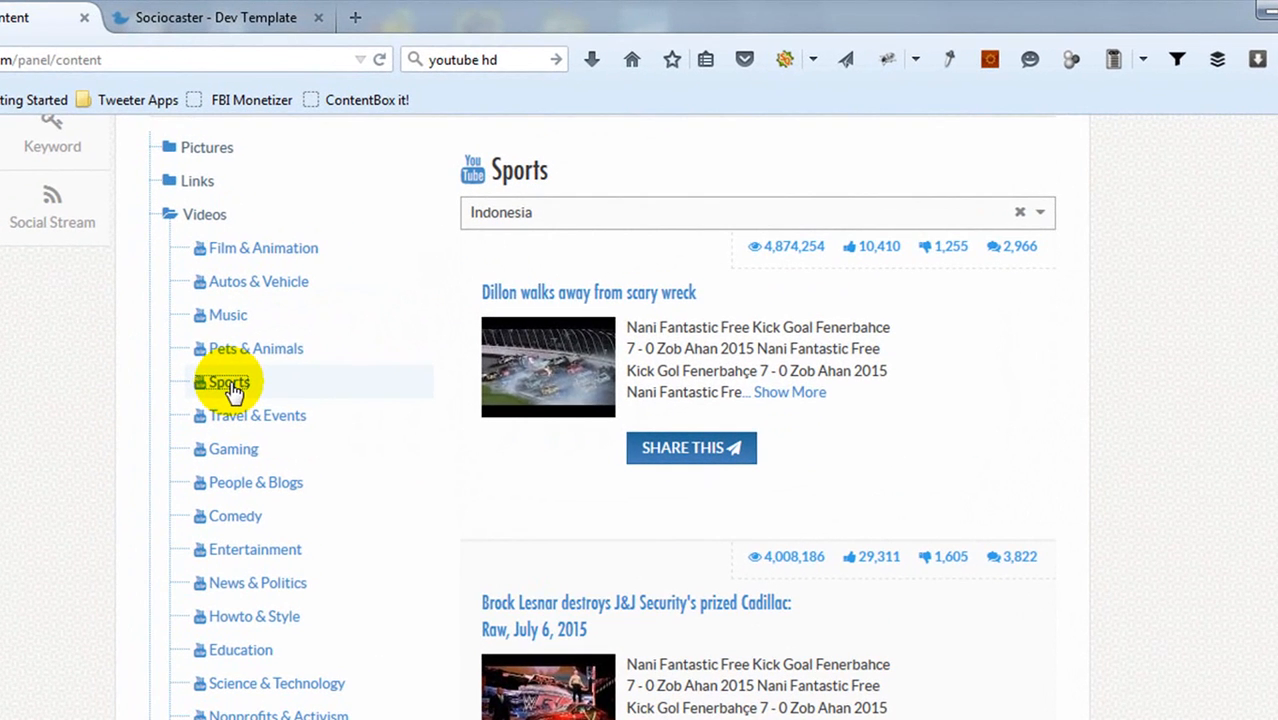
click(1040, 212)
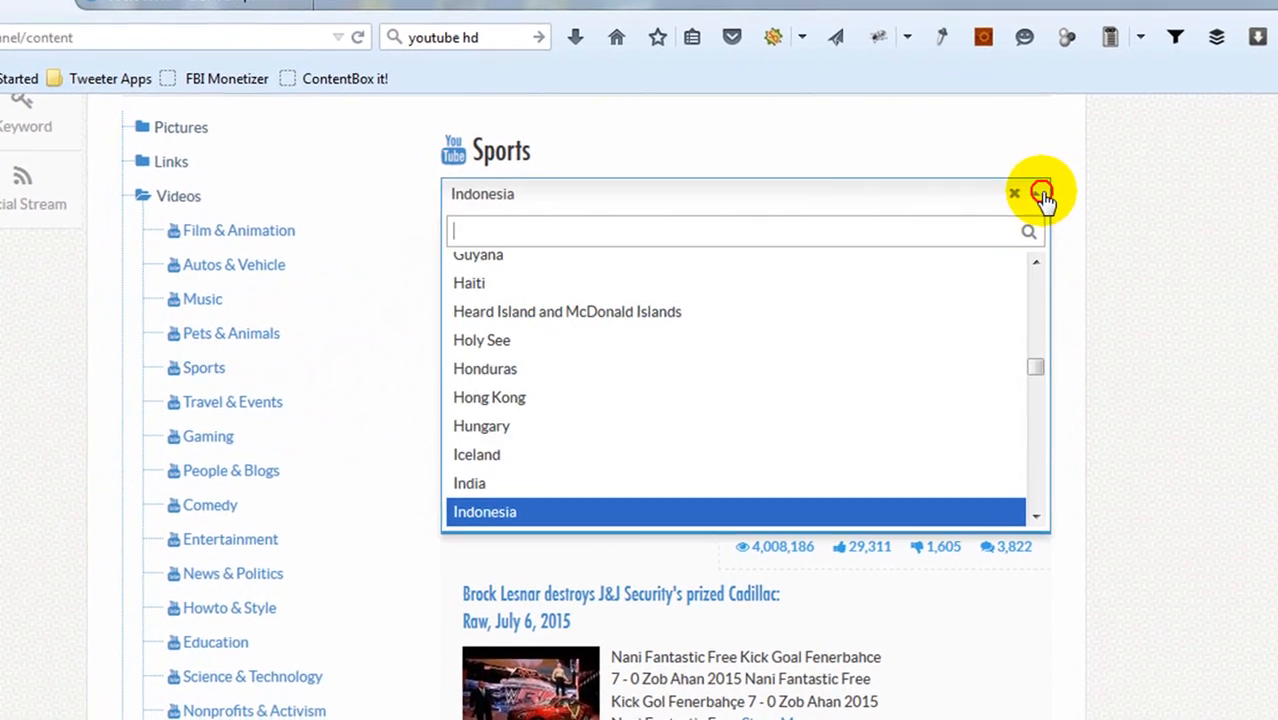
Switch the Sports videos country to United States of America and peek at sharing the Nitro Circus video
text(u)
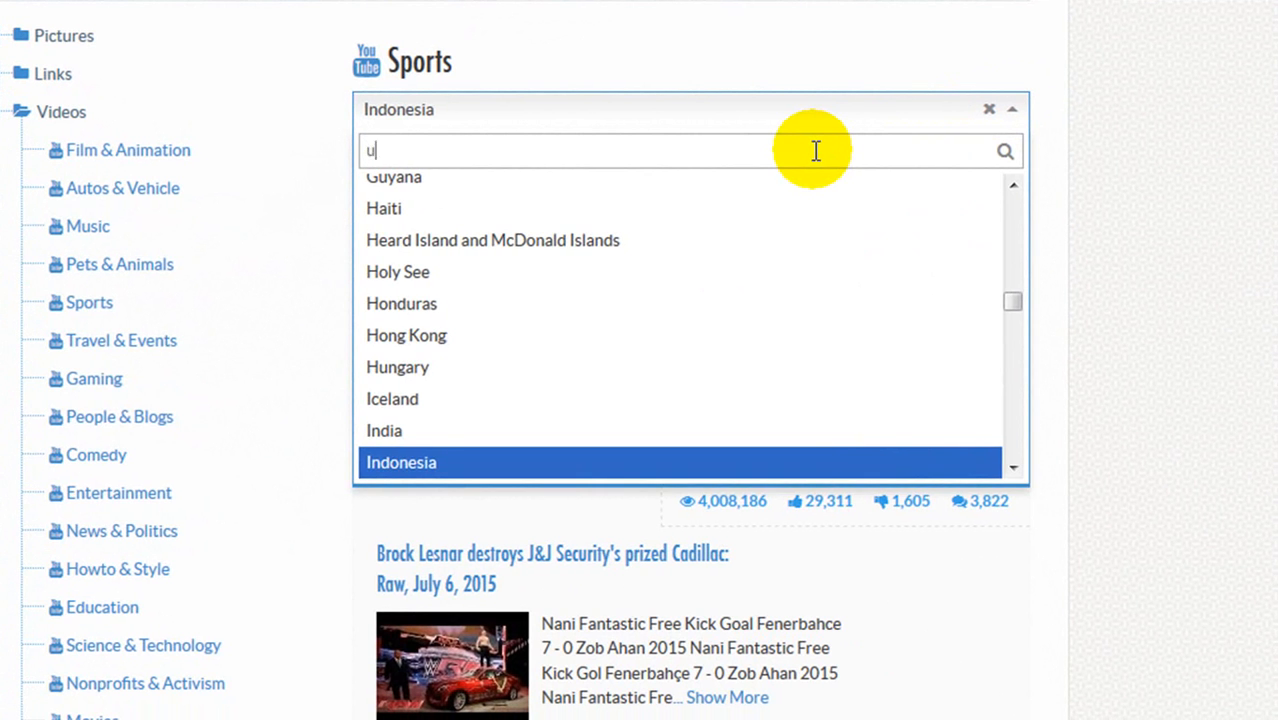
text(nited sta)
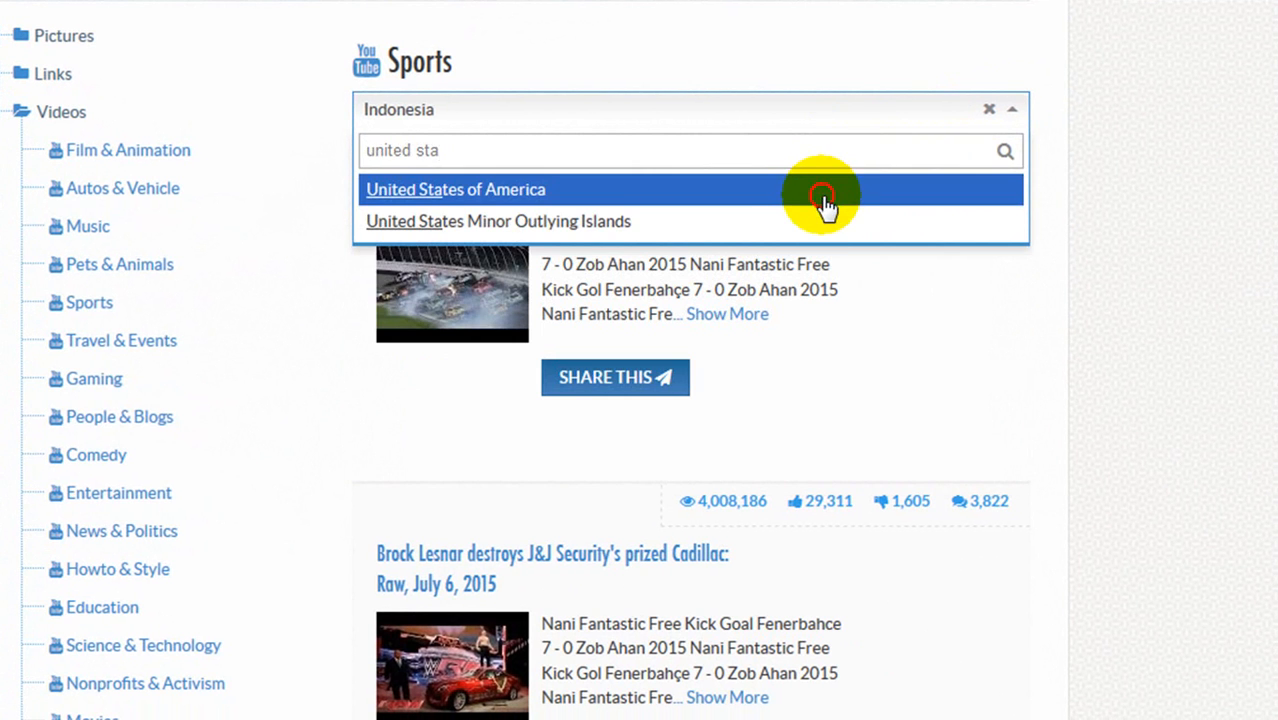
click(454, 188)
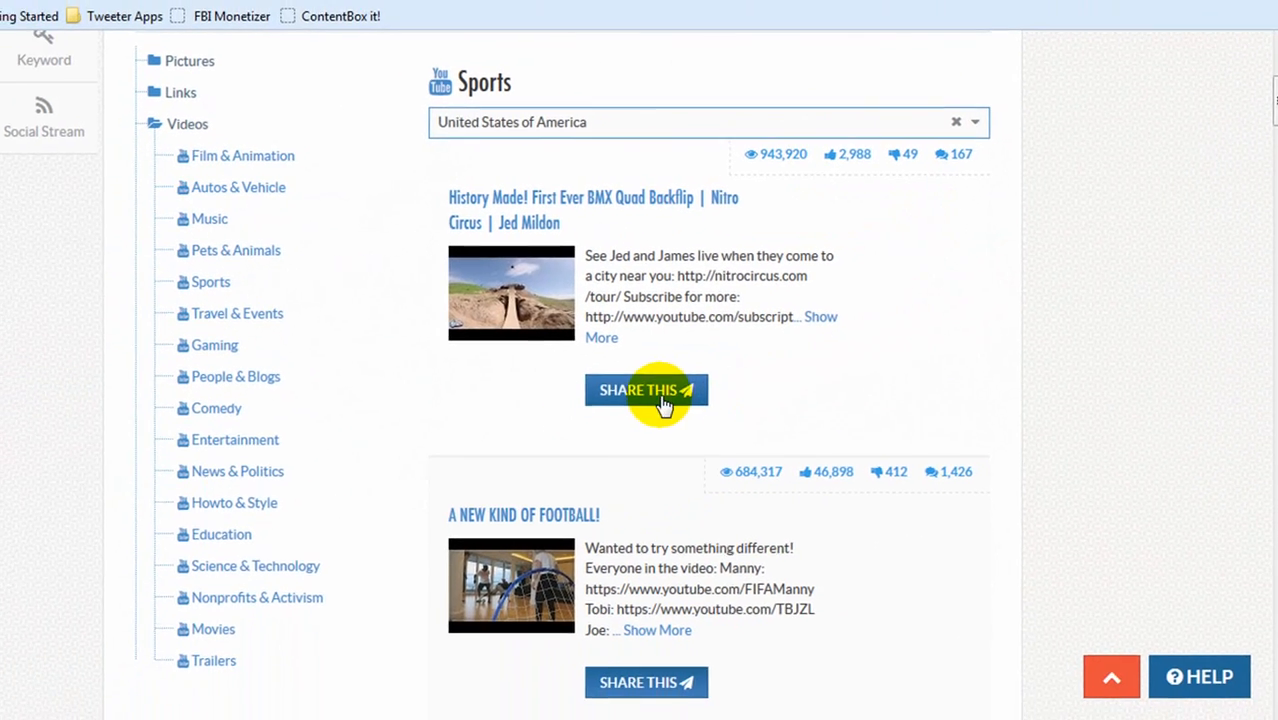
click(646, 390)
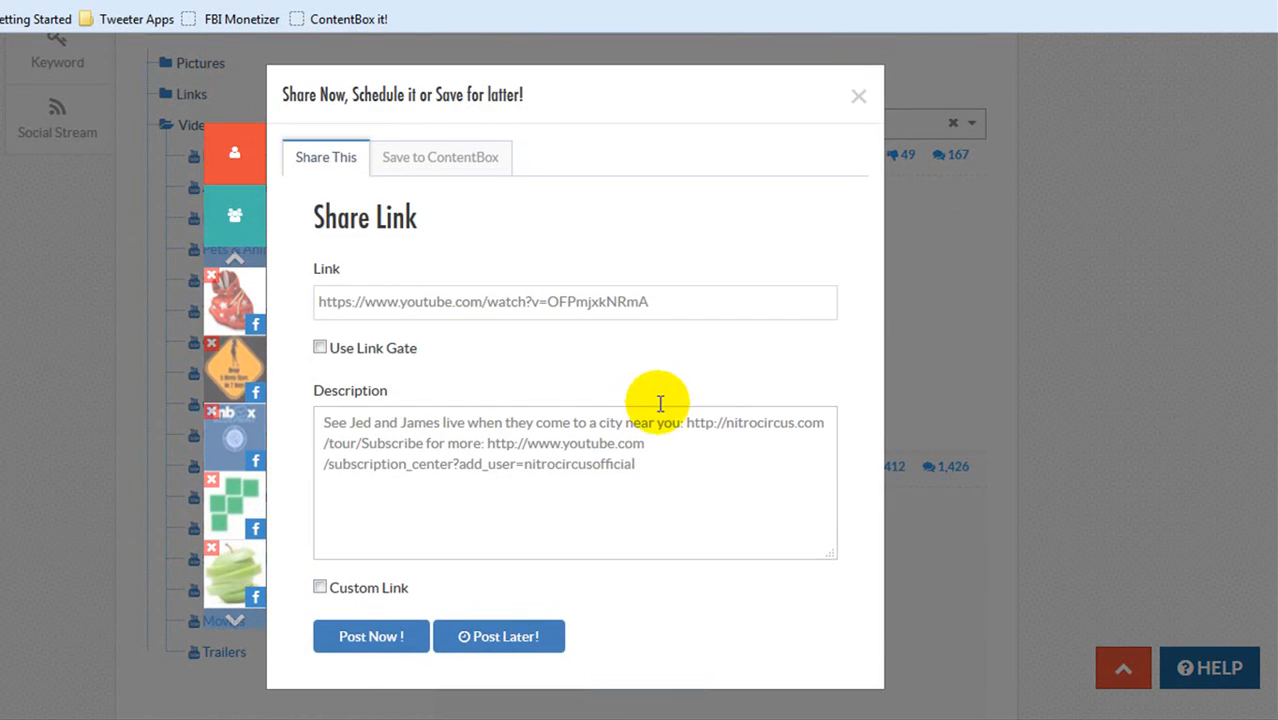
click(856, 96)
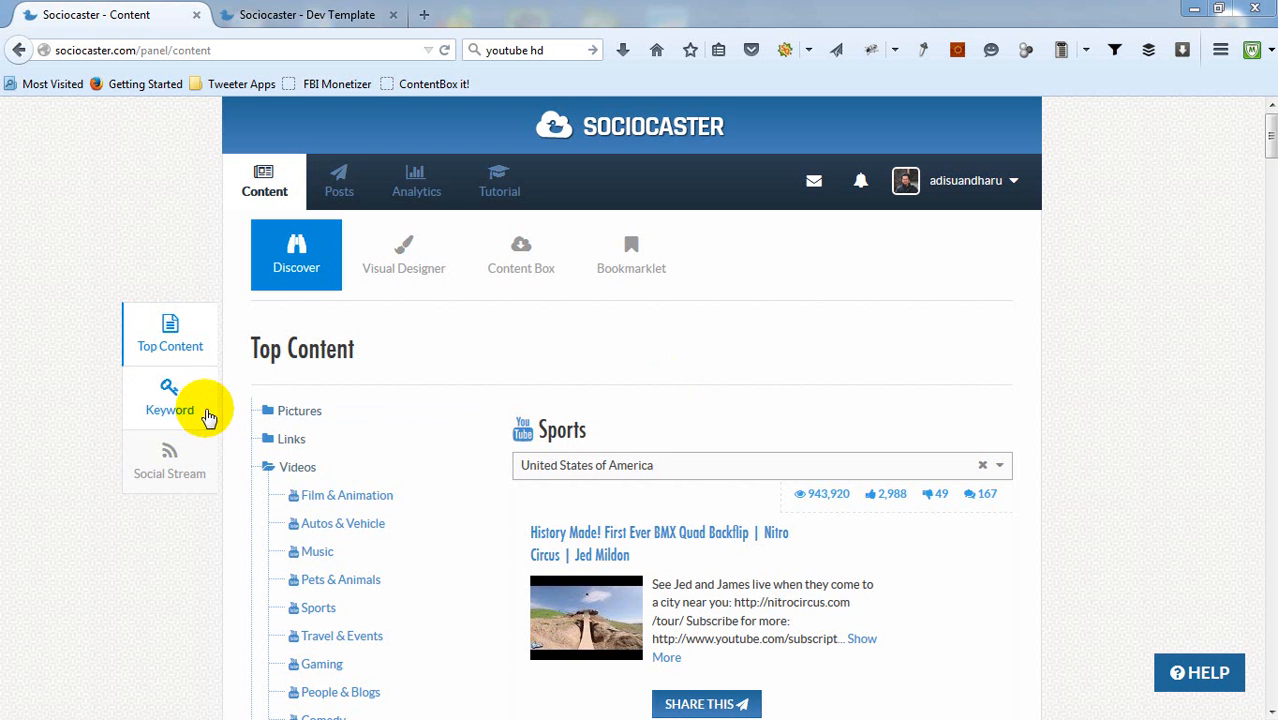
Run a Discover by Keyword search for 'NBA'
click(170, 400)
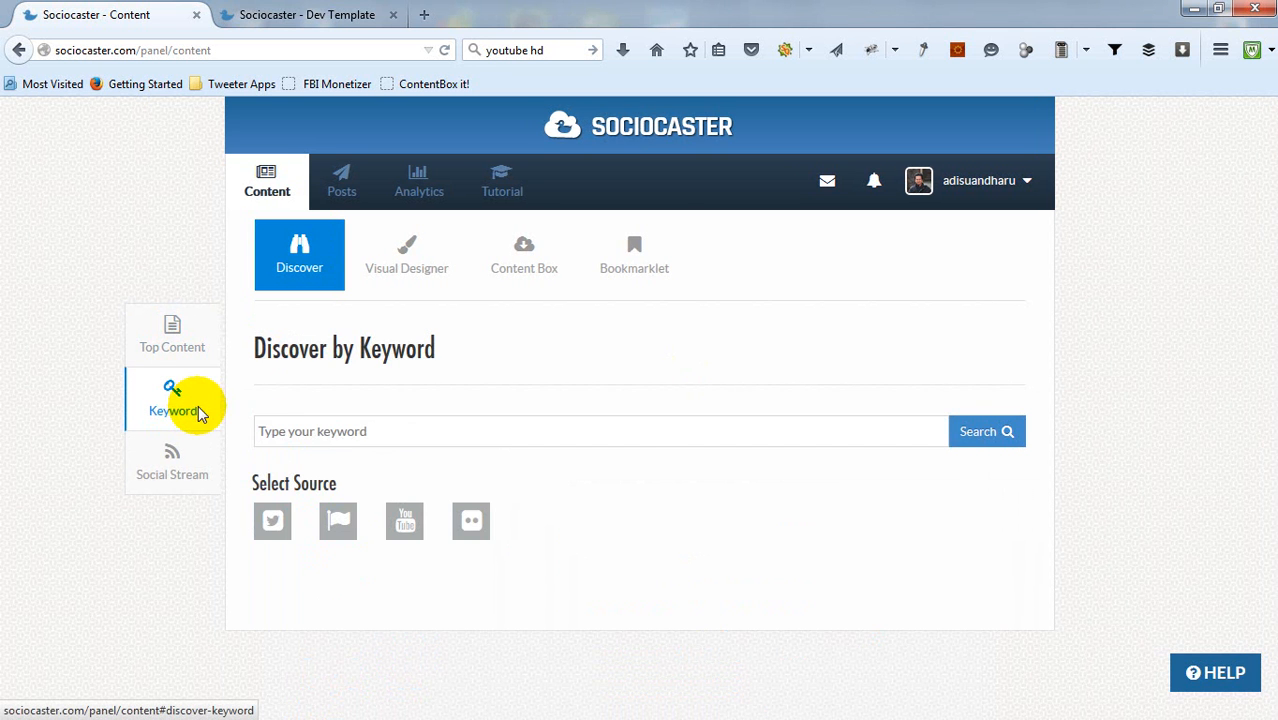
click(600, 432)
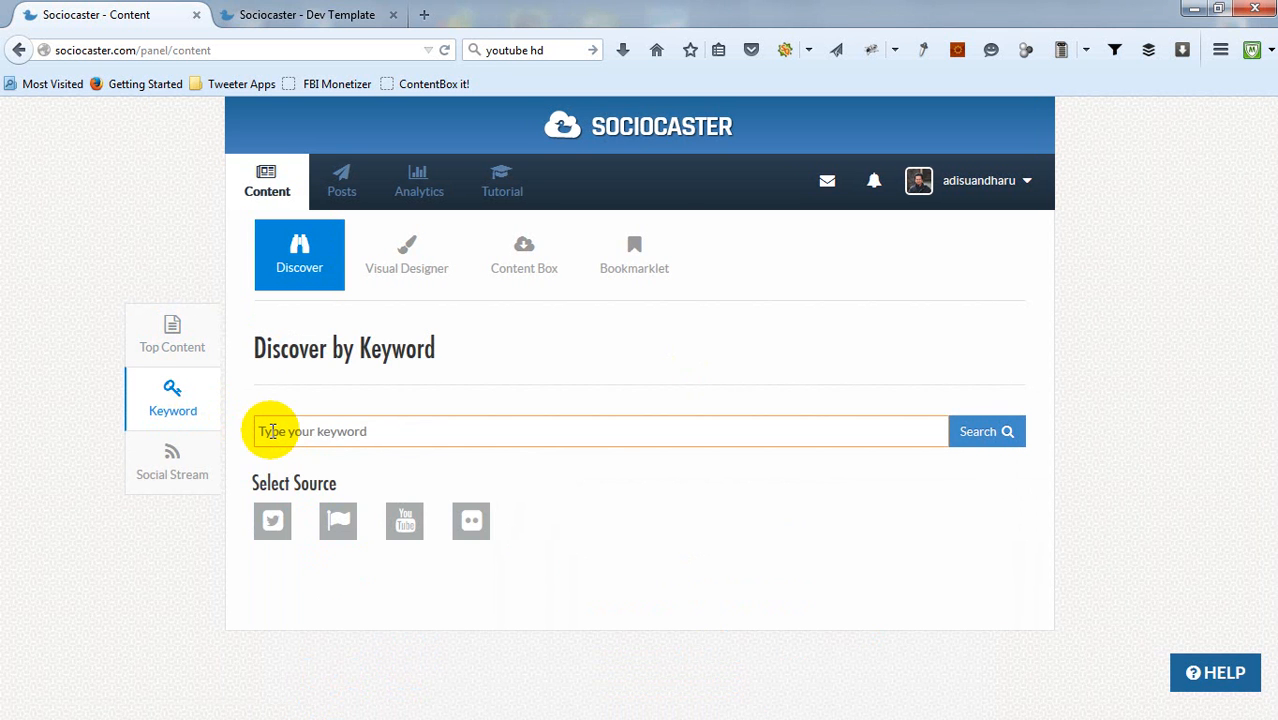
text(NBA)
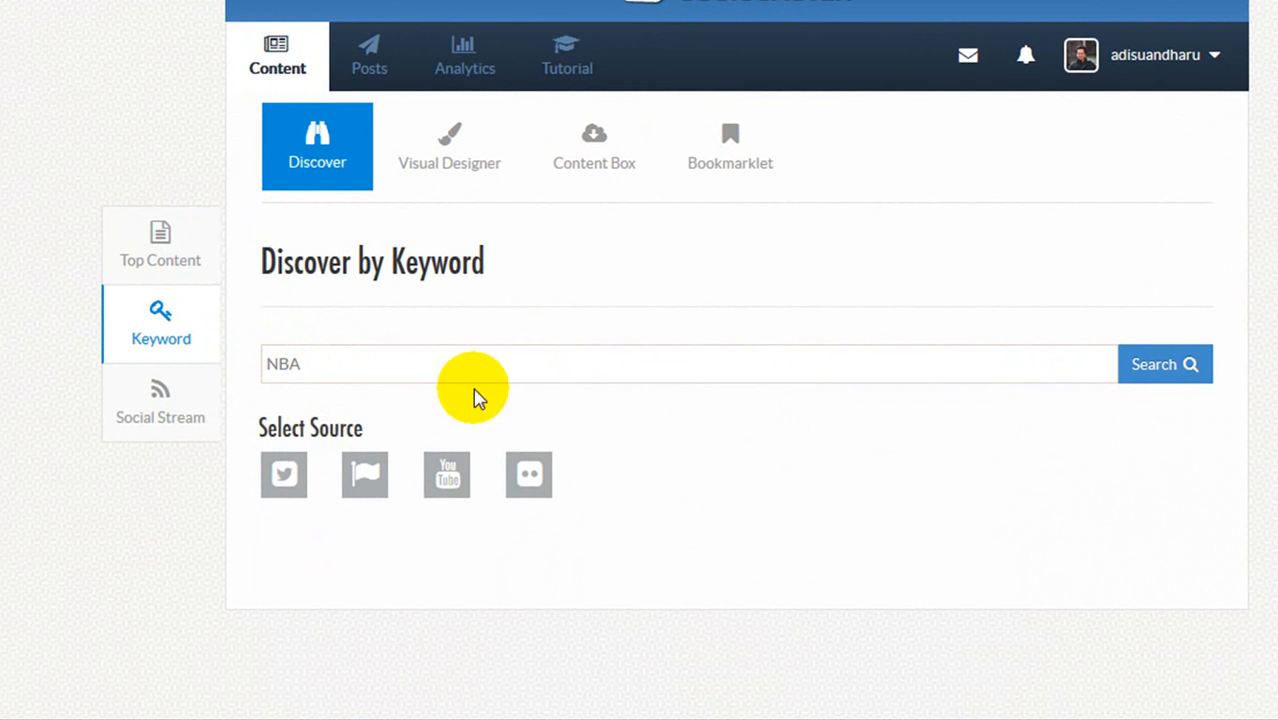
mouse_move(364, 474)
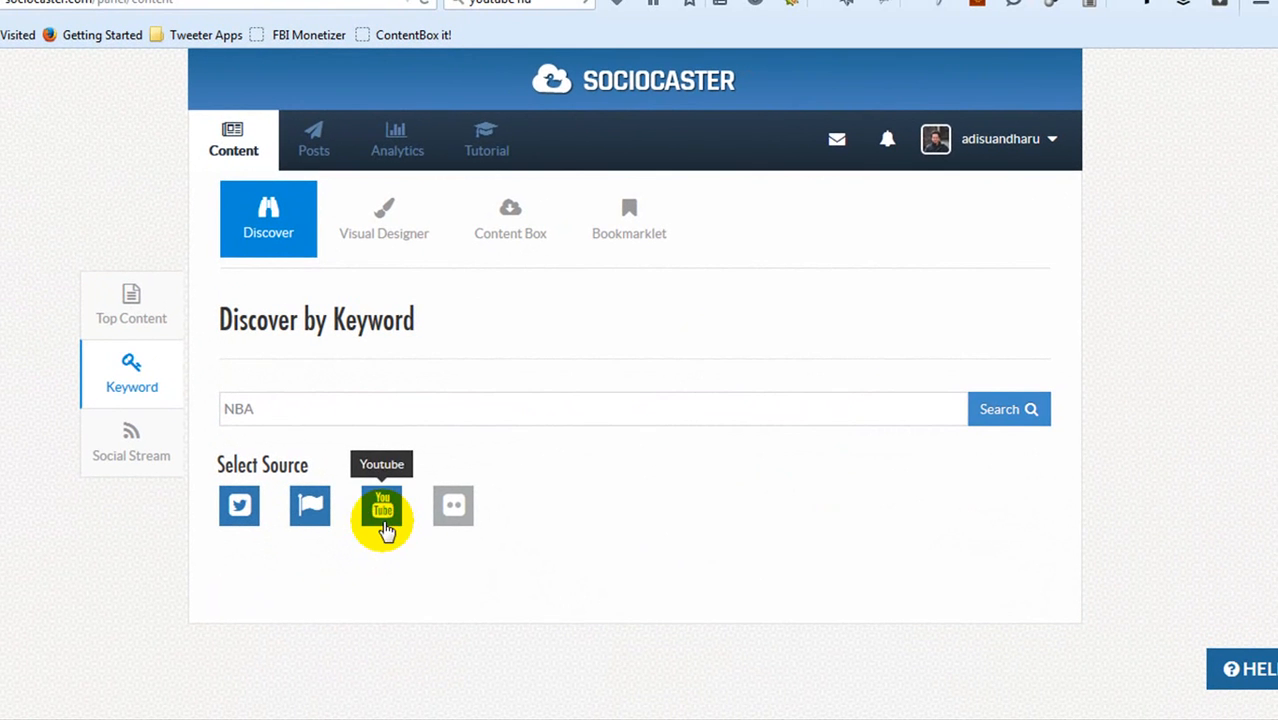
mouse_move(604, 510)
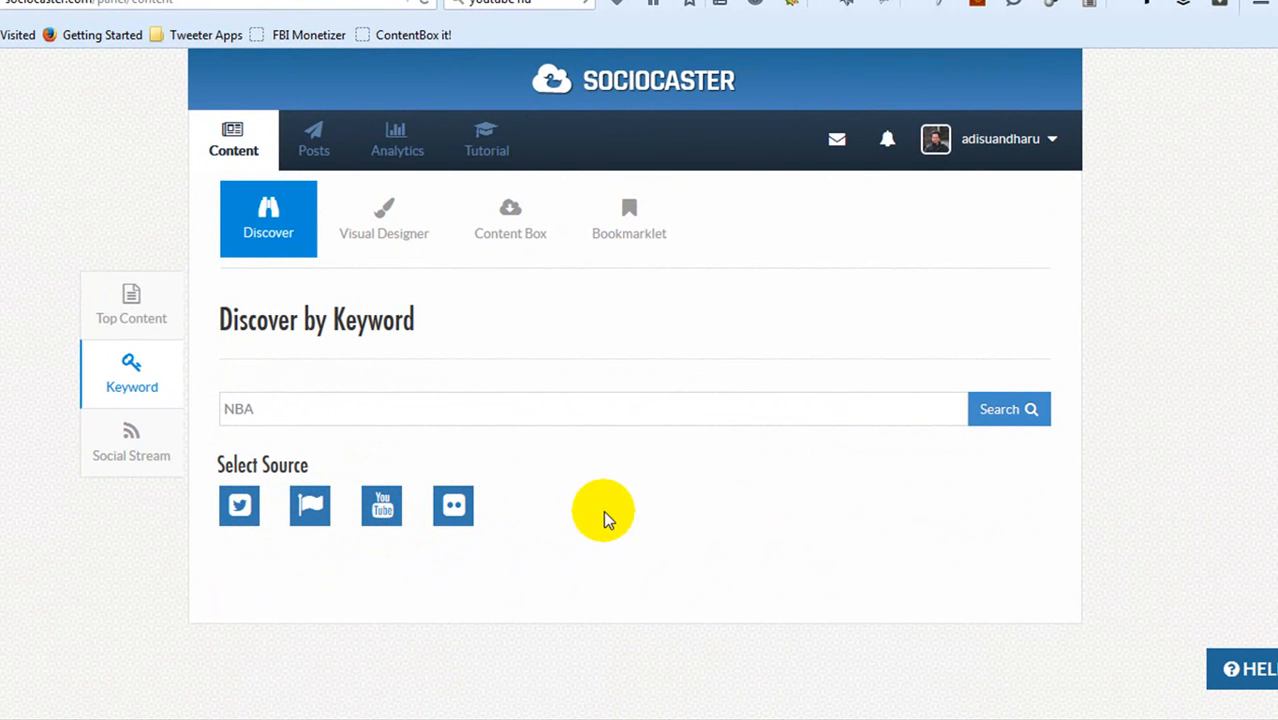
click(1008, 408)
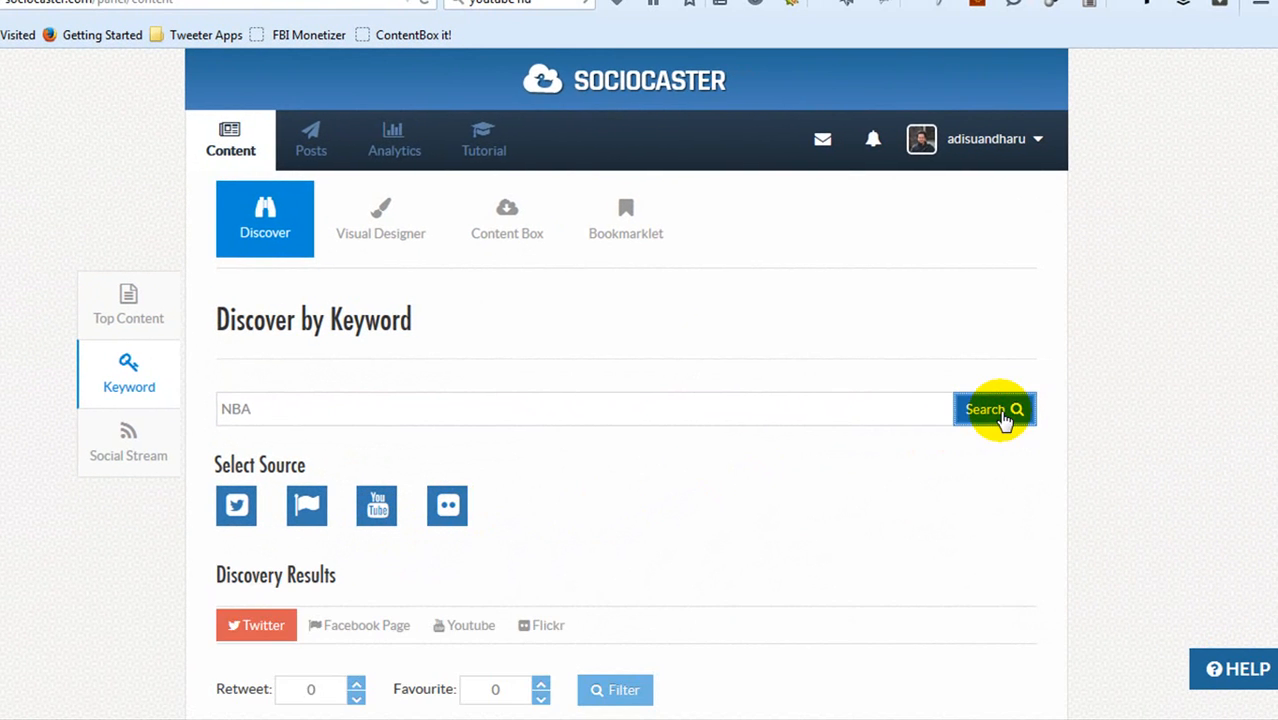
Check the NBA results under YouTube and Flickr and start sharing the NBA coach photo
click(992, 408)
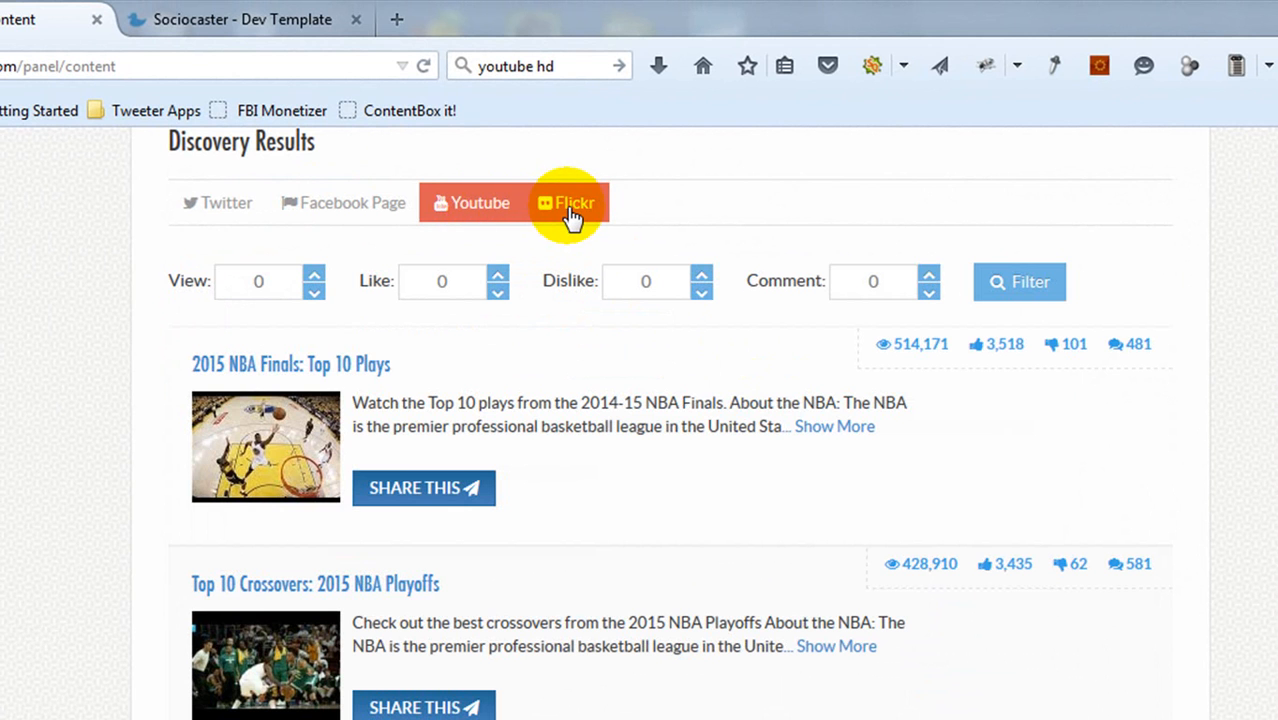
click(564, 202)
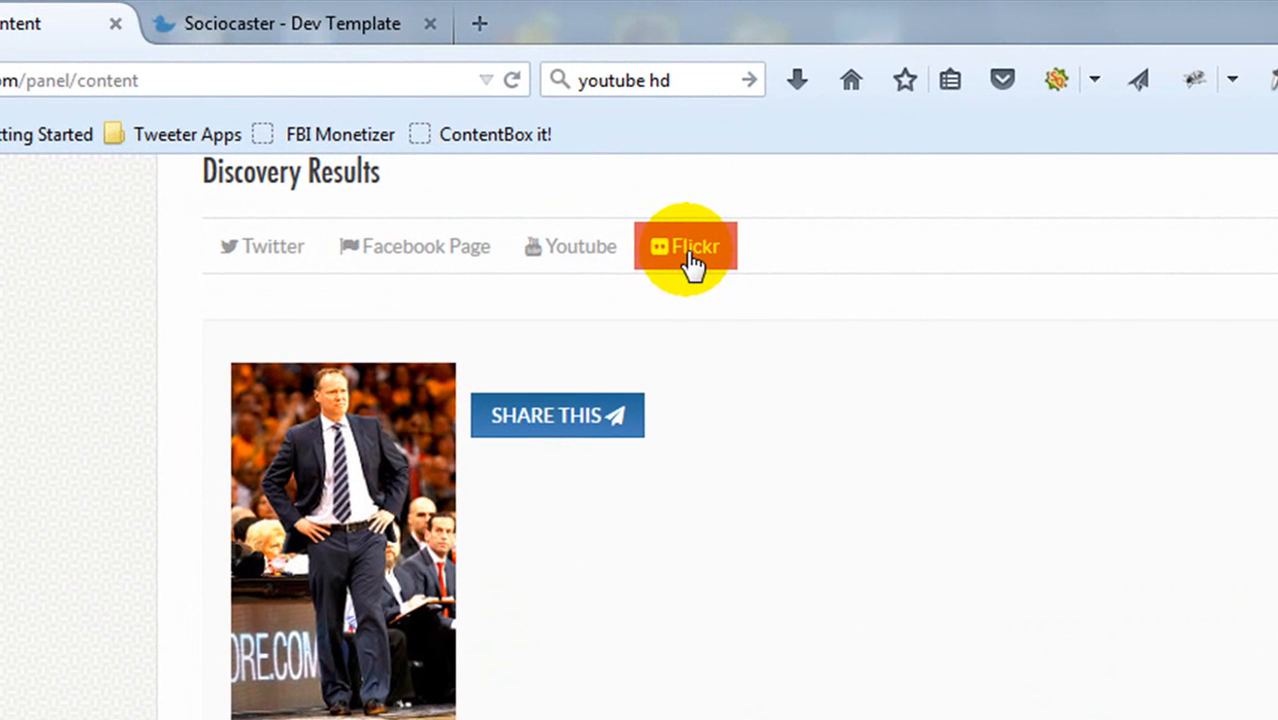
mouse_move(604, 428)
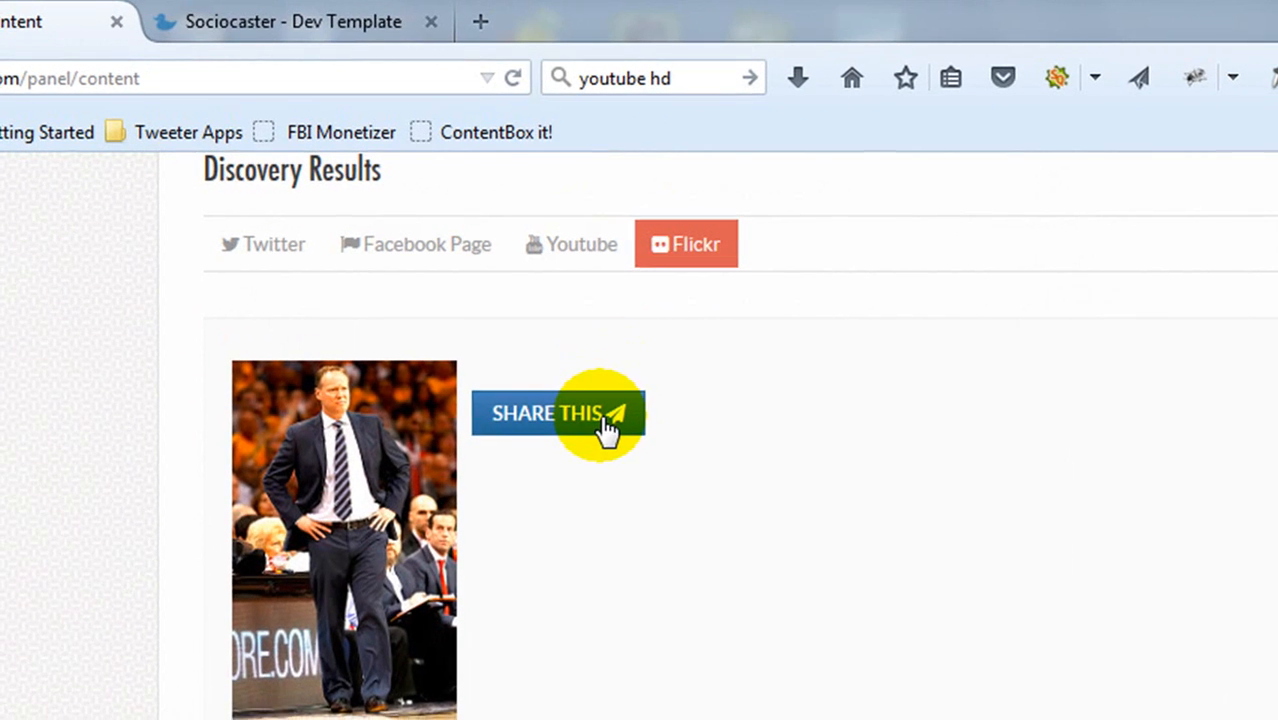
click(556, 412)
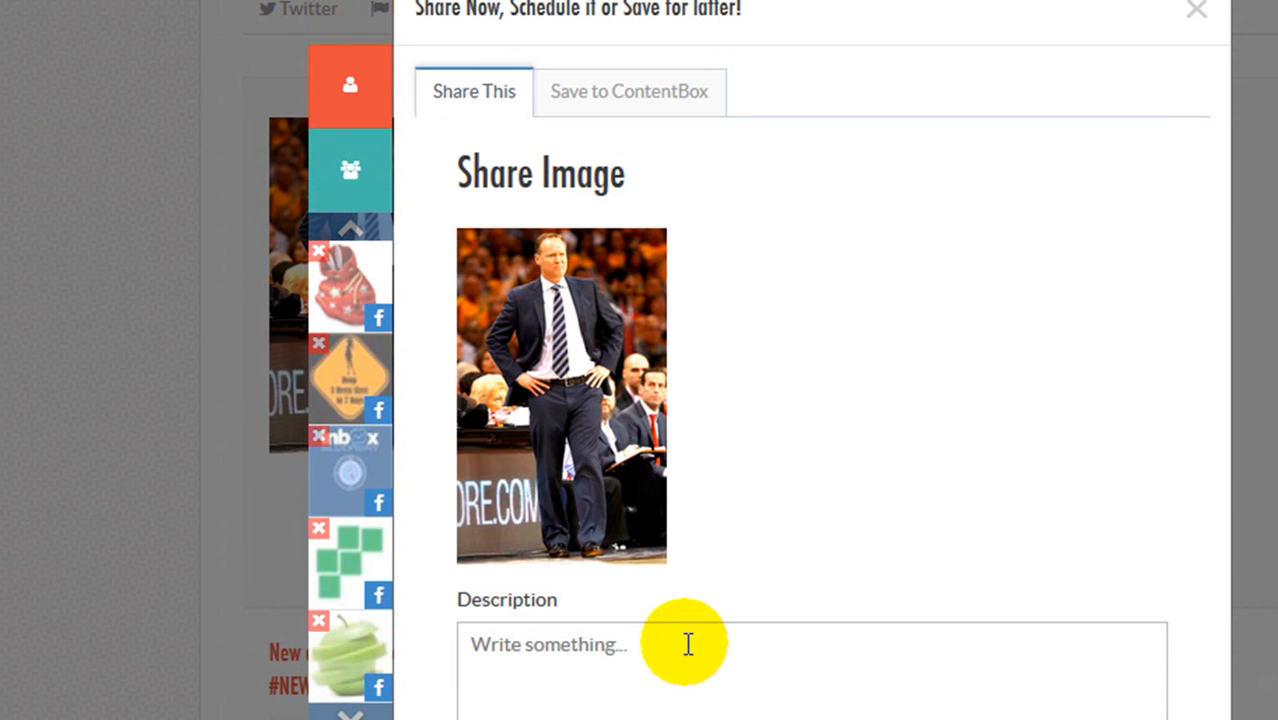
click(1196, 10)
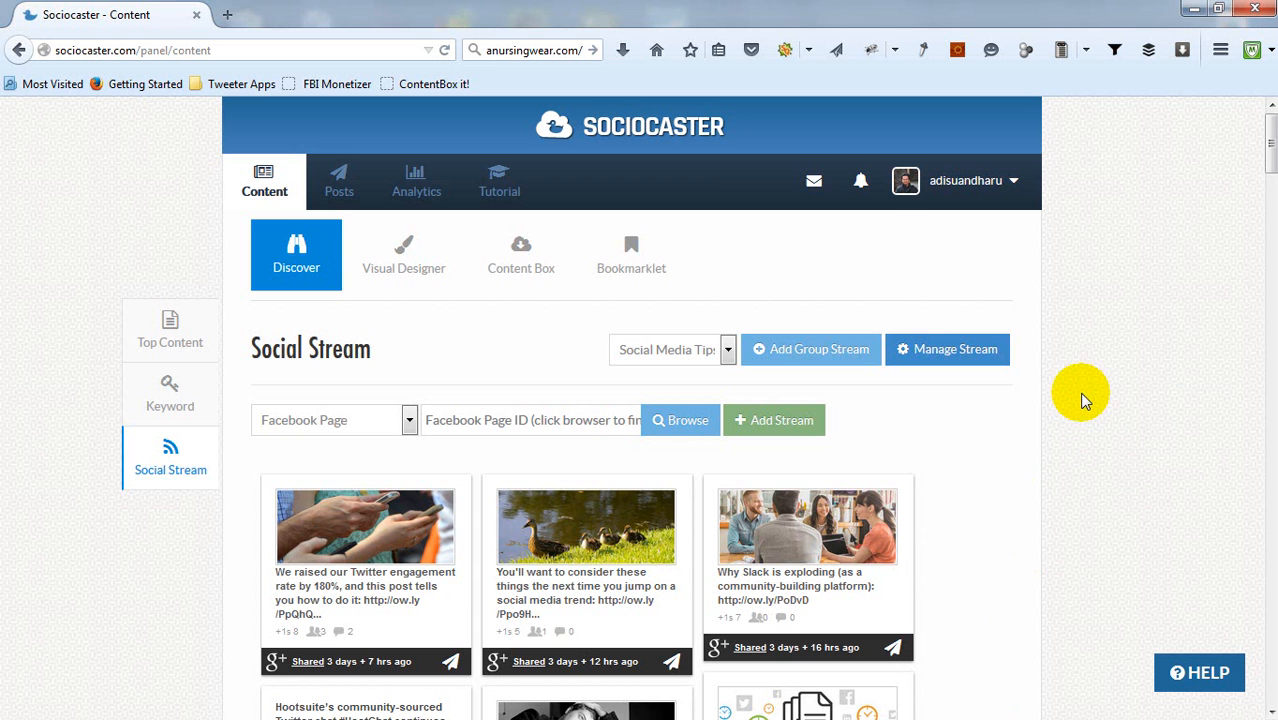
mouse_move(1224, 222)
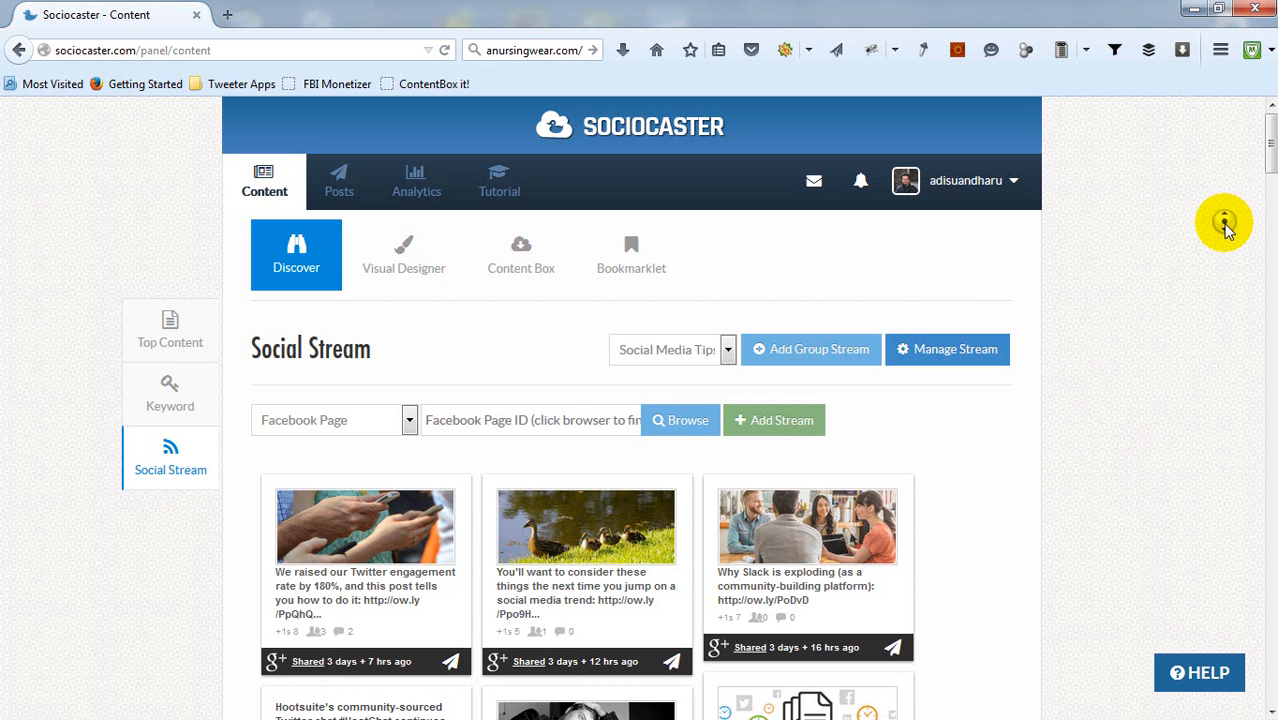
scroll(up, 3)
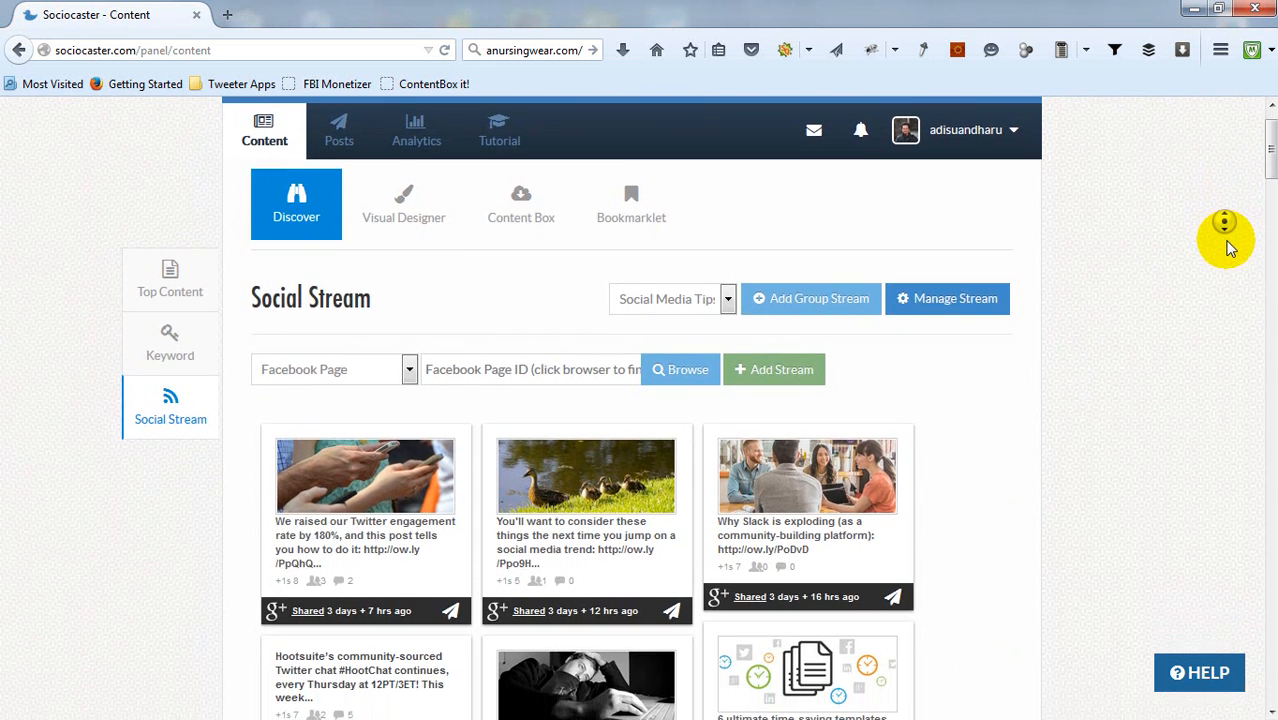
scroll(down, 3)
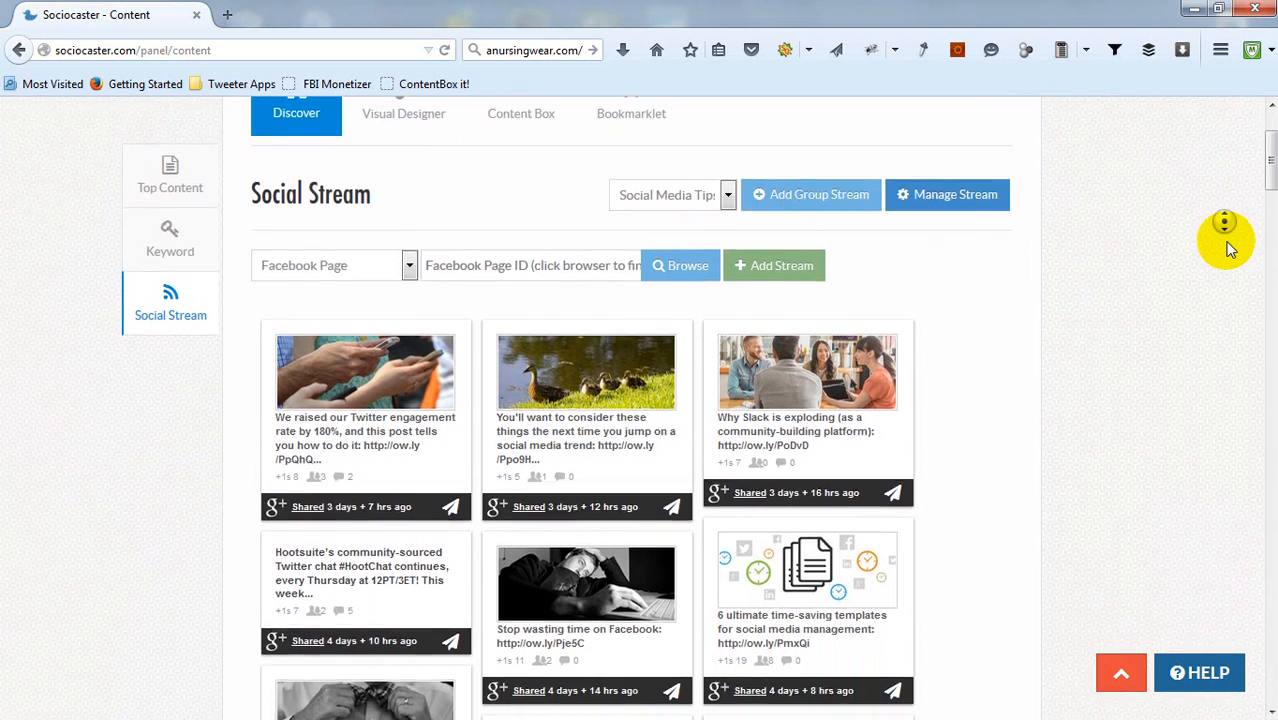
scroll(down, 3)
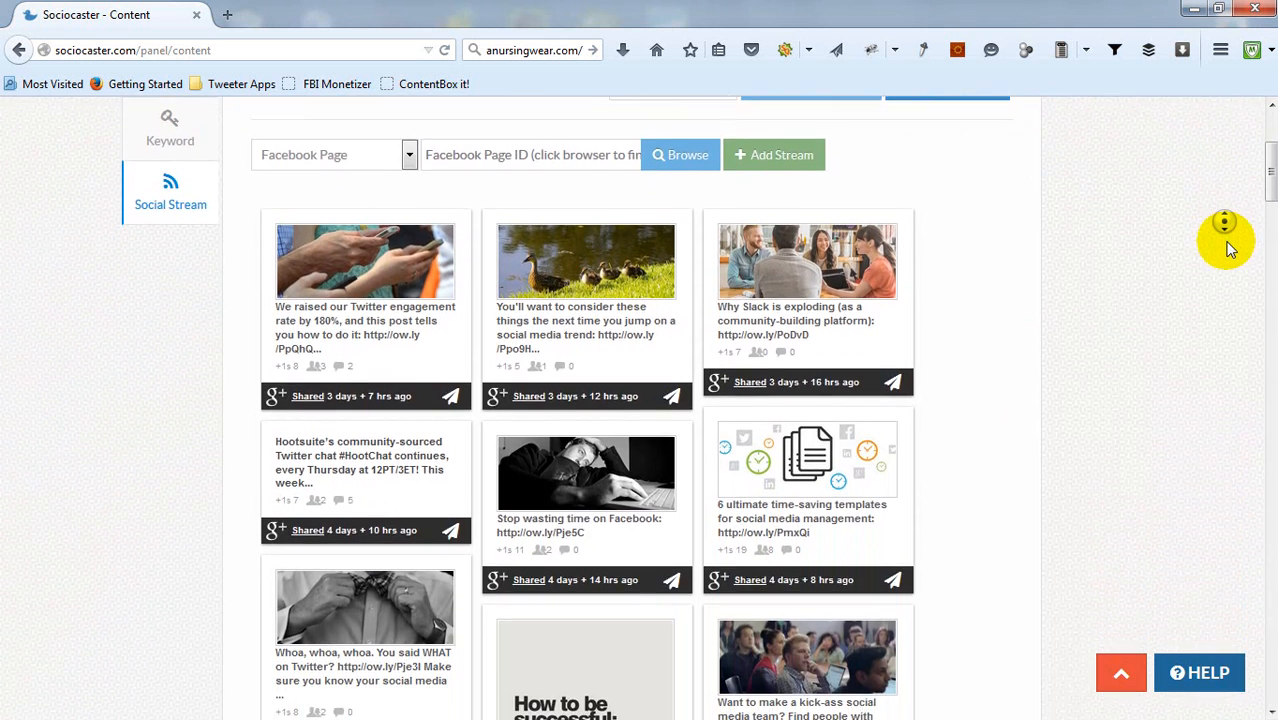
scroll(down, 3)
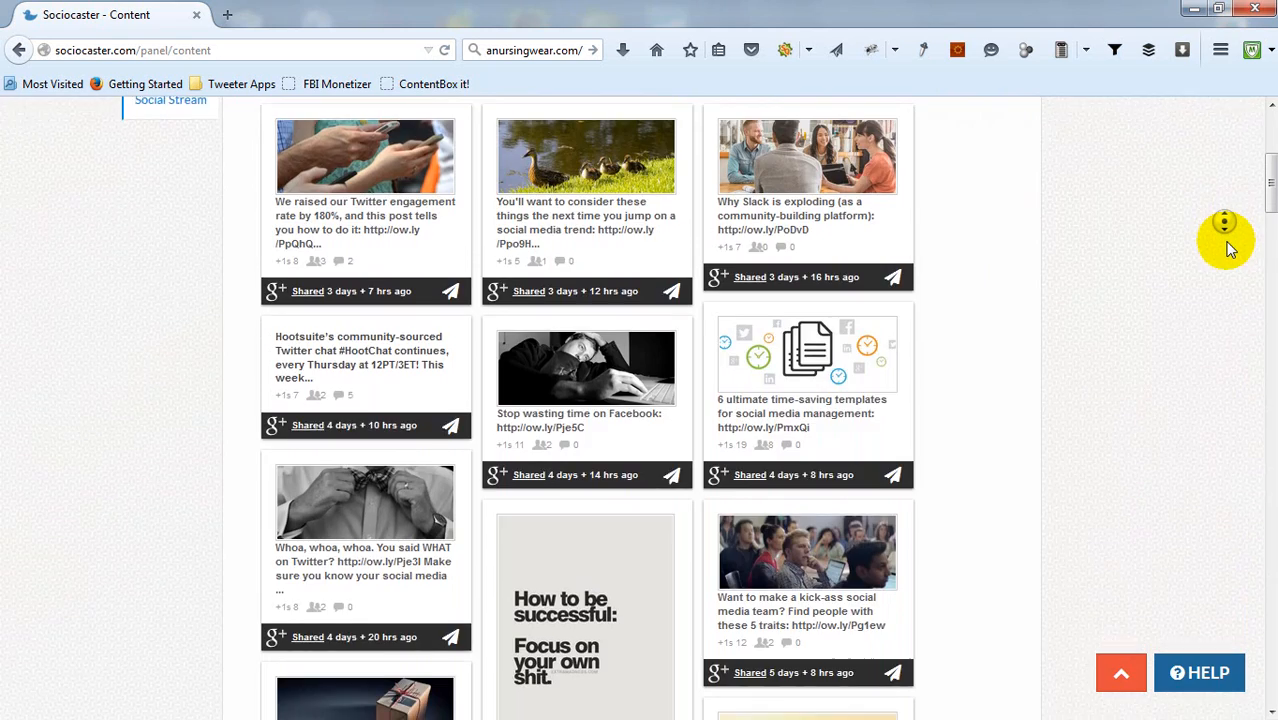
scroll(down, 3)
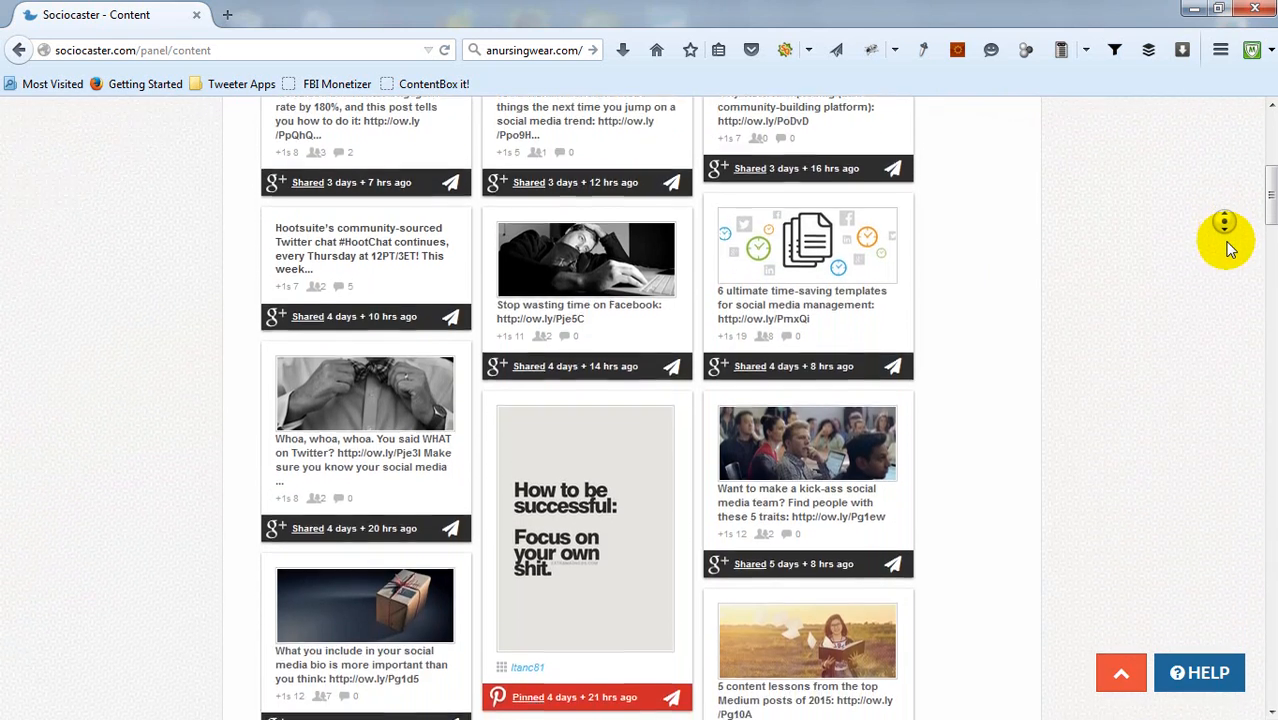
scroll(up, 3)
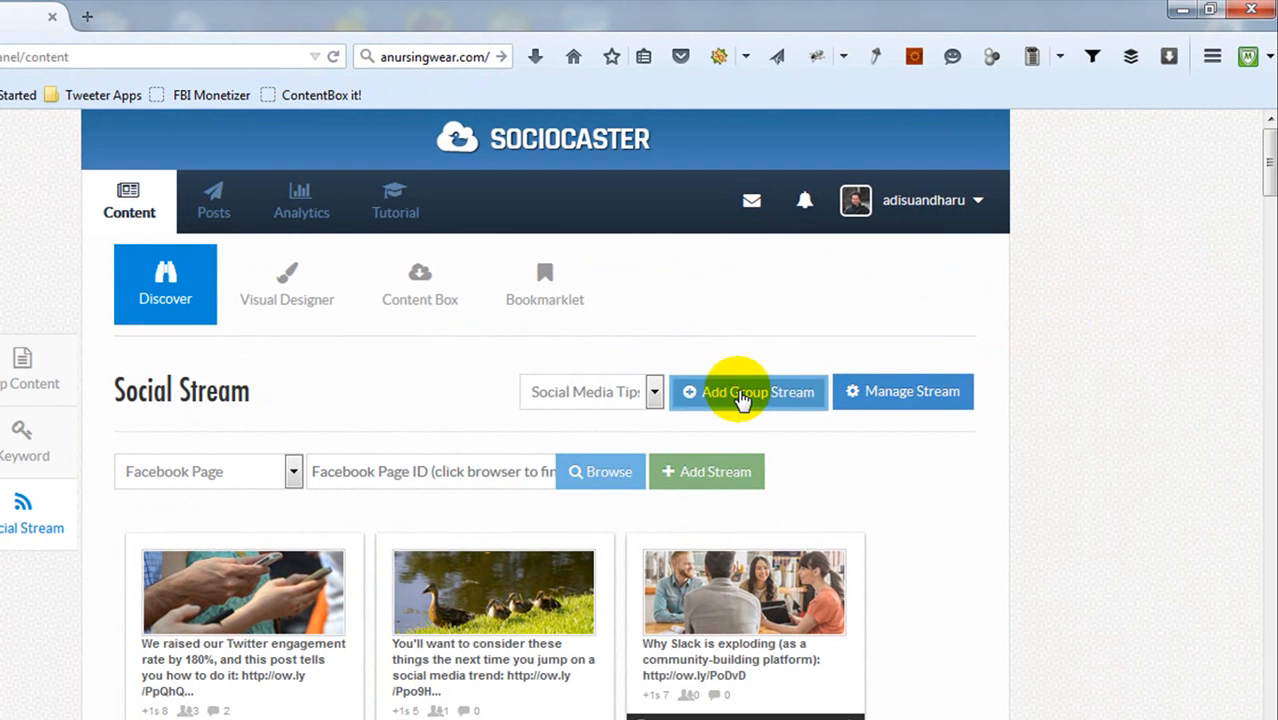
Create a 'Social Media' group with a Twitter stream for postplanner and browse its tweets
click(748, 390)
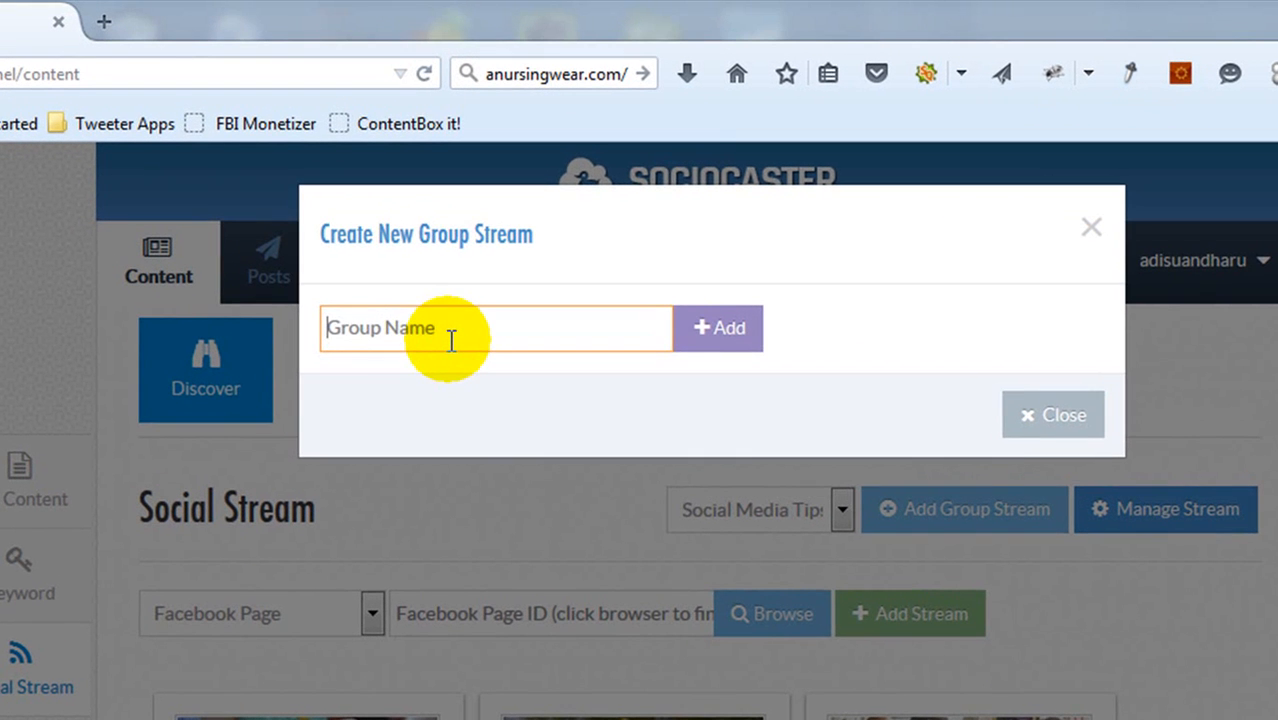
text(Social Media)
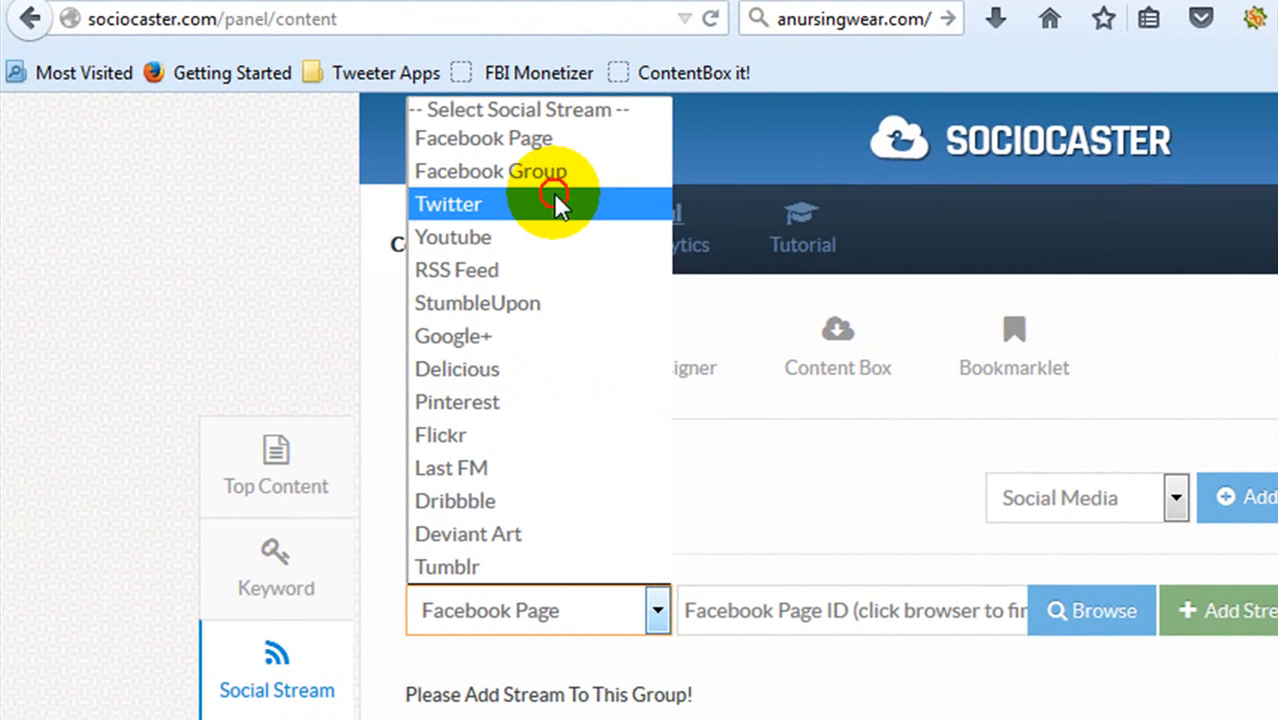
click(448, 204)
text(post)
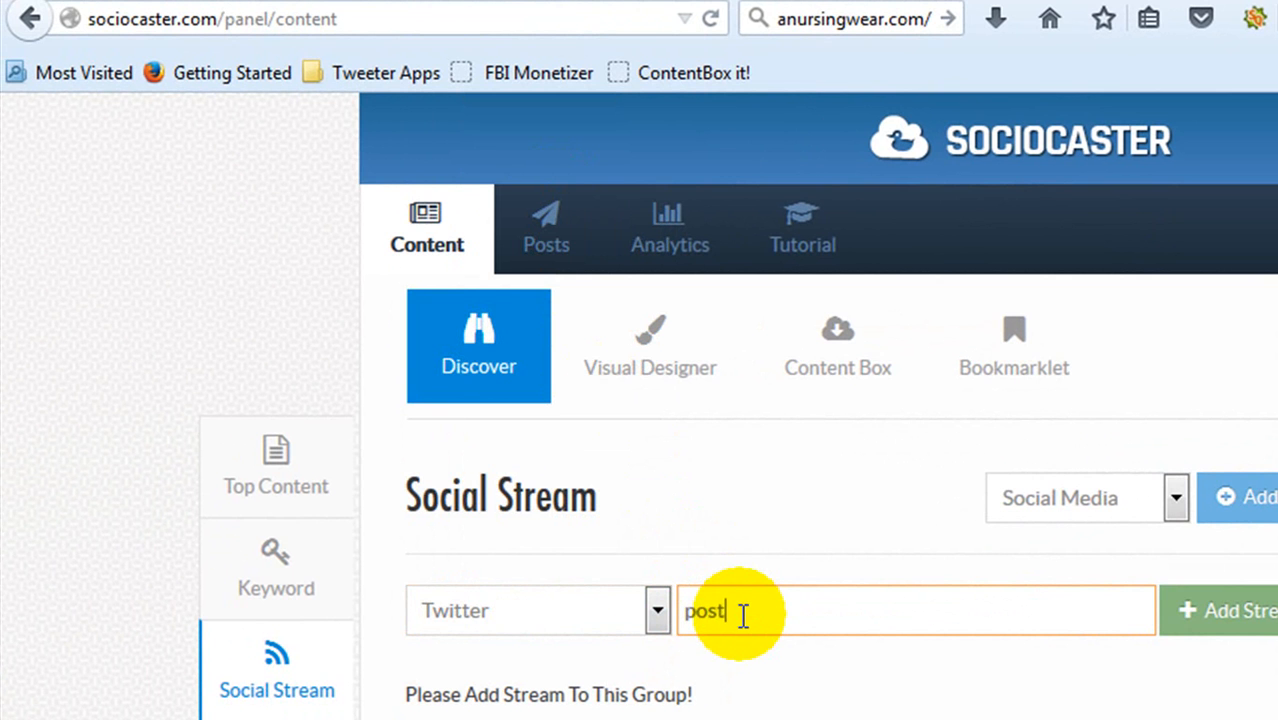
text(planner)
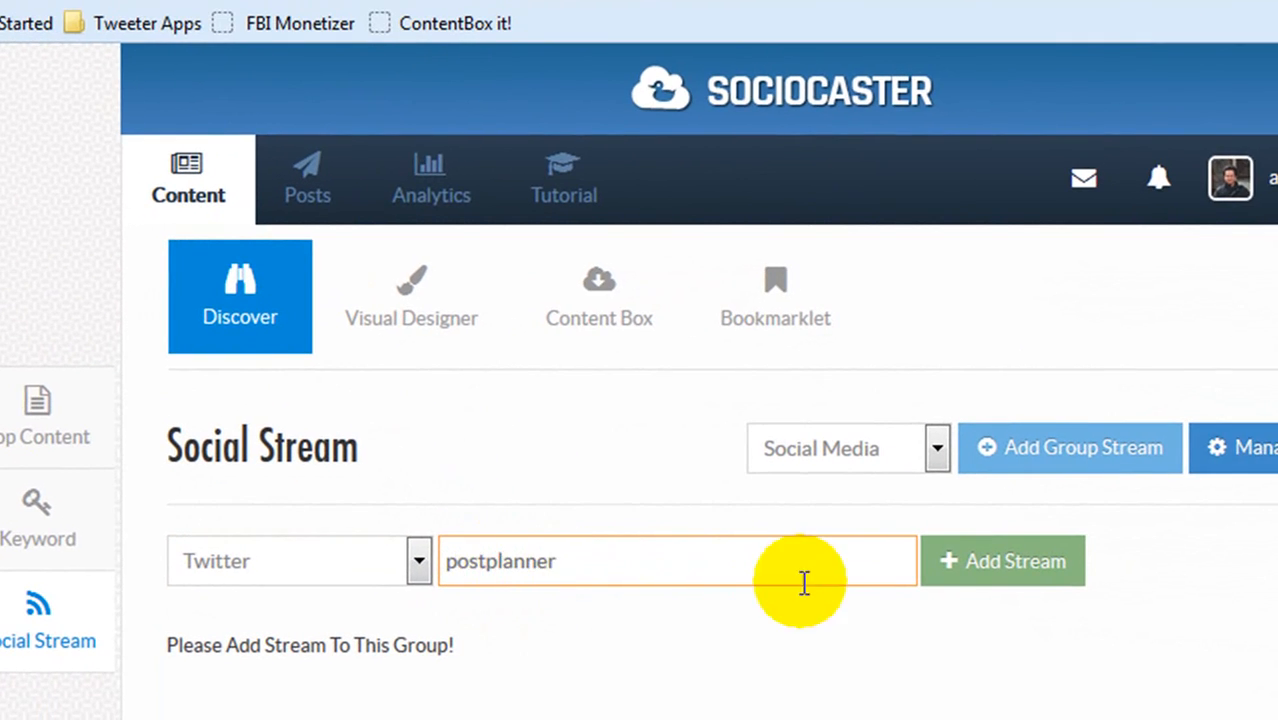
click(1000, 560)
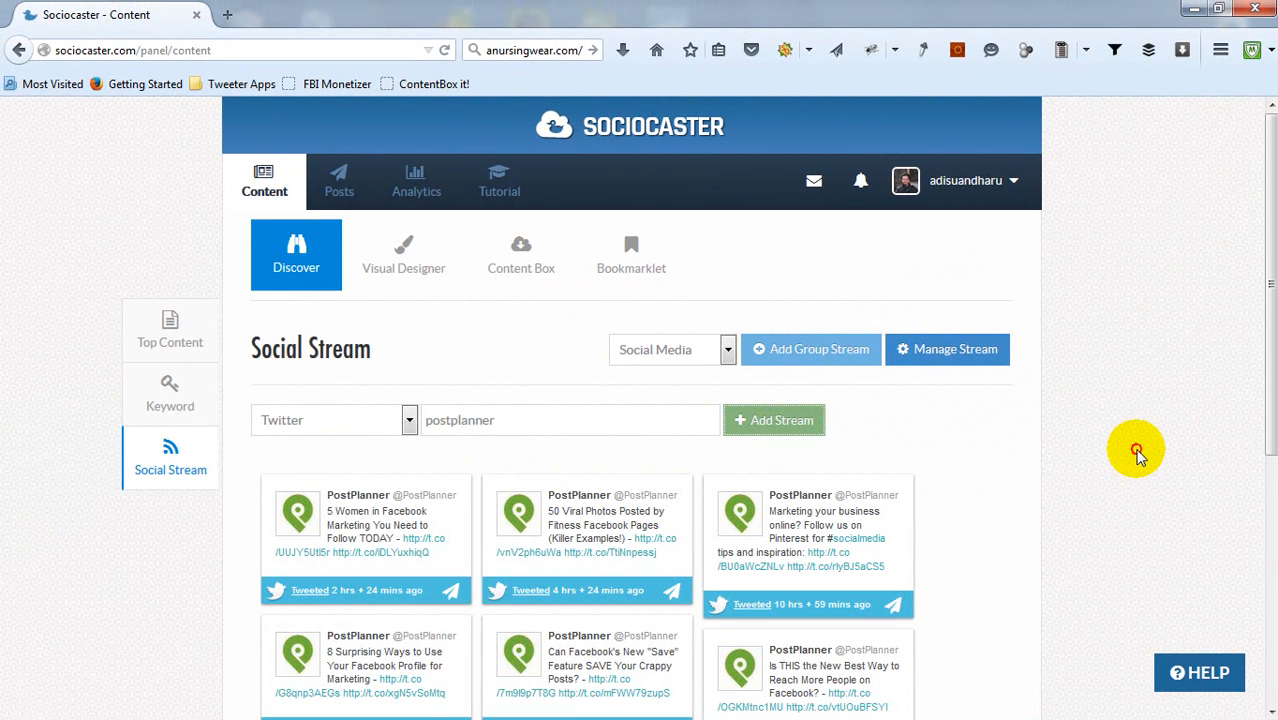
scroll(down, 3)
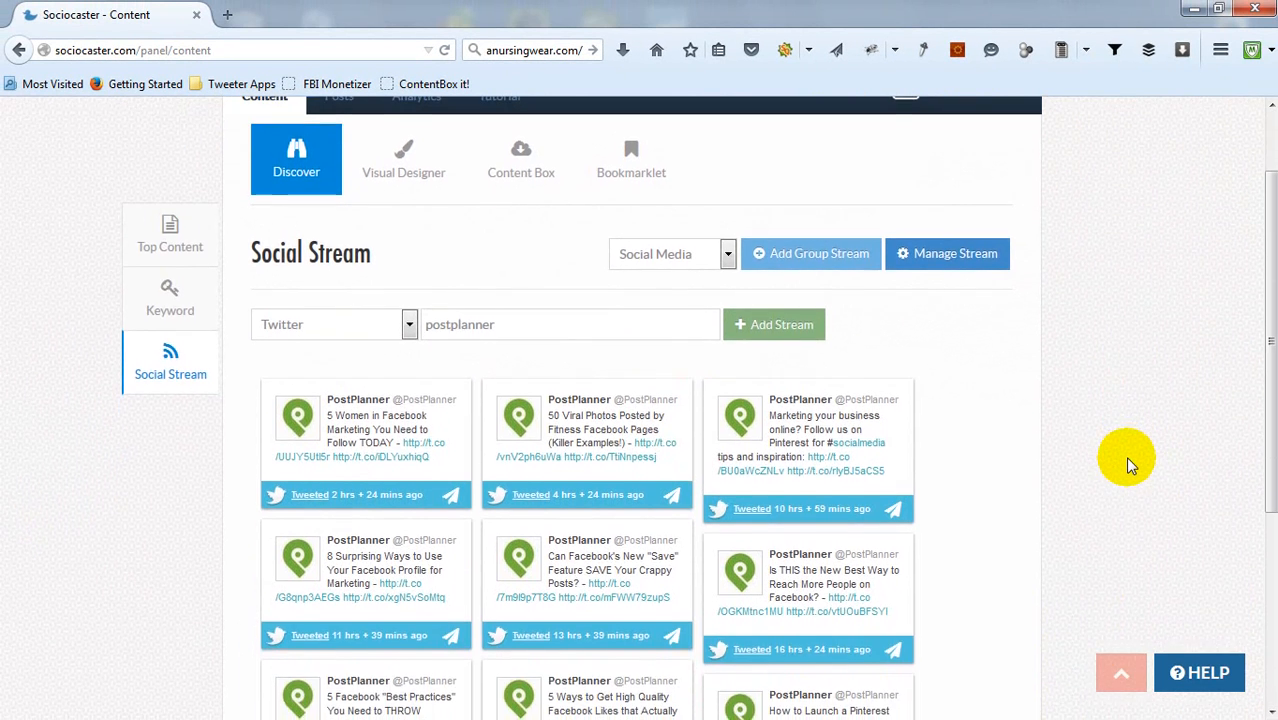
scroll(down, 3)
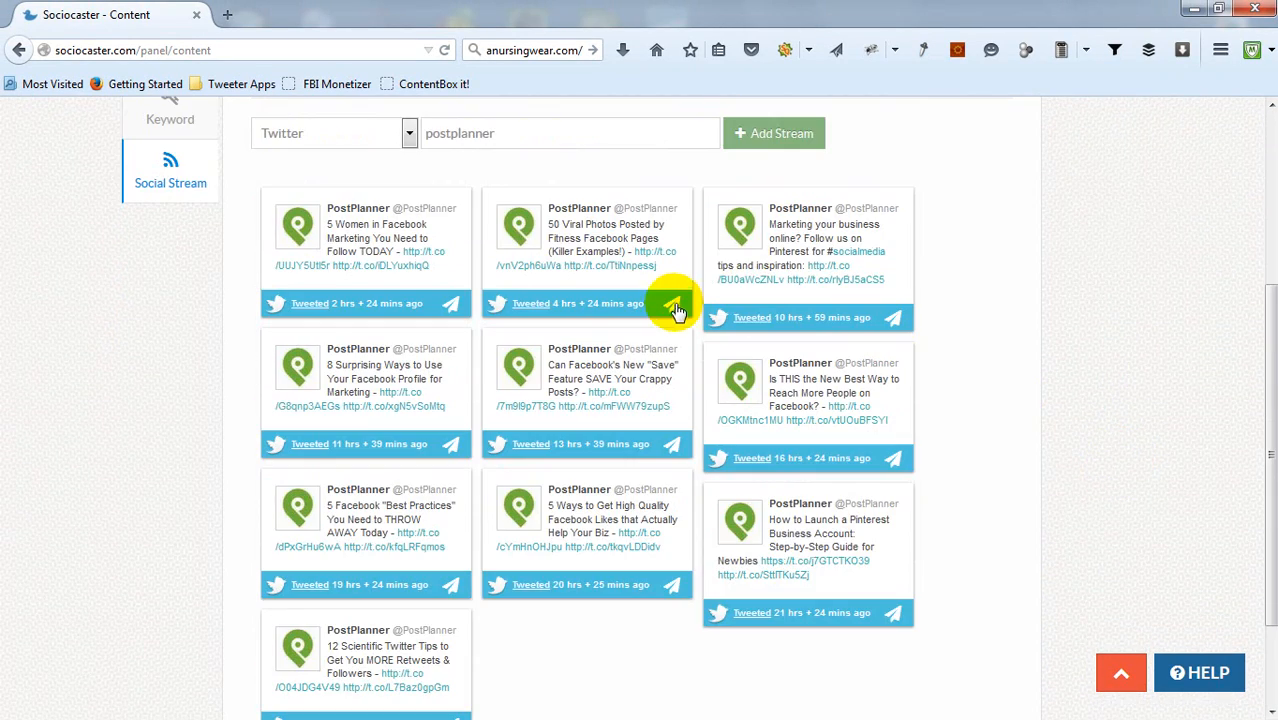
View the share window for the Fitness Facebook Pages tweet and close it
click(672, 304)
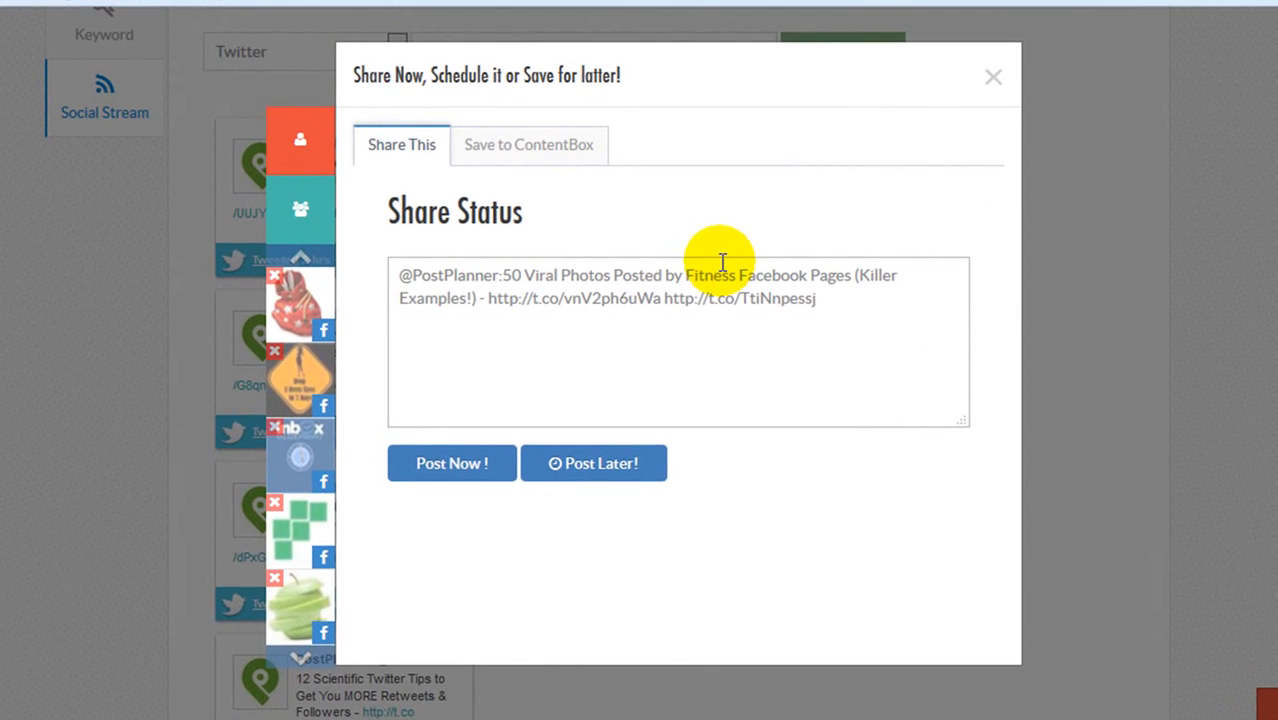
click(992, 76)
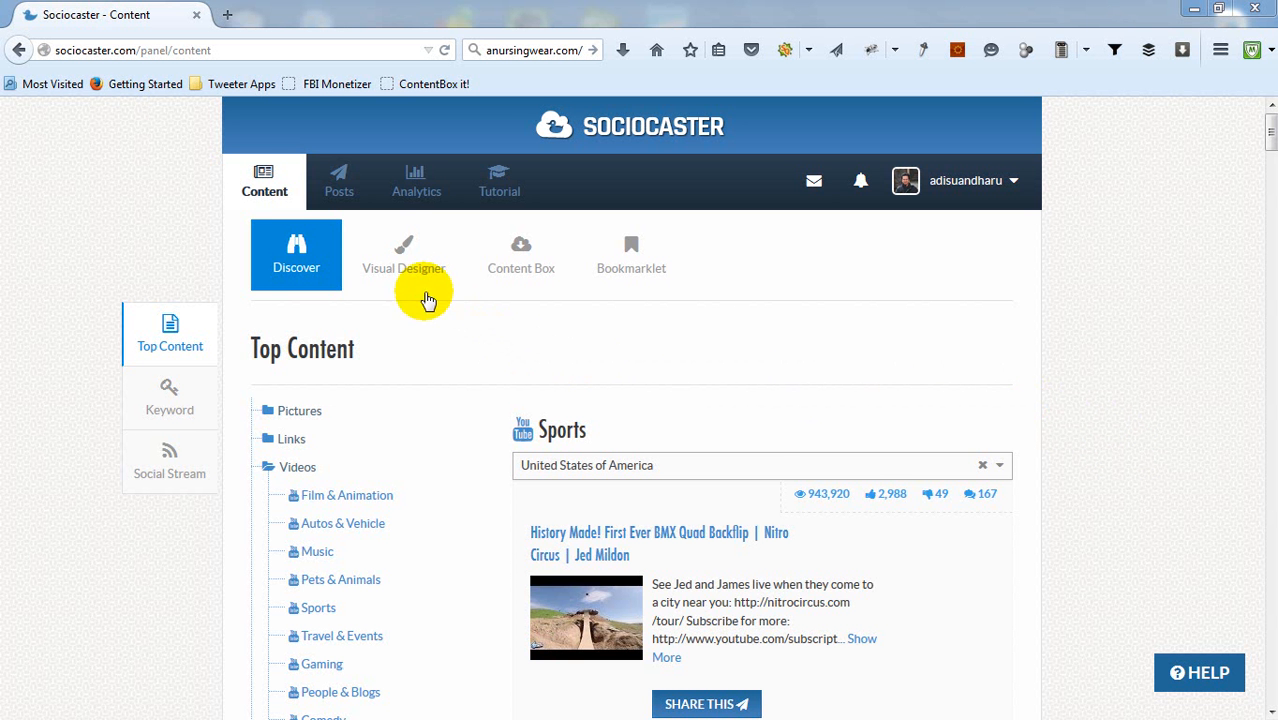
Browse the Visual Designer template gallery down to the Socio Cafe template
click(404, 254)
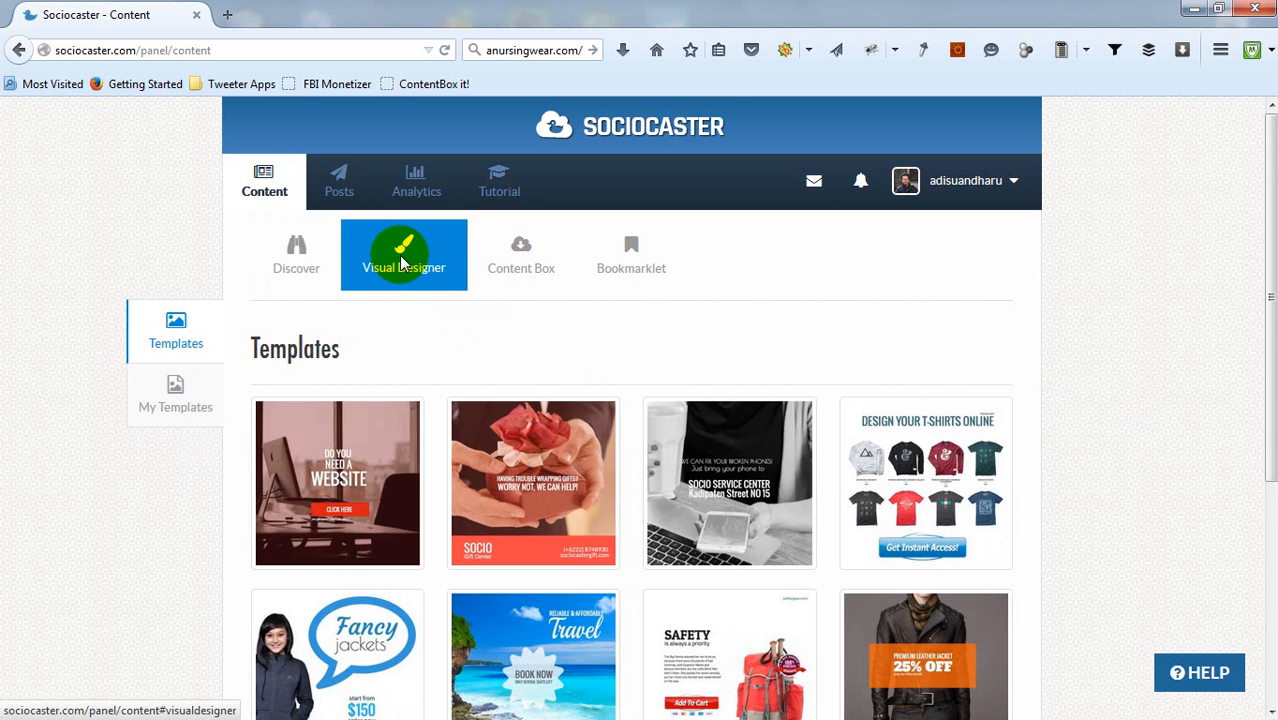
mouse_move(1142, 404)
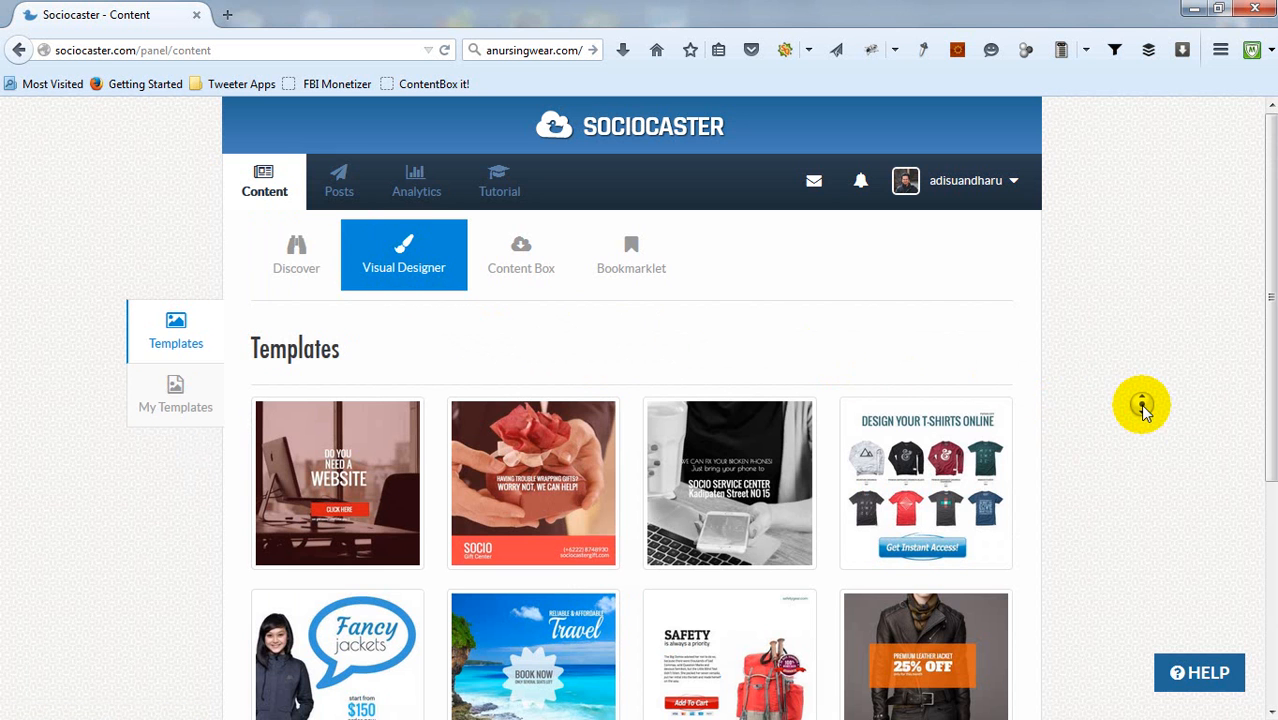
scroll(down, 3)
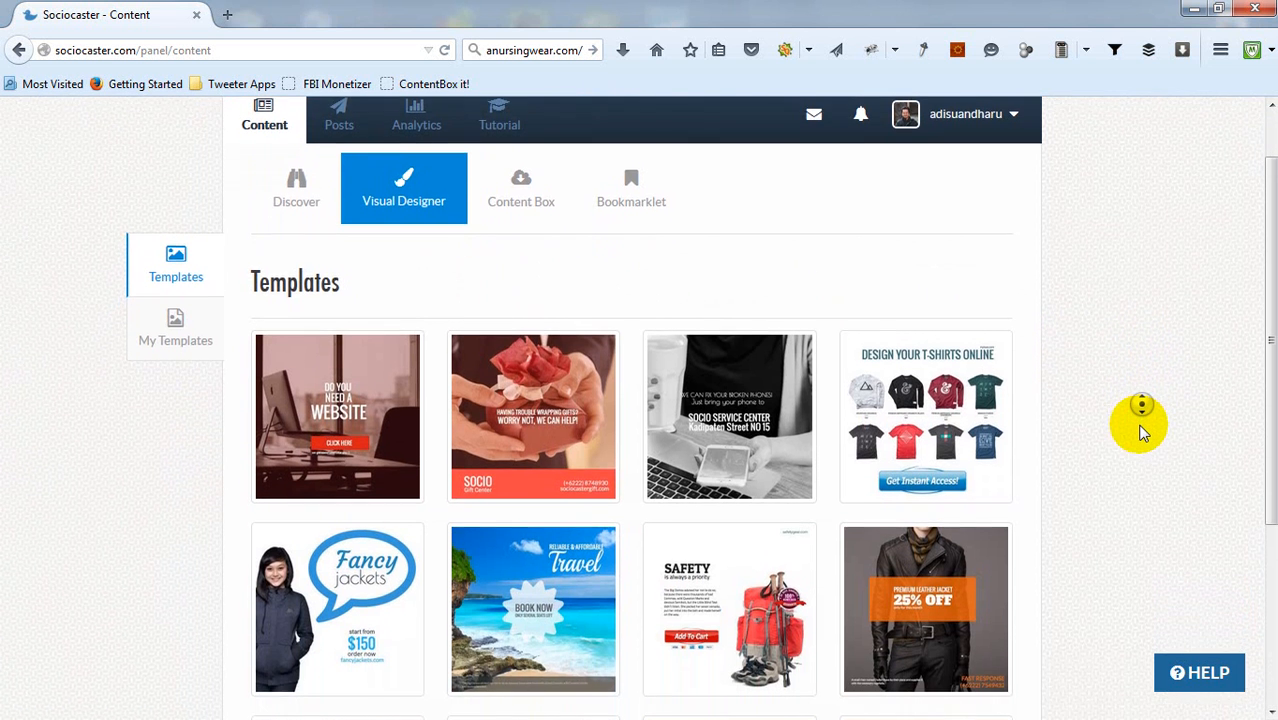
scroll(down, 3)
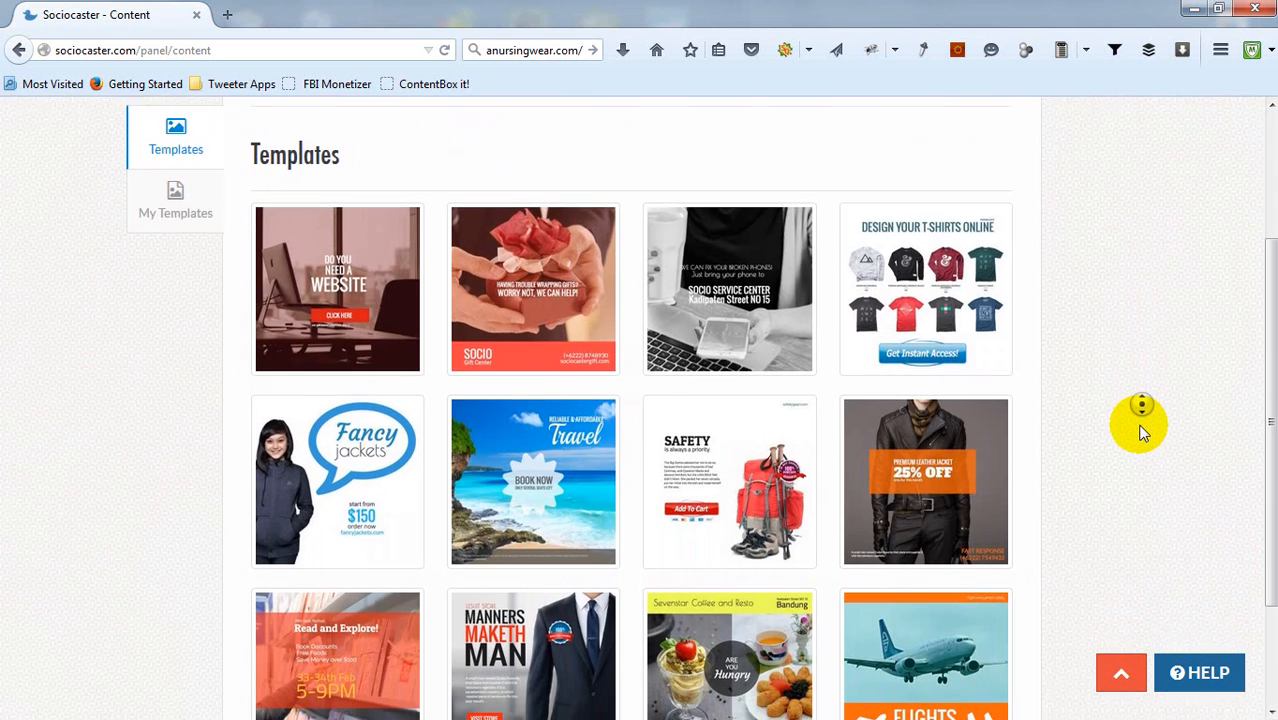
scroll(down, 3)
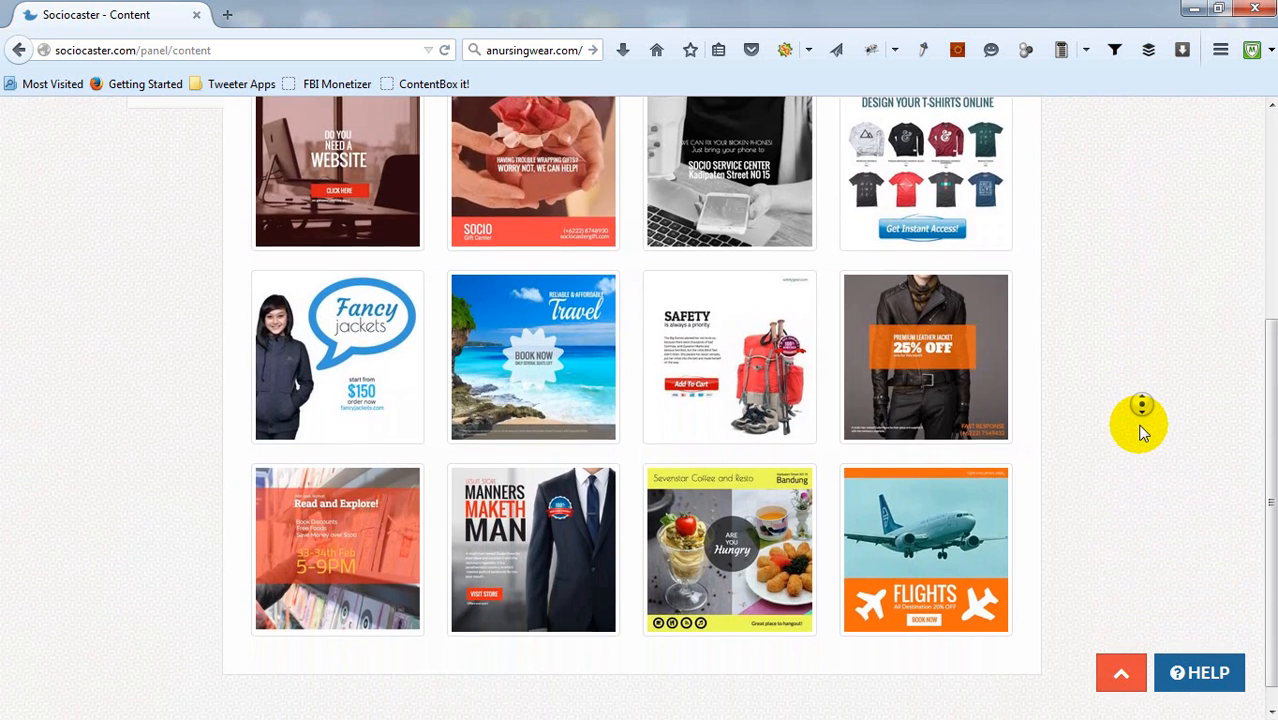
scroll(down, 3)
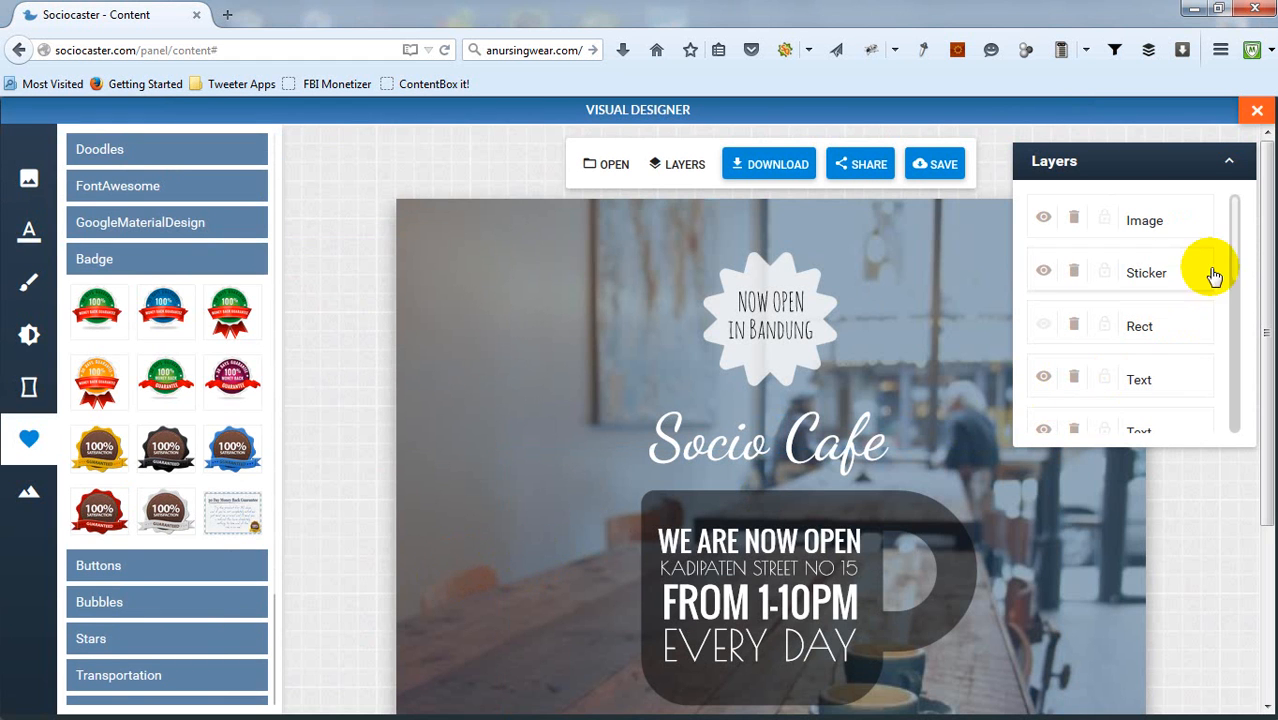
Edit the sticker text to 'New York' and move the Sticker layer to the bottom of the stack
scroll(down, 3)
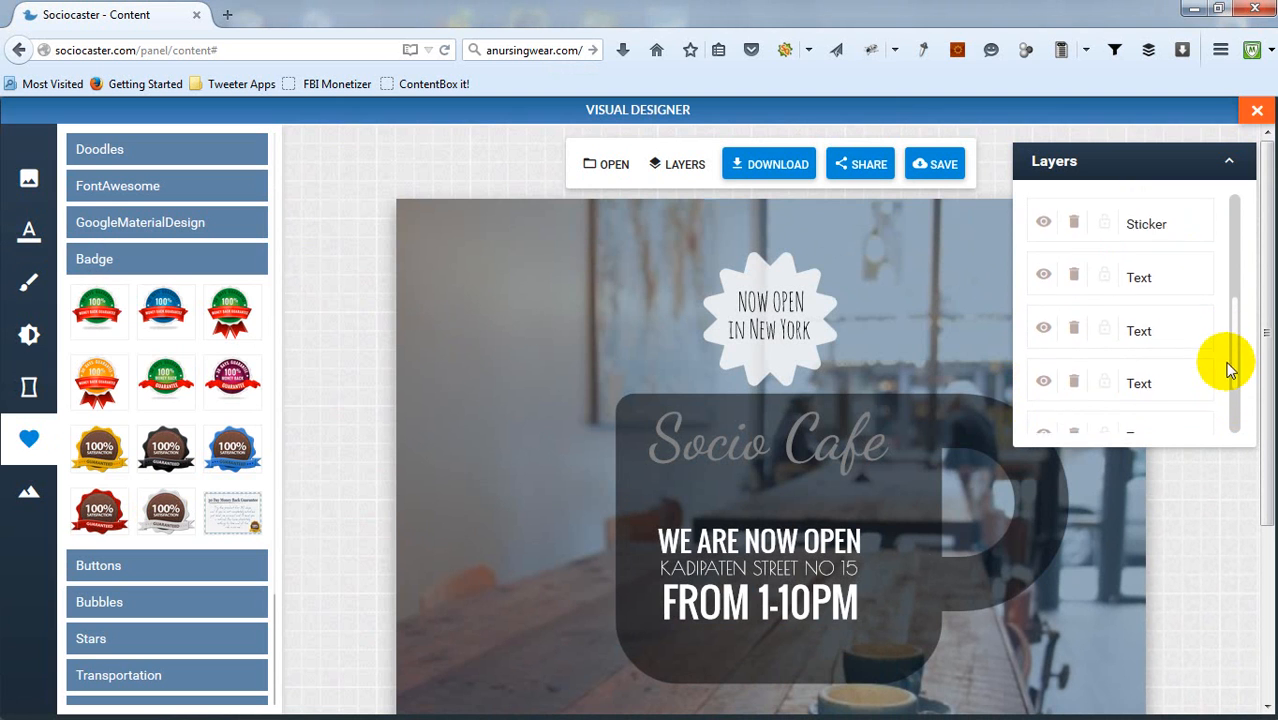
click(1148, 340)
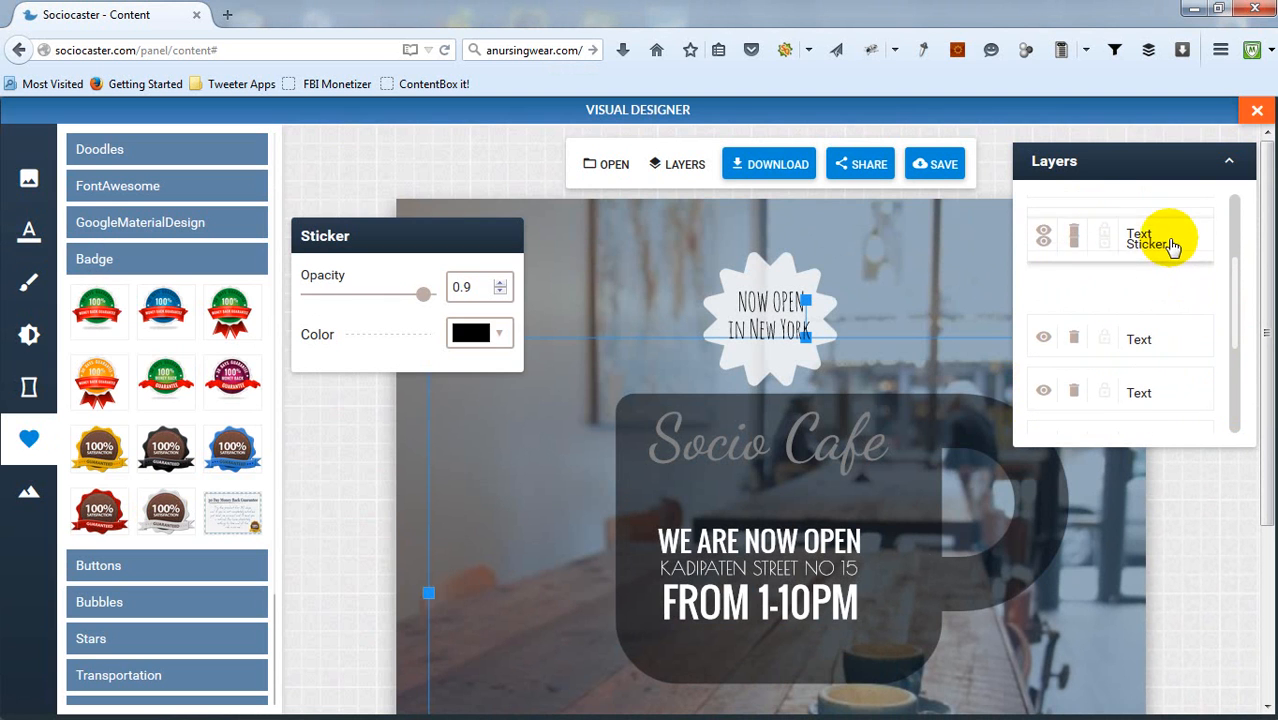
scroll(down, 3)
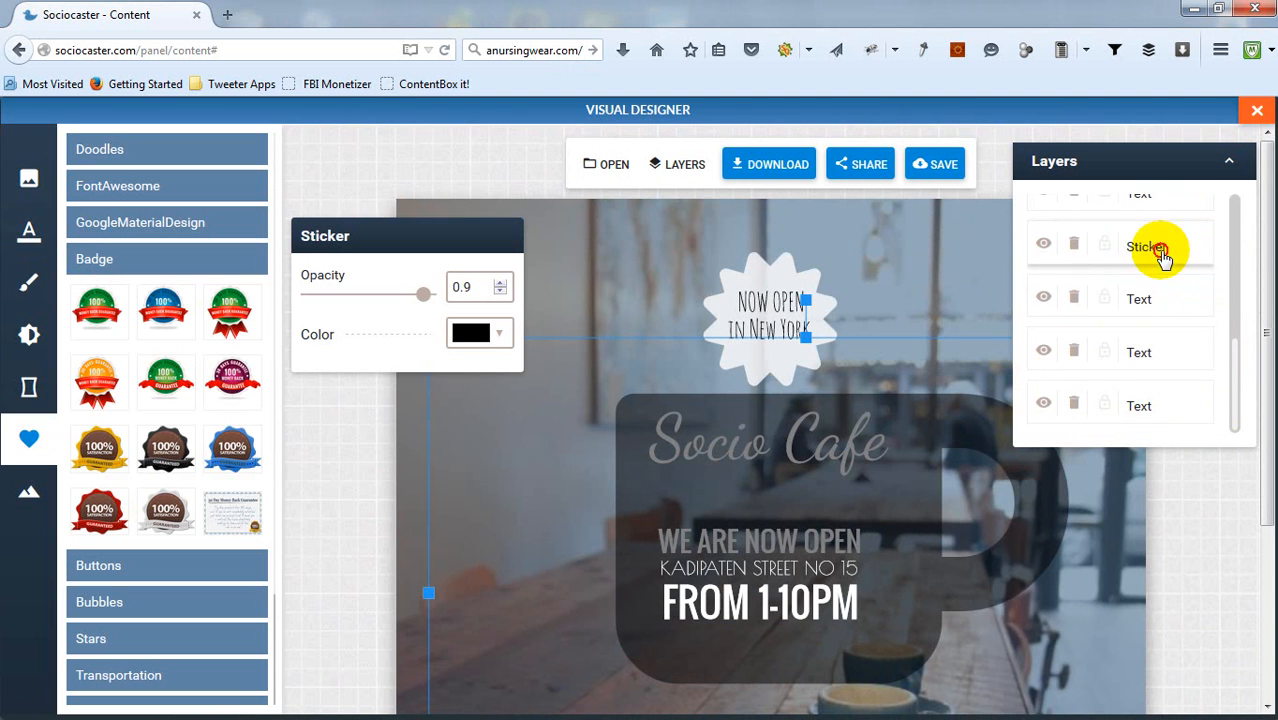
drag(1144, 248, 1144, 404)
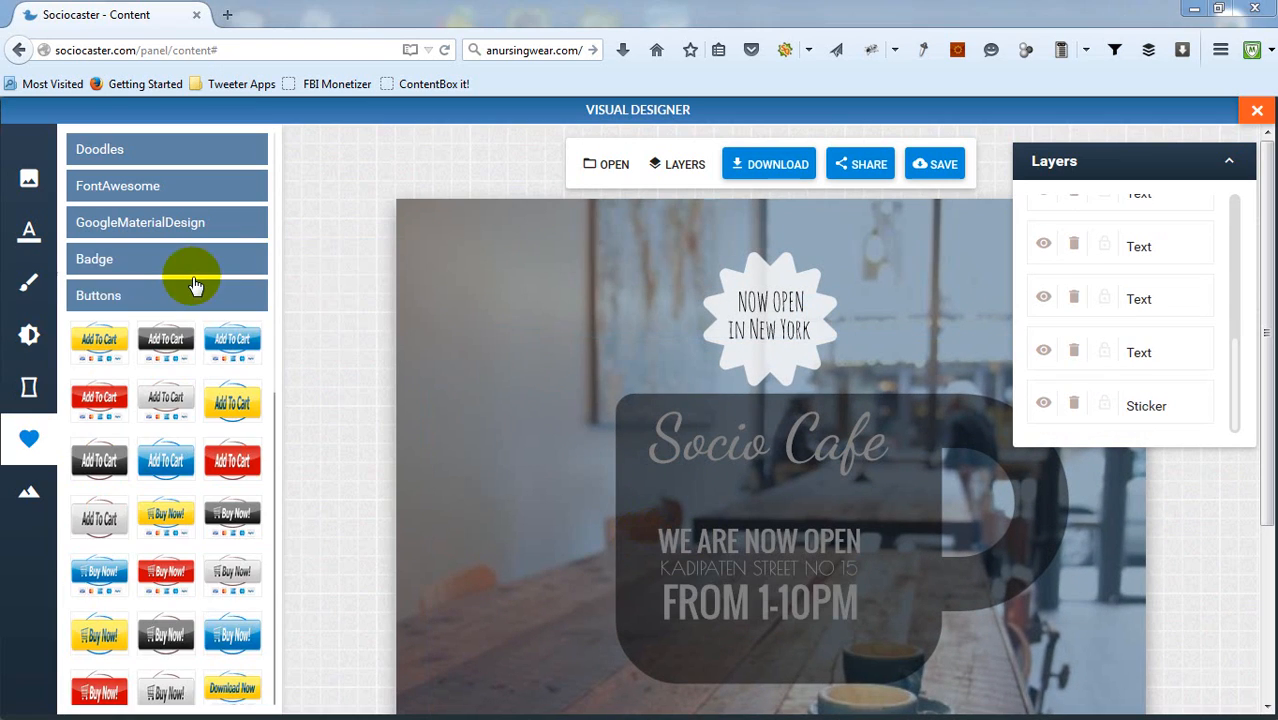
Browse the Google Material Design icons and other element categories
click(94, 260)
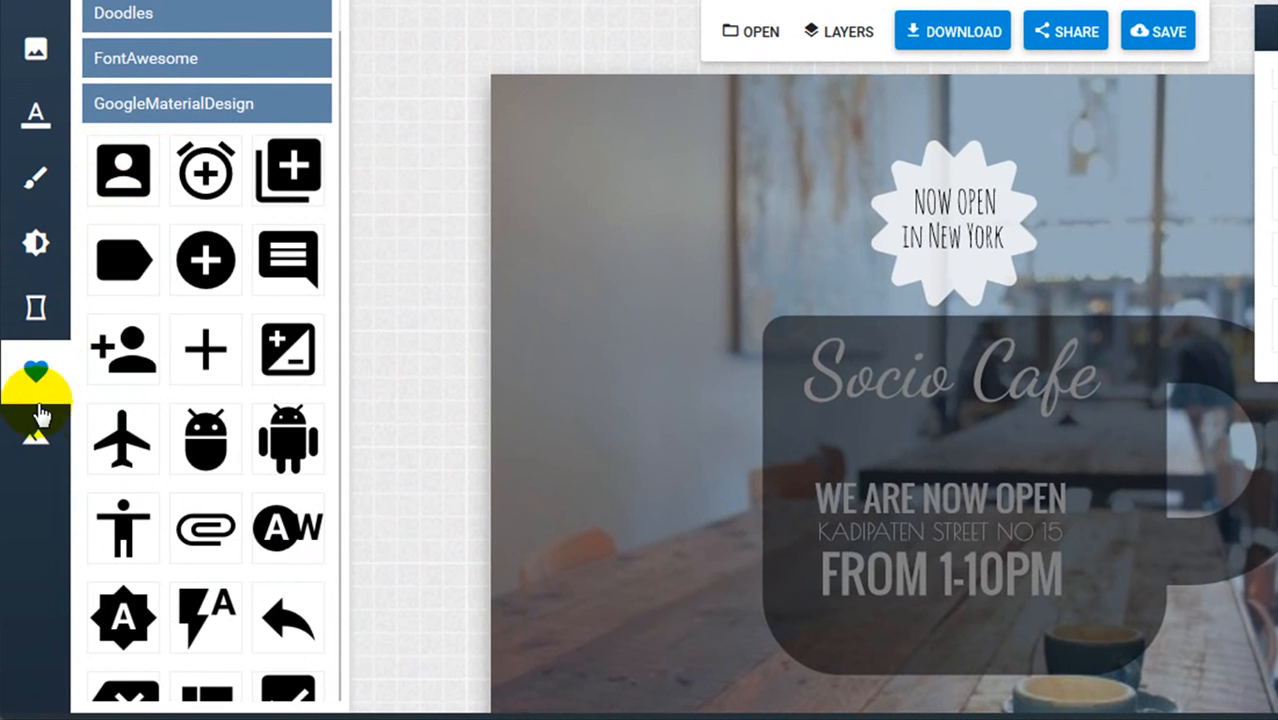
click(36, 372)
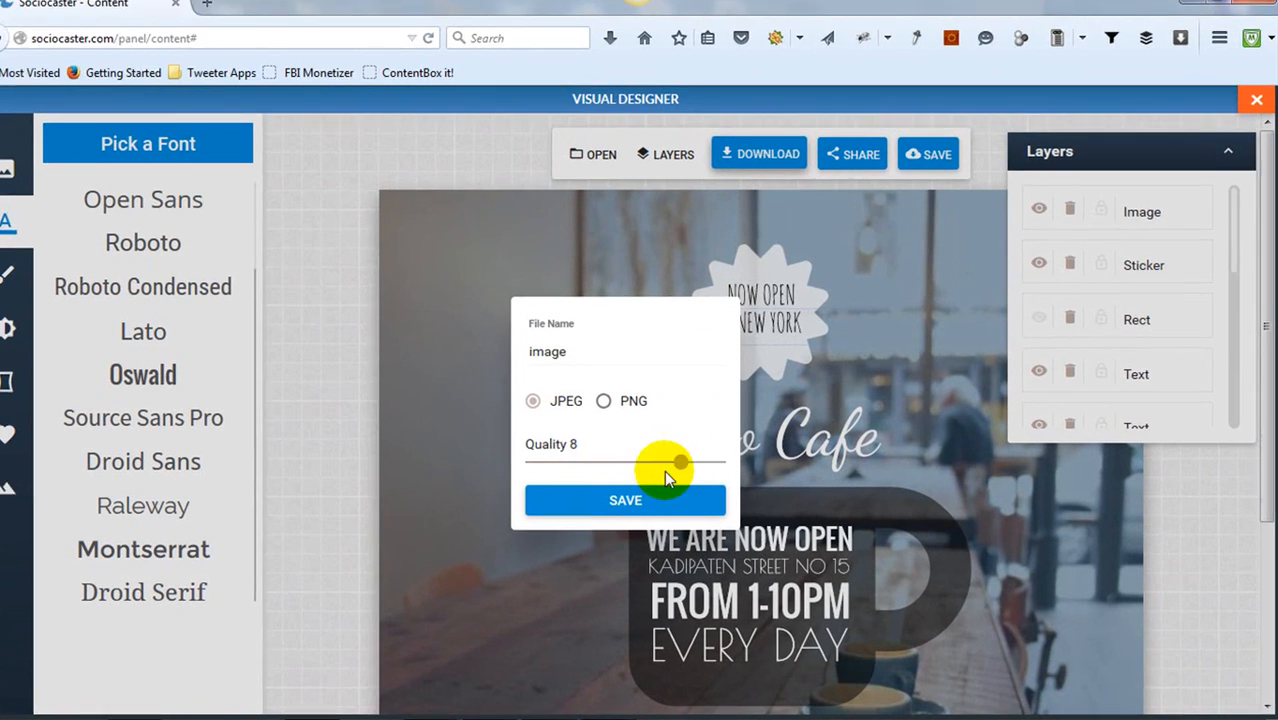
Save the Socio Cafe poster as a JPEG, glance at its share options, and exit the editor
click(624, 500)
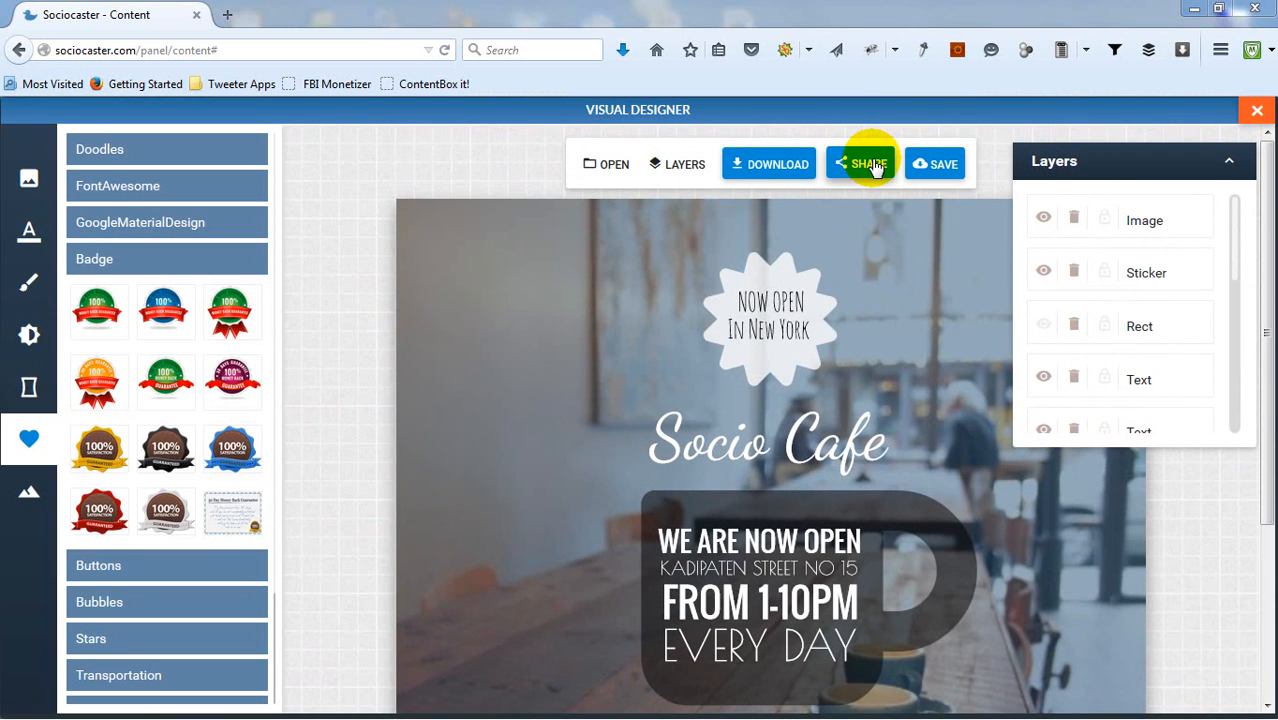
click(862, 164)
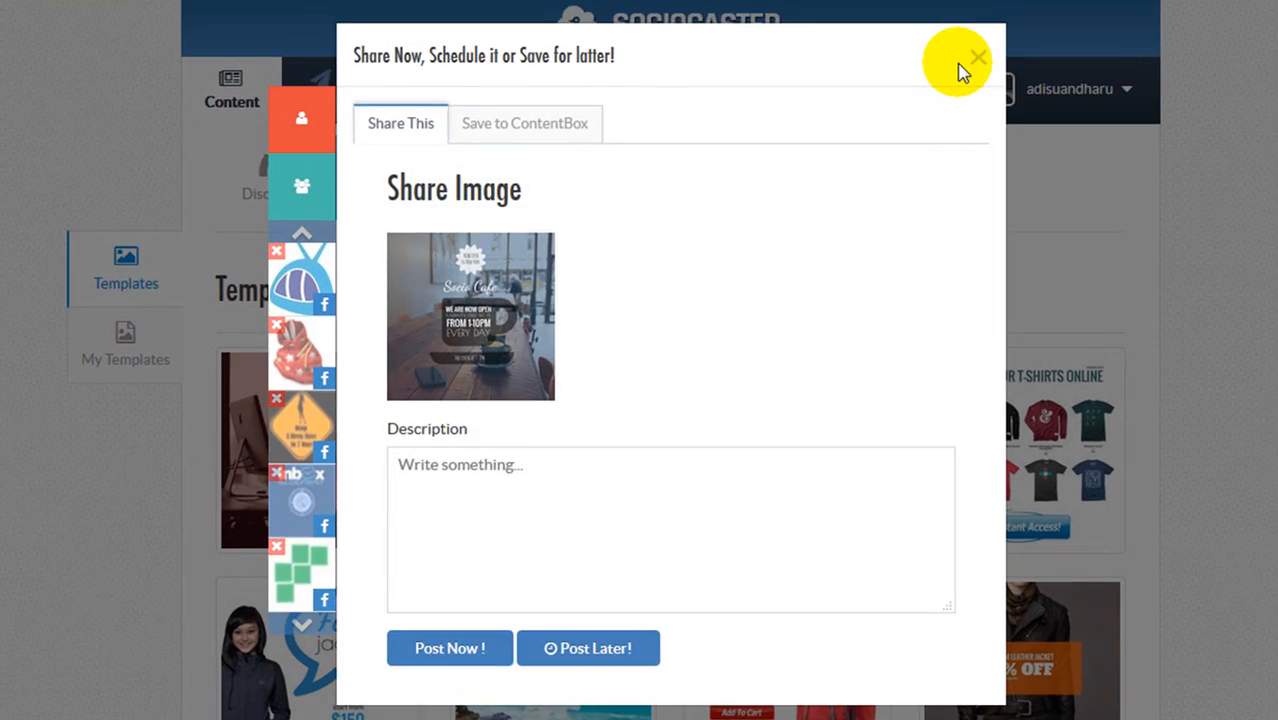
click(976, 56)
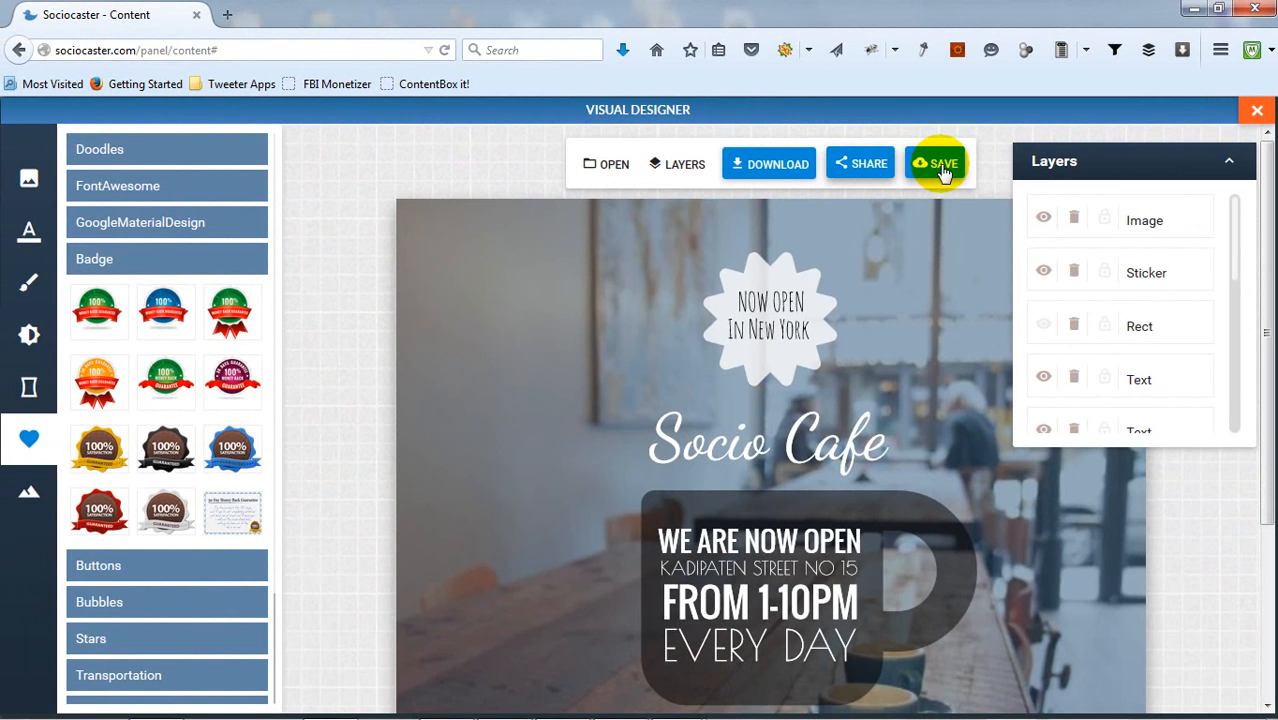
mouse_move(1256, 110)
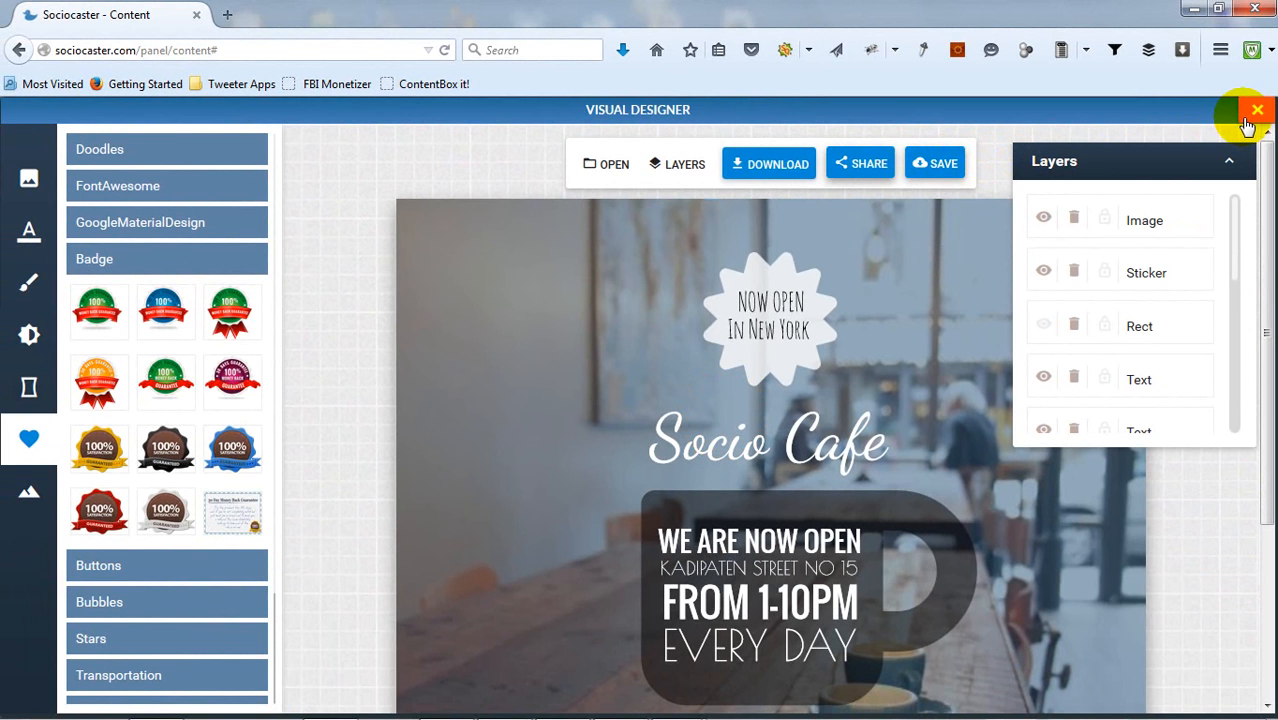
click(1256, 110)
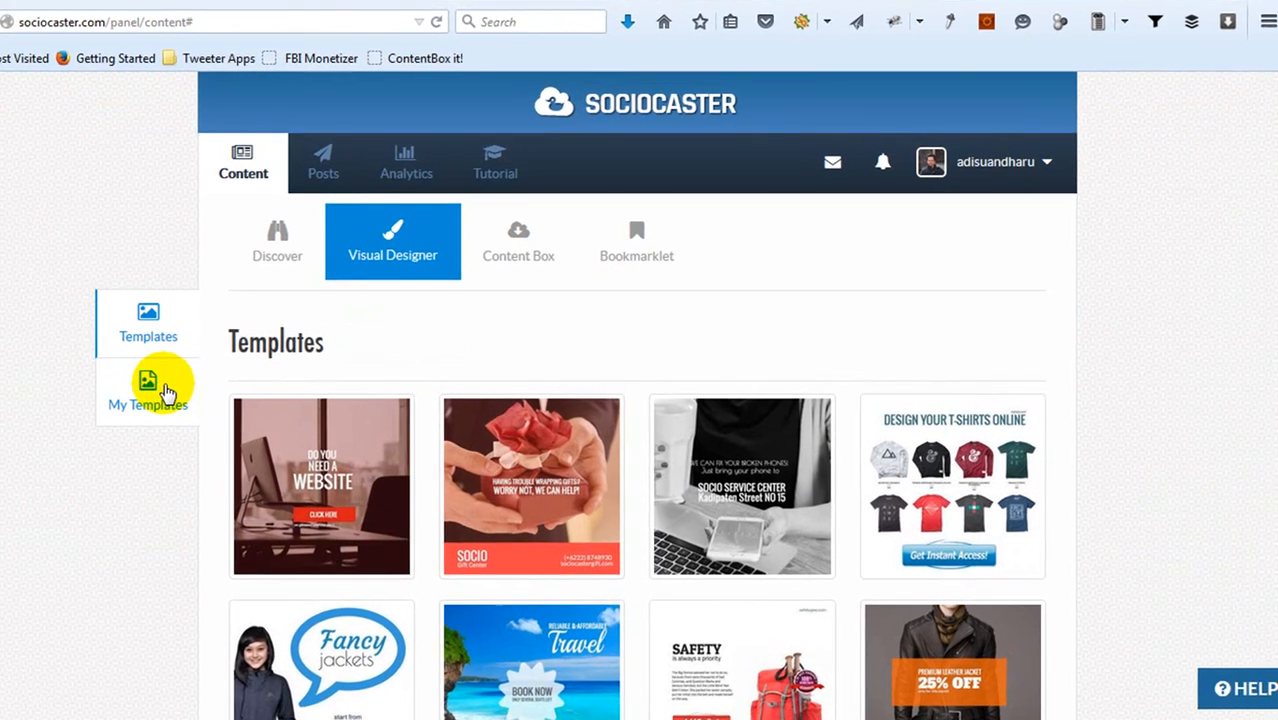
Review the Socio Cafe and Travel templates under My Templates, then go to the Bookmarklet page
click(148, 390)
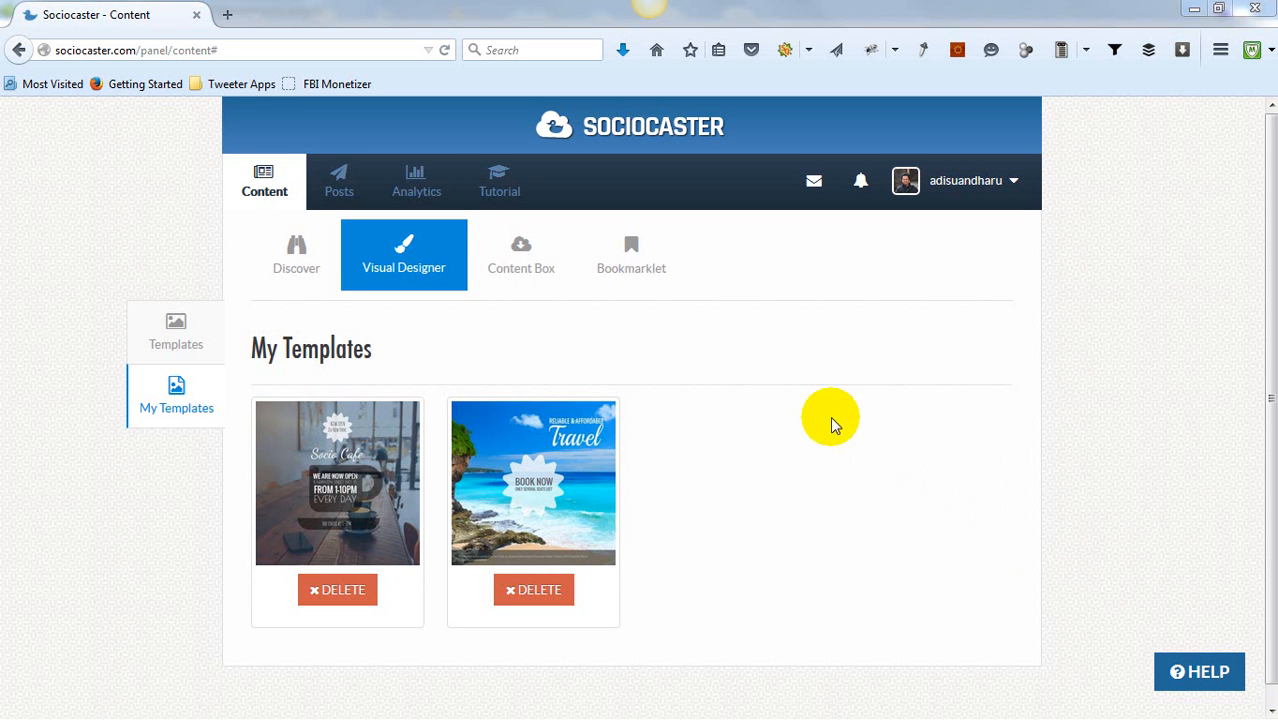
mouse_move(632, 256)
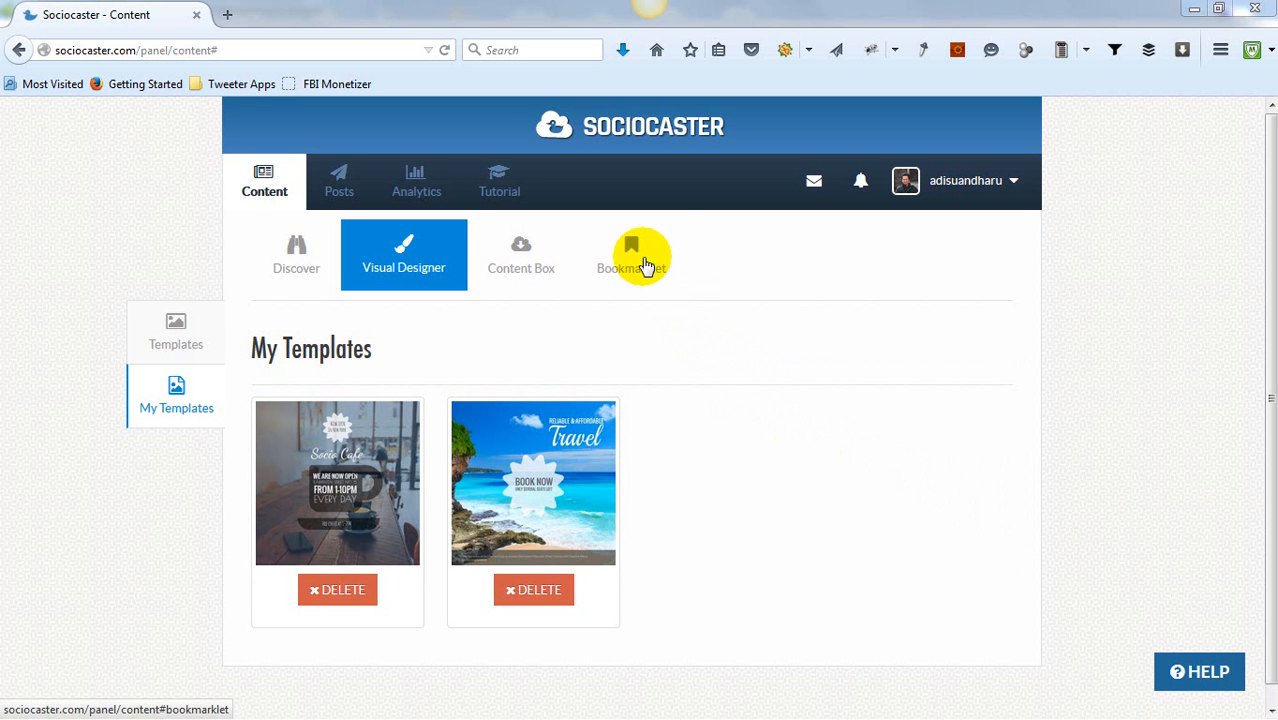
click(634, 256)
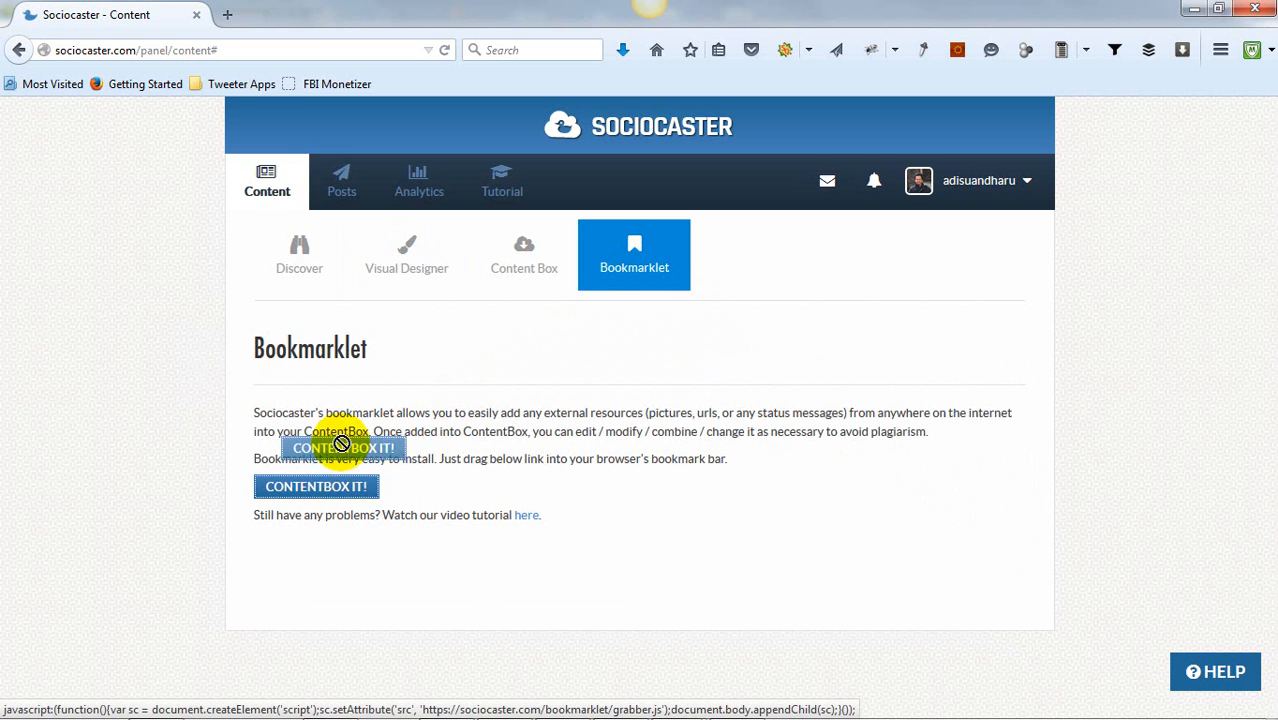
Drag the ContentBox It! button onto the browser's bookmarks toolbar to install it
drag(316, 486, 440, 94)
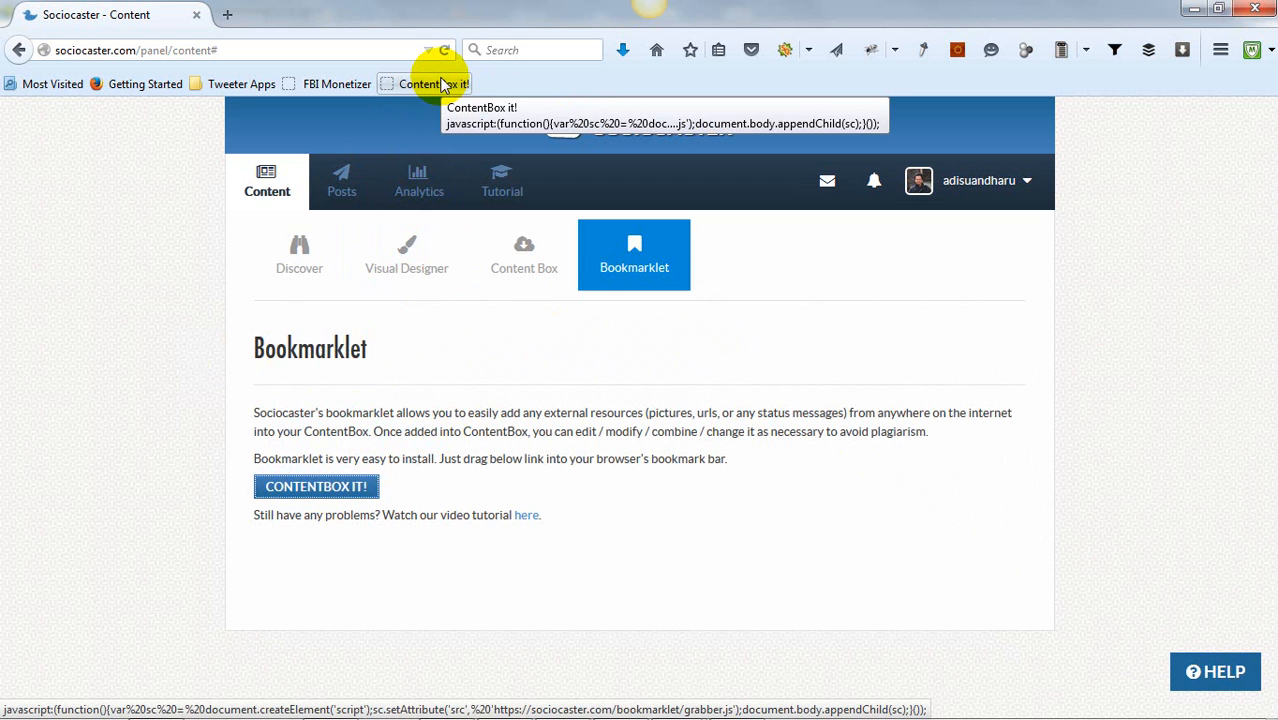
mouse_move(496, 96)
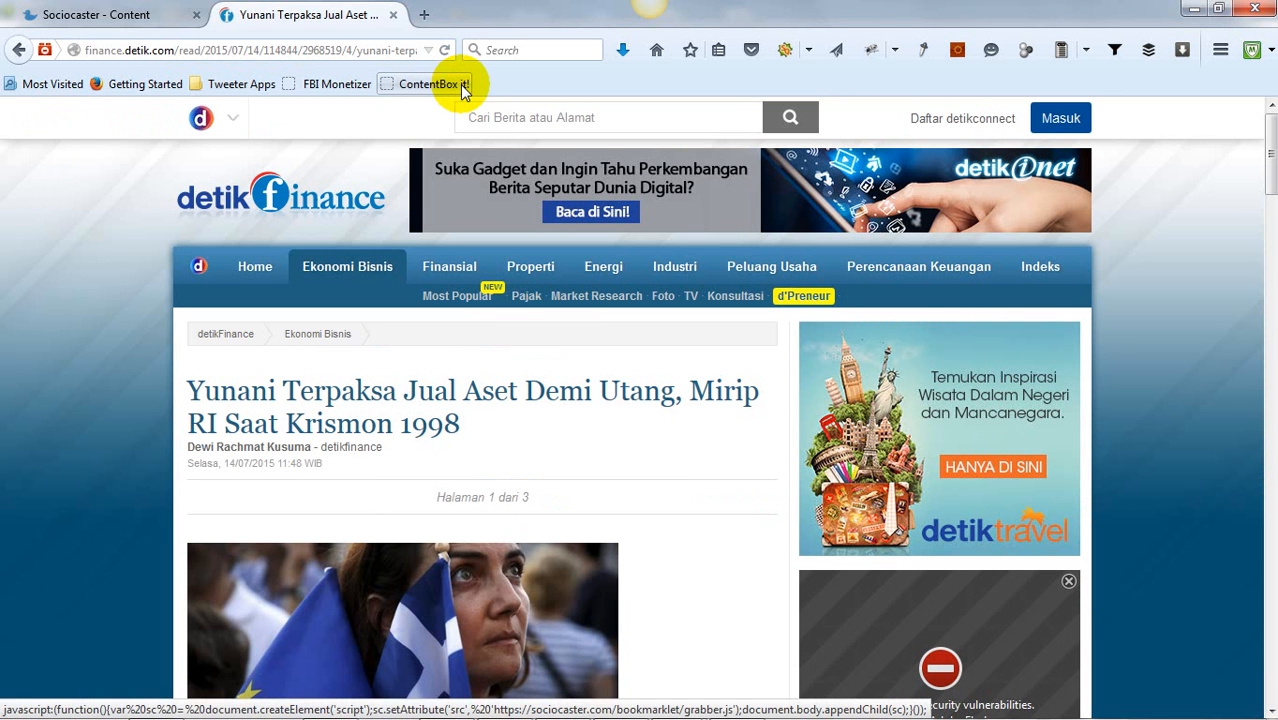
Run ContentBox It! on the detikfinance article and add its first photo as a Picture to Great News
click(432, 84)
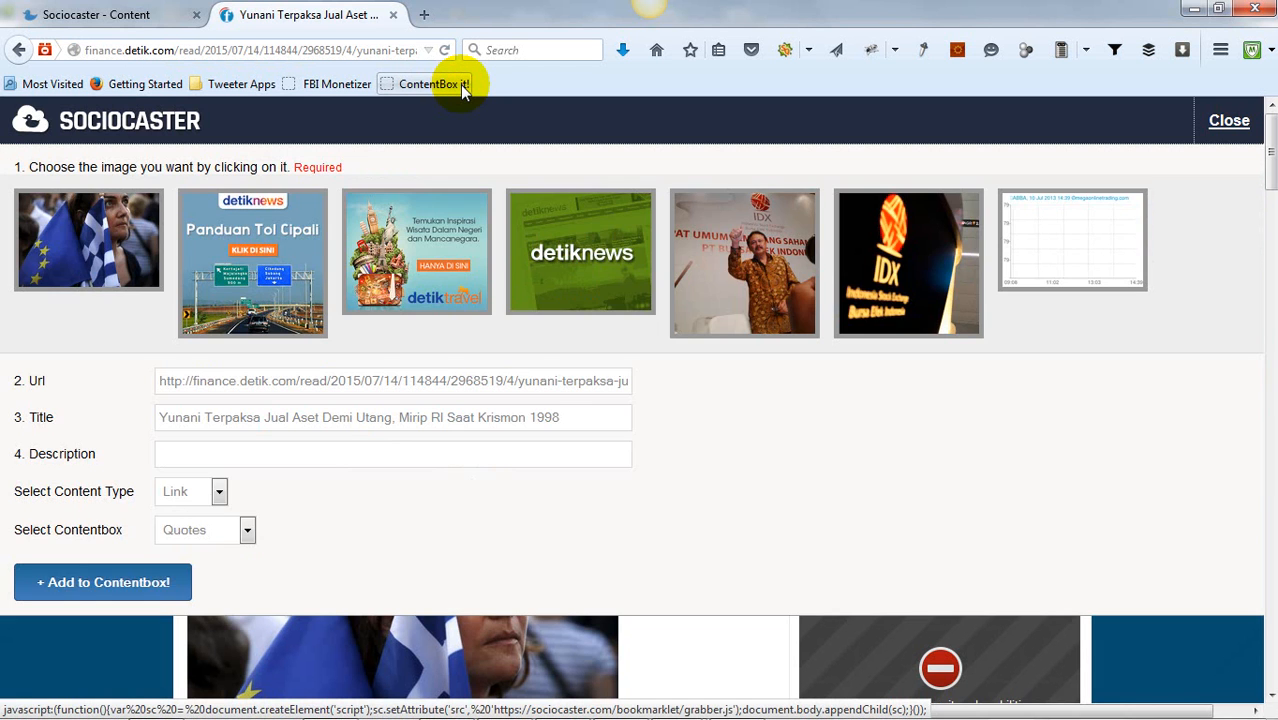
click(218, 492)
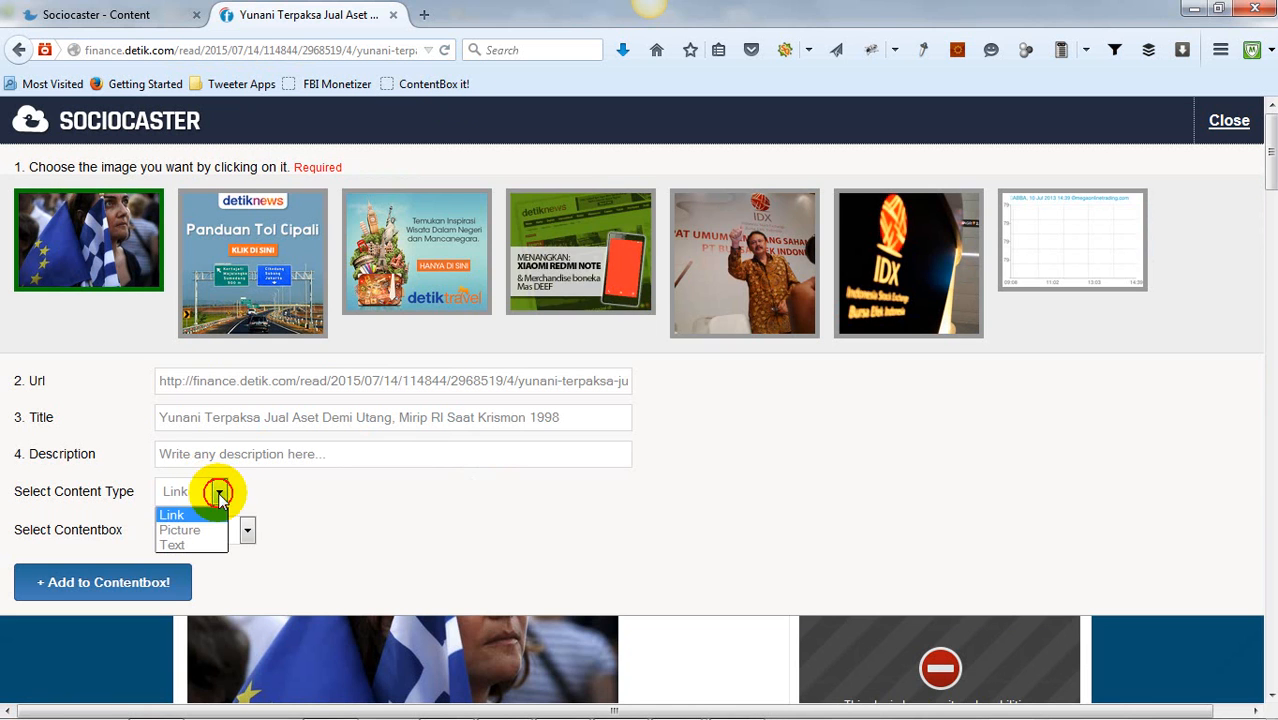
click(180, 528)
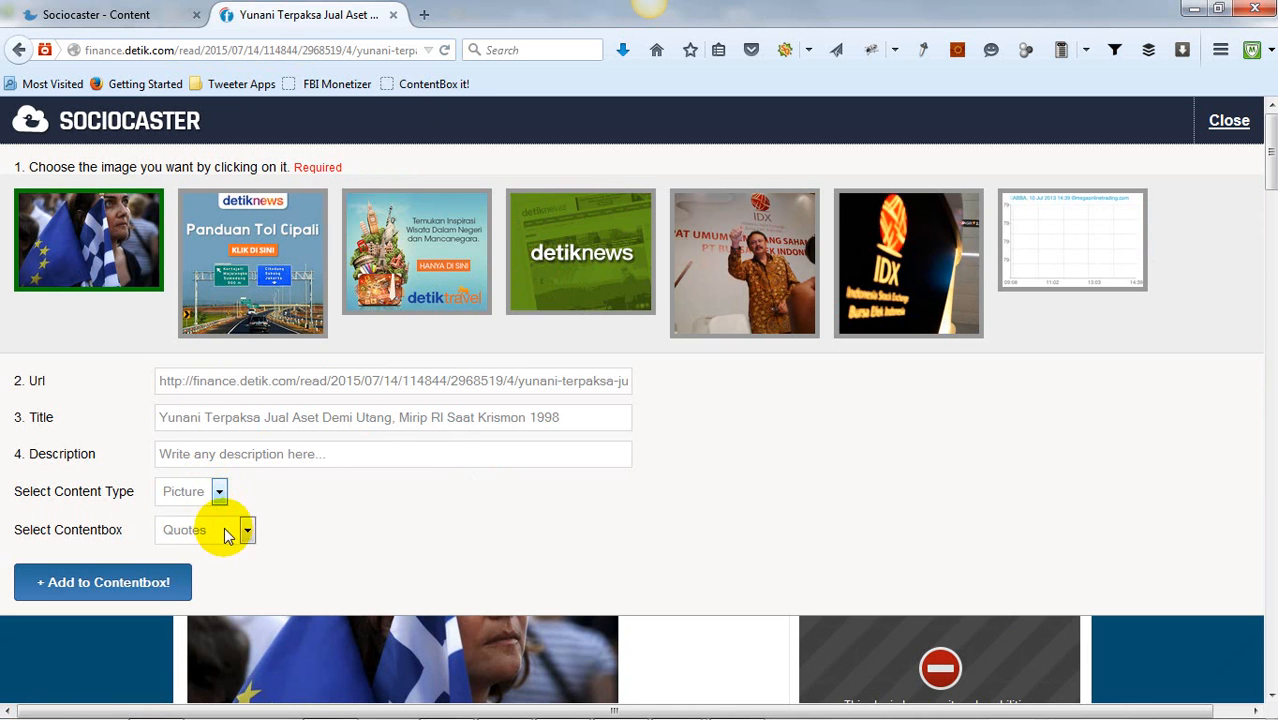
click(246, 528)
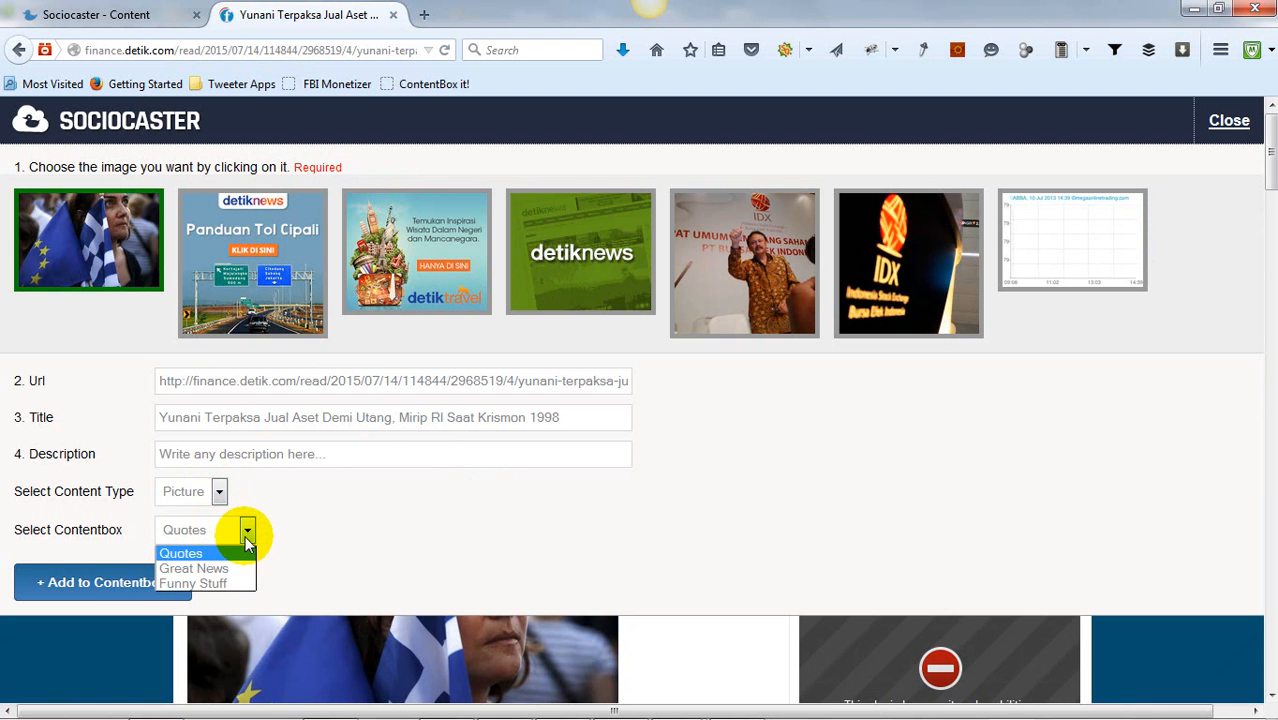
click(194, 568)
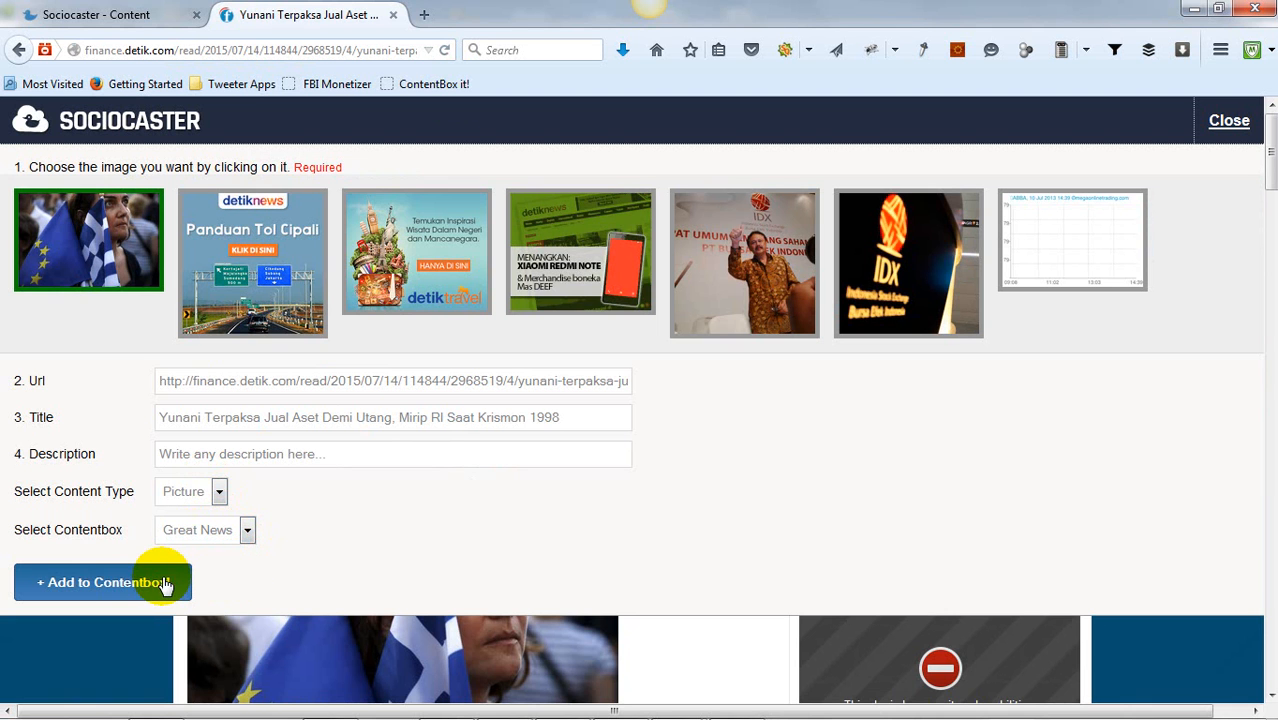
click(100, 582)
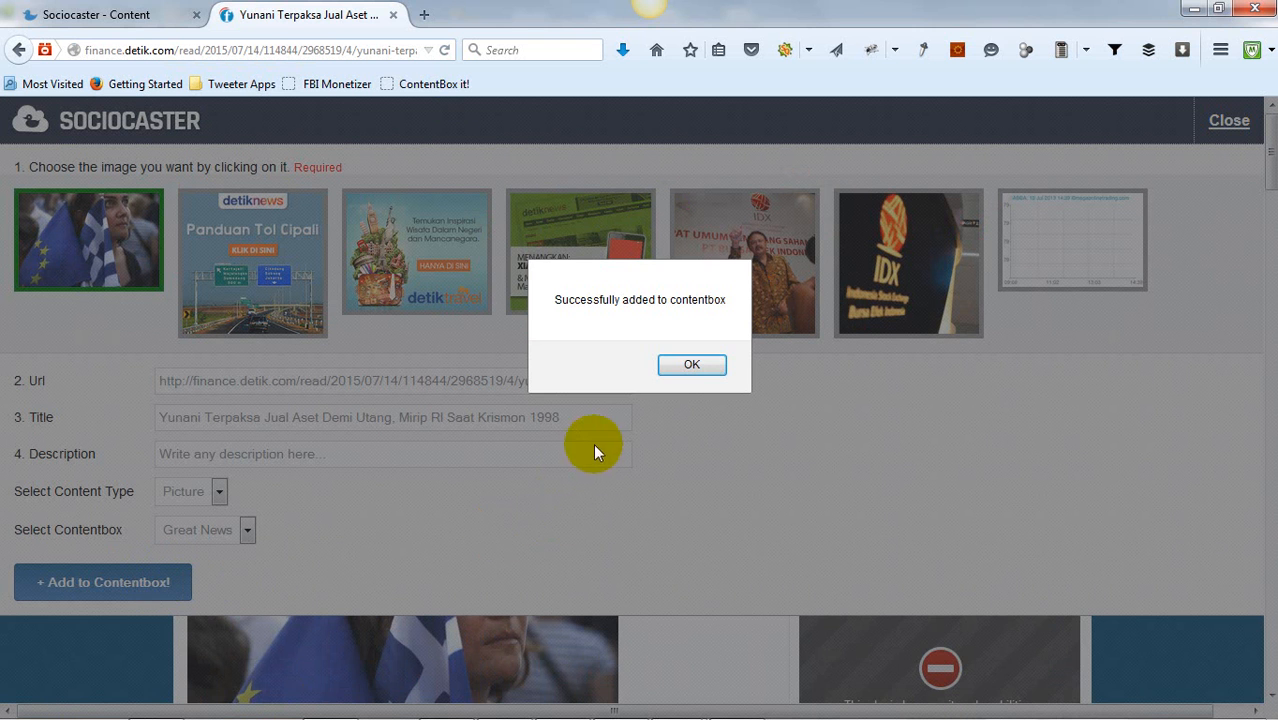
click(692, 364)
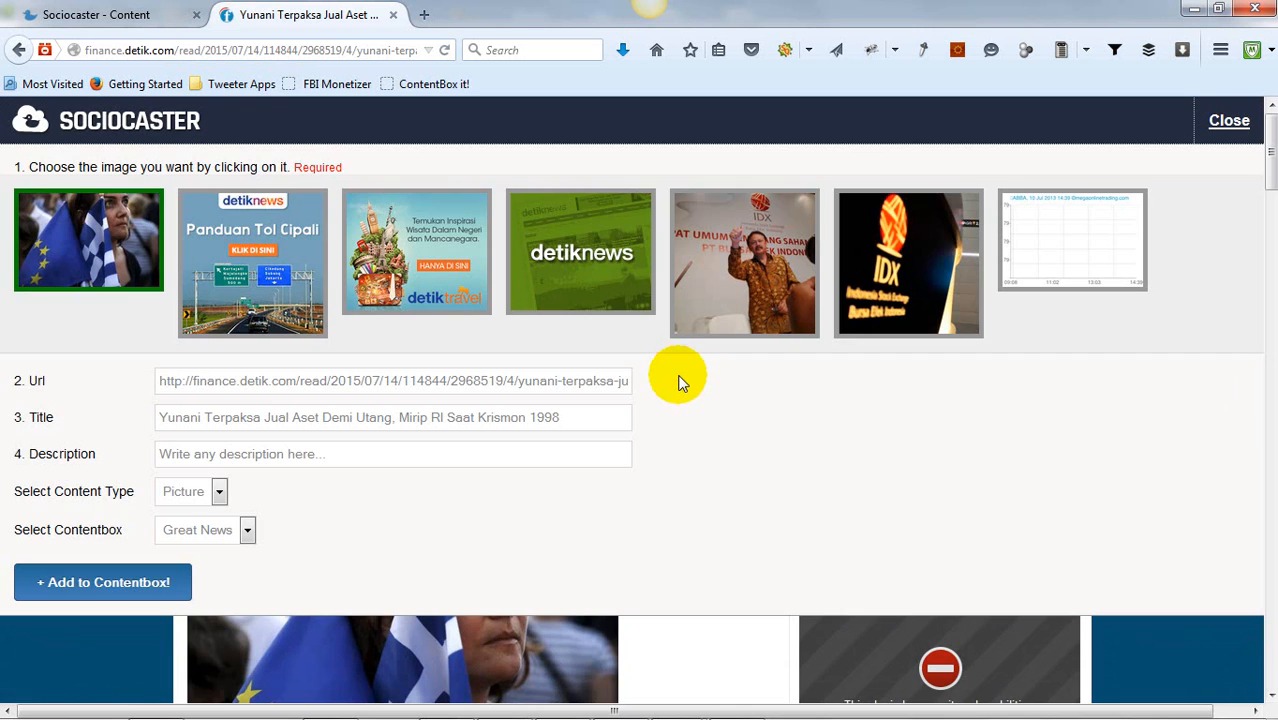